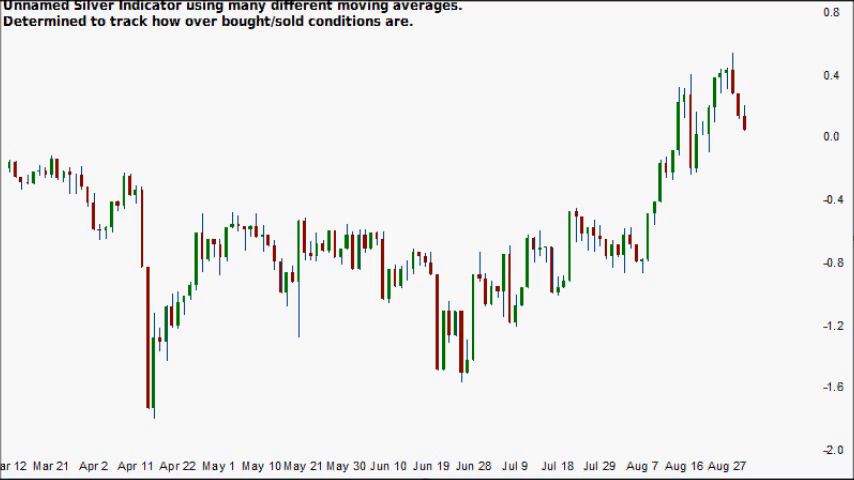
{"action": "mouse_move", "coordinate": [722, 275]}
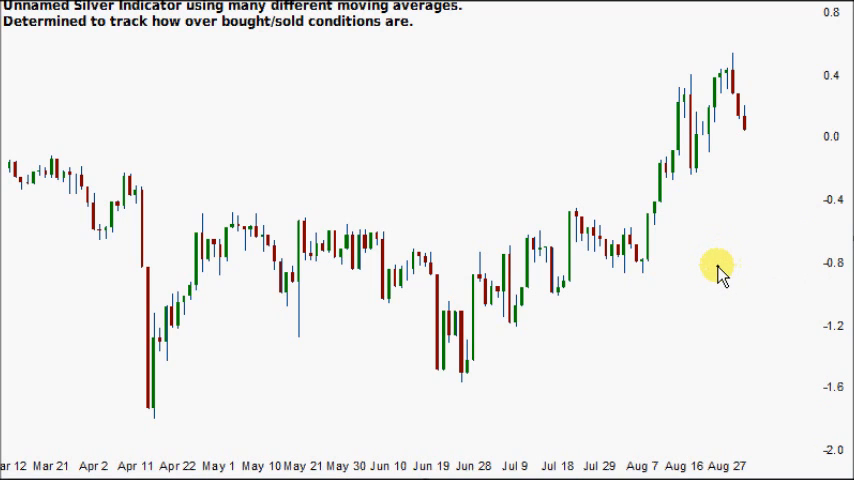
{"action": "mouse_move", "coordinate": [772, 240]}
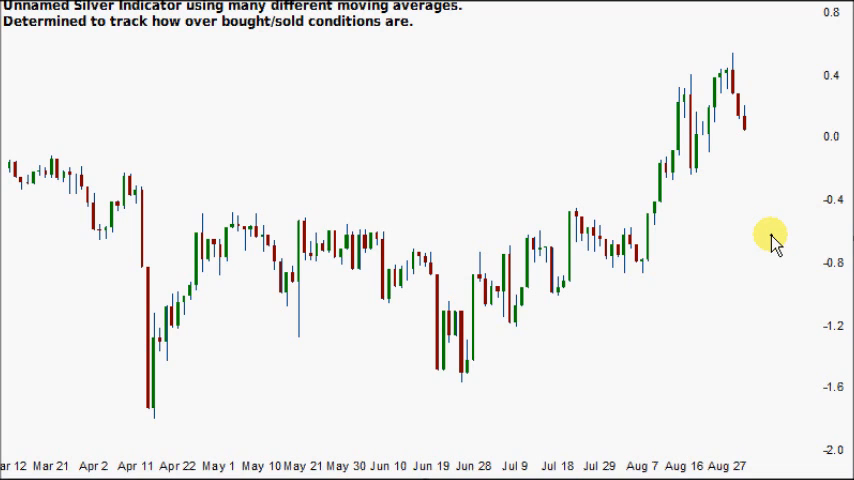
{"action": "mouse_move", "coordinate": [377, 318]}
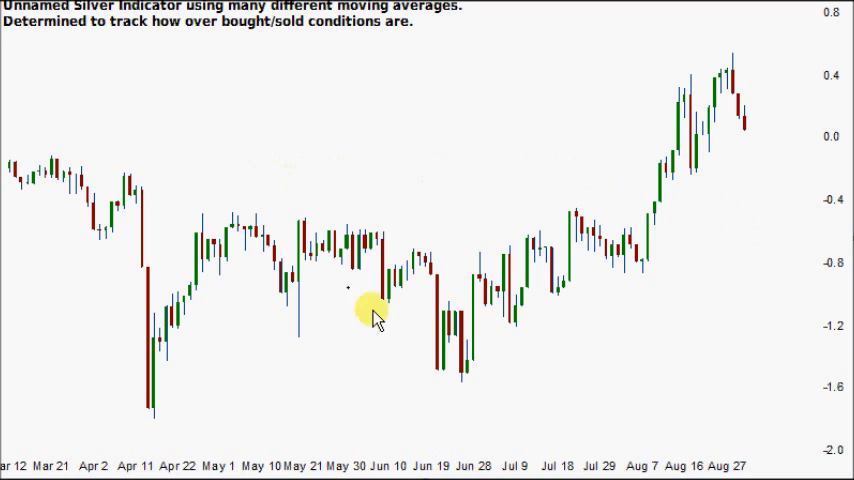
{"action": "mouse_move", "coordinate": [378, 320]}
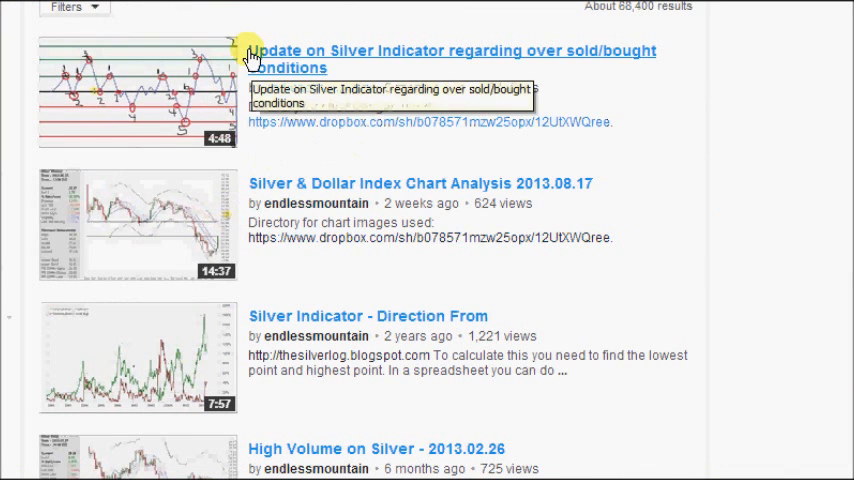
{"action": "mouse_move", "coordinate": [597, 58]}
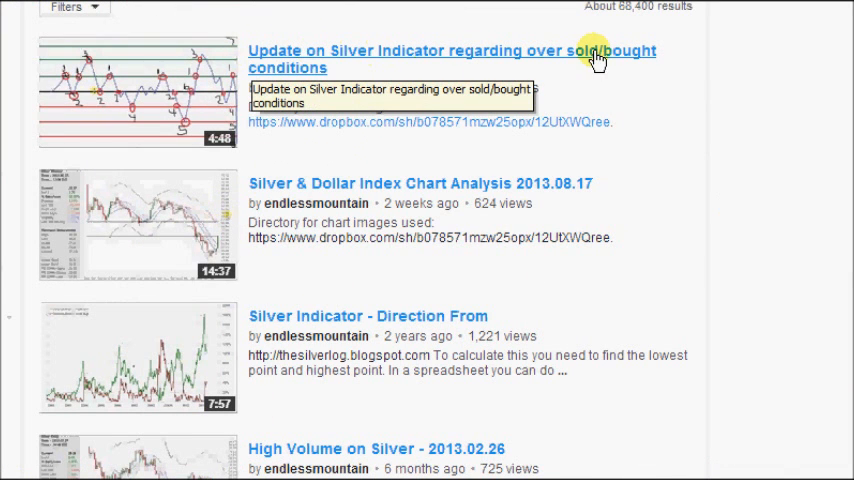
{"action": "mouse_move", "coordinate": [378, 407]}
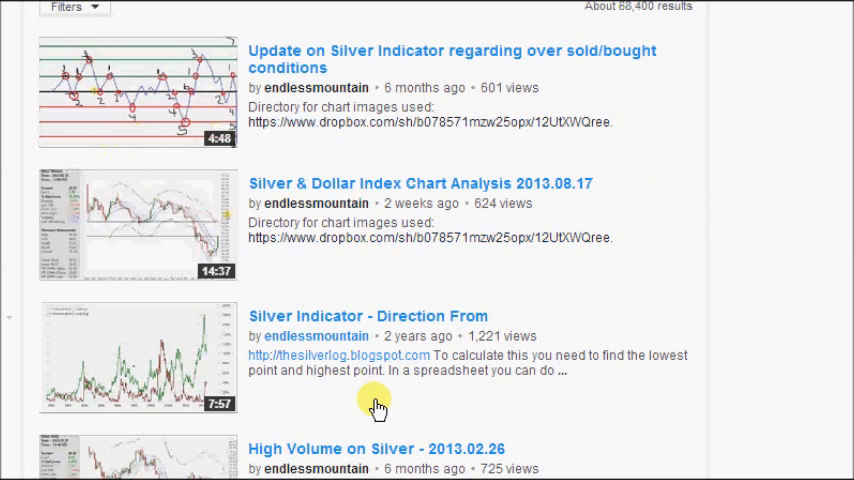
{"action": "mouse_move", "coordinate": [300, 67]}
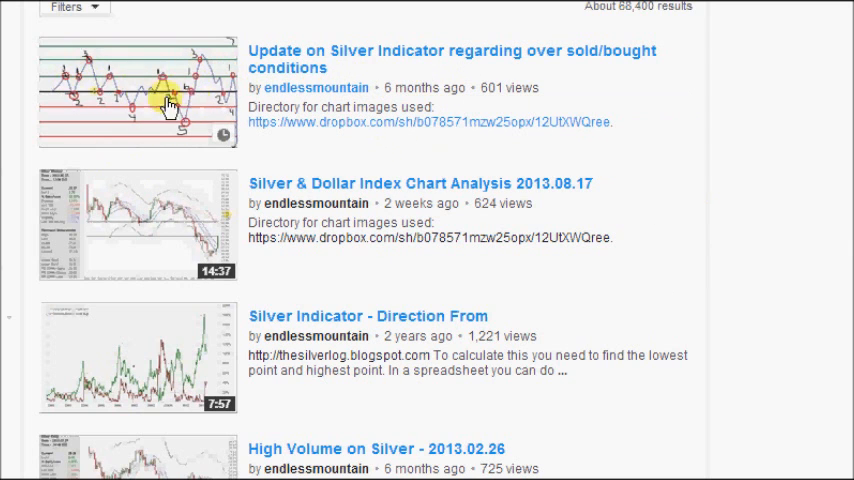
{"action": "mouse_move", "coordinate": [207, 444]}
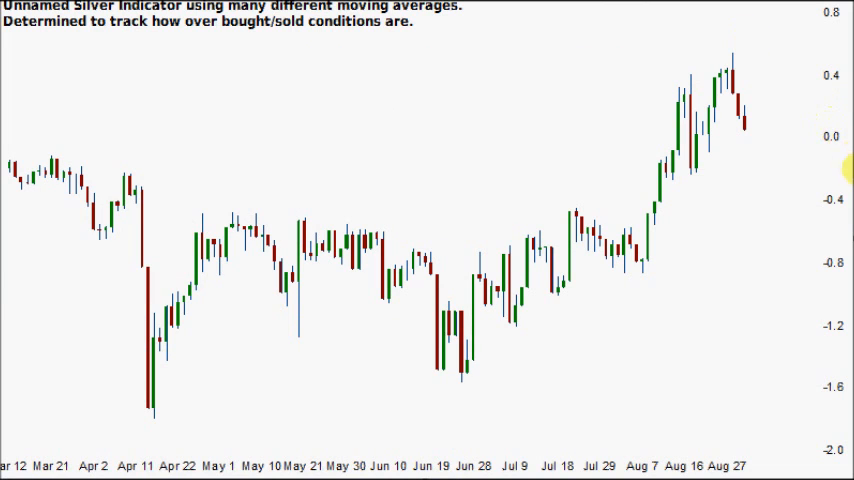
- Draw a black horizontal line across the silver indicator chart at the 0.0 level
{"action": "left_click", "coordinate": [40, 136]}
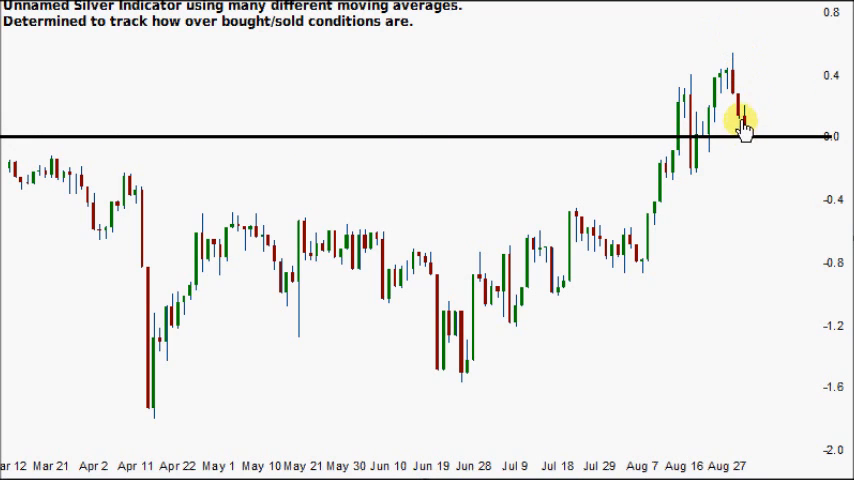
{"action": "mouse_move", "coordinate": [722, 183]}
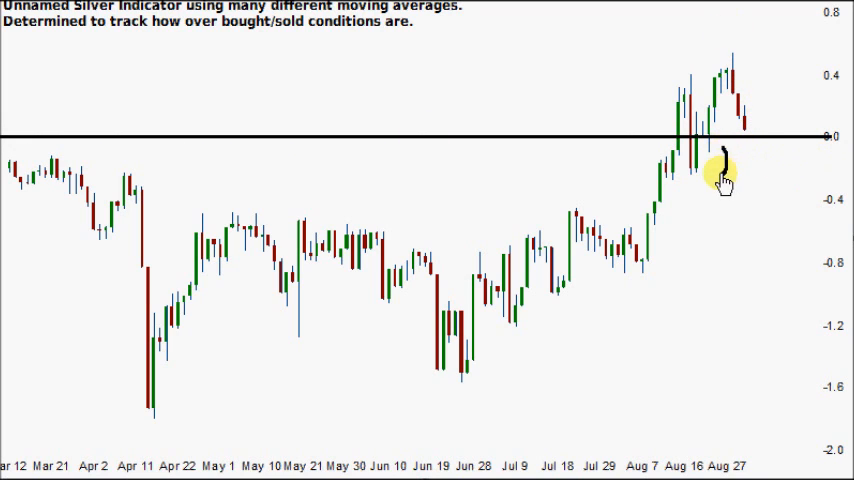
{"action": "mouse_move", "coordinate": [730, 165]}
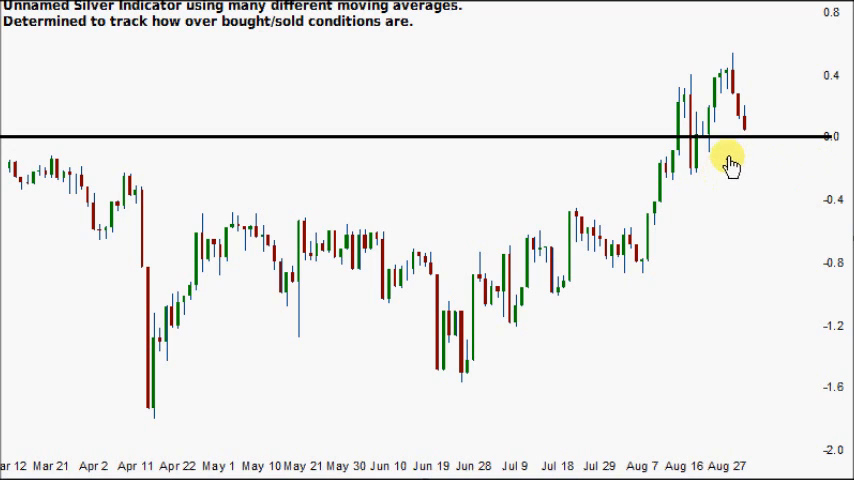
{"action": "mouse_move", "coordinate": [778, 62]}
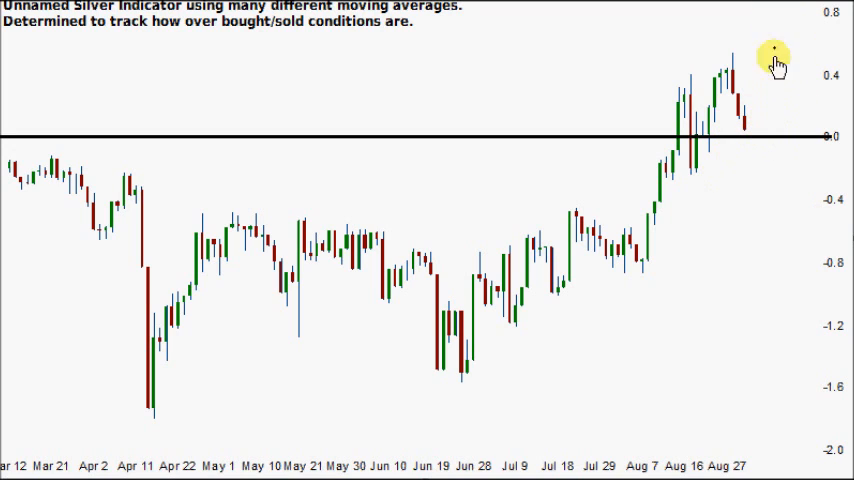
{"action": "mouse_move", "coordinate": [762, 170]}
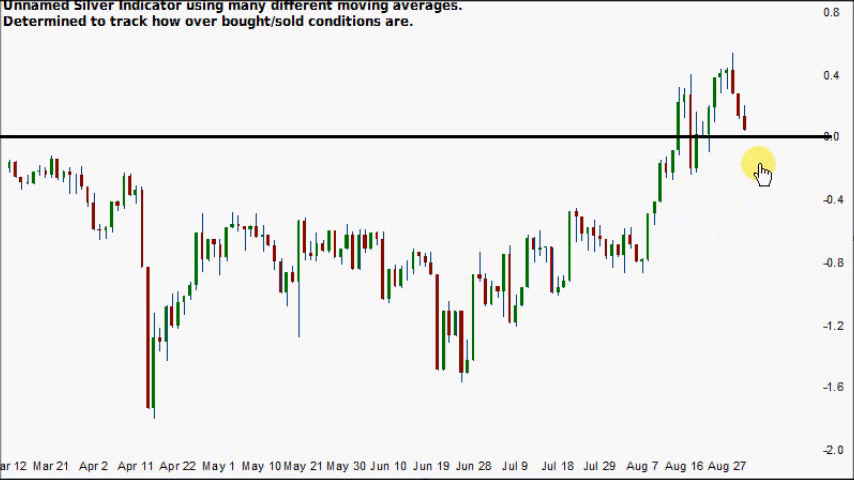
{"action": "mouse_move", "coordinate": [623, 315]}
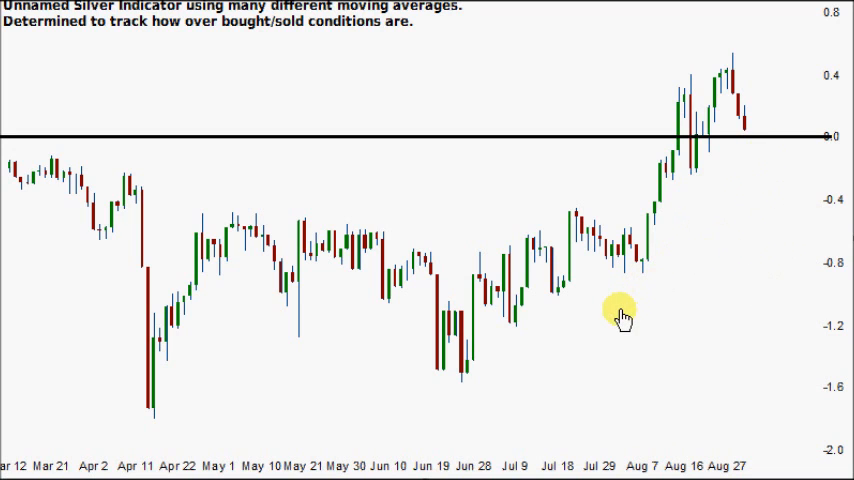
{"action": "mouse_move", "coordinate": [730, 135]}
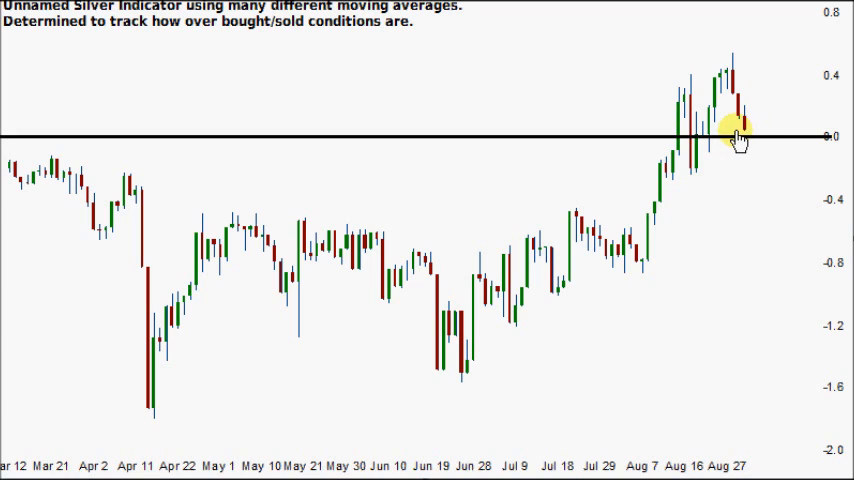
{"action": "mouse_move", "coordinate": [762, 140]}
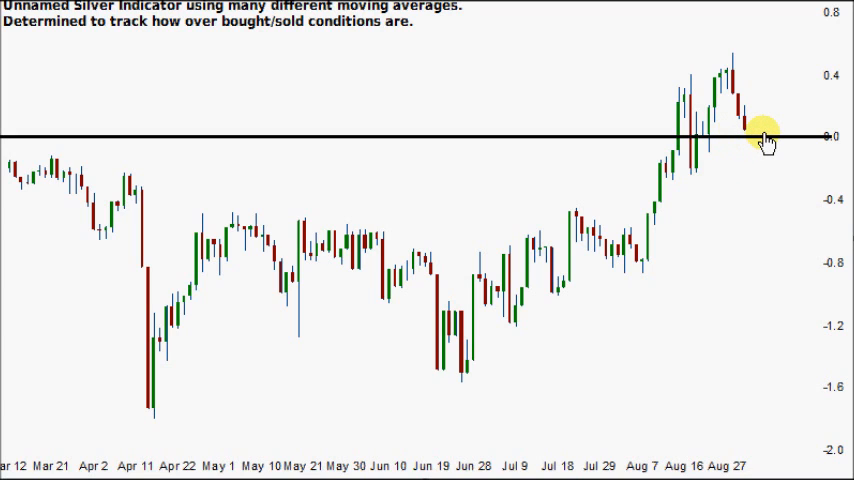
{"action": "mouse_move", "coordinate": [688, 232]}
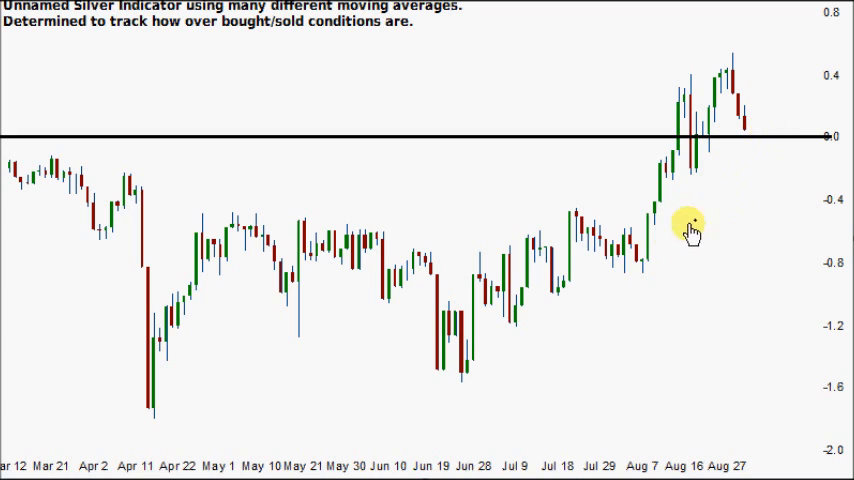
{"action": "mouse_move", "coordinate": [608, 285]}
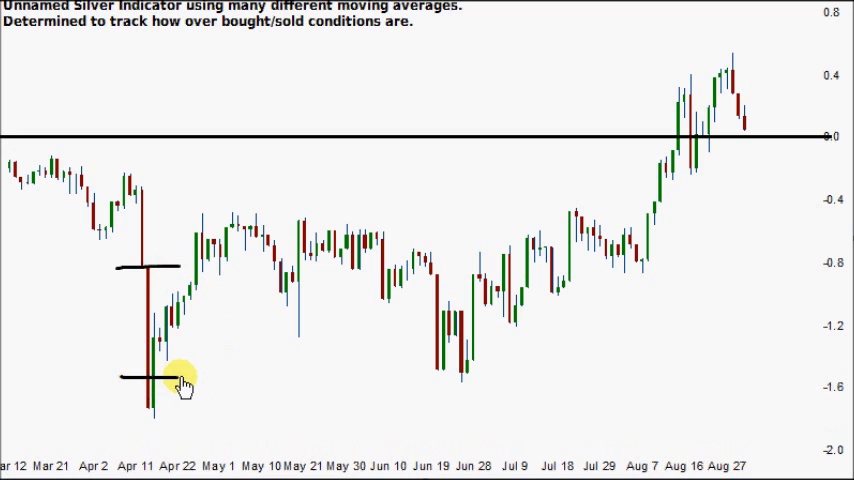
{"action": "mouse_move", "coordinate": [557, 62]}
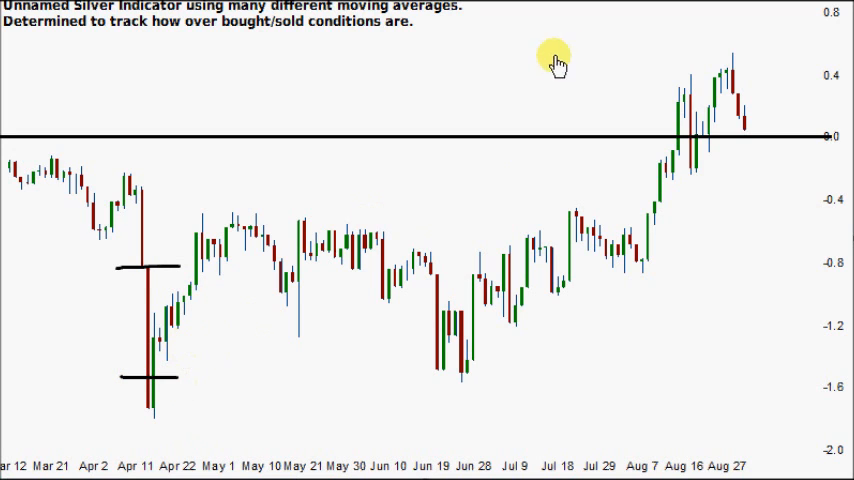
{"action": "mouse_move", "coordinate": [413, 363]}
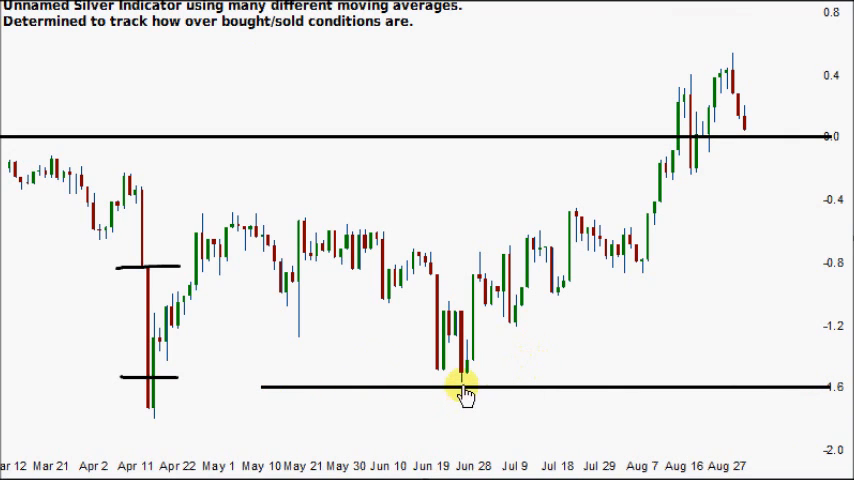
{"action": "mouse_move", "coordinate": [515, 368]}
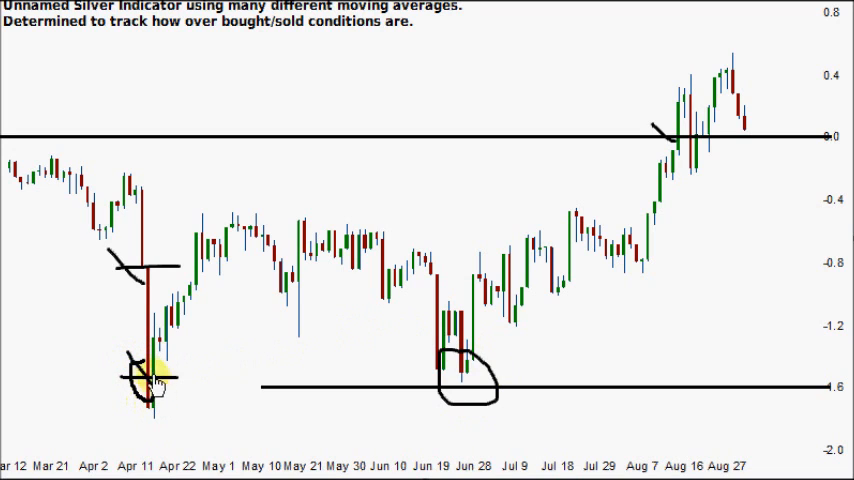
{"action": "mouse_move", "coordinate": [722, 252]}
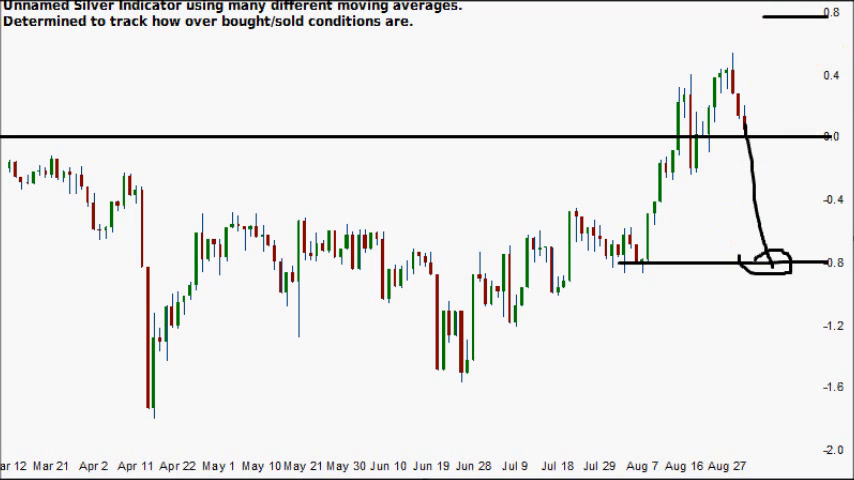
{"action": "mouse_move", "coordinate": [838, 405]}
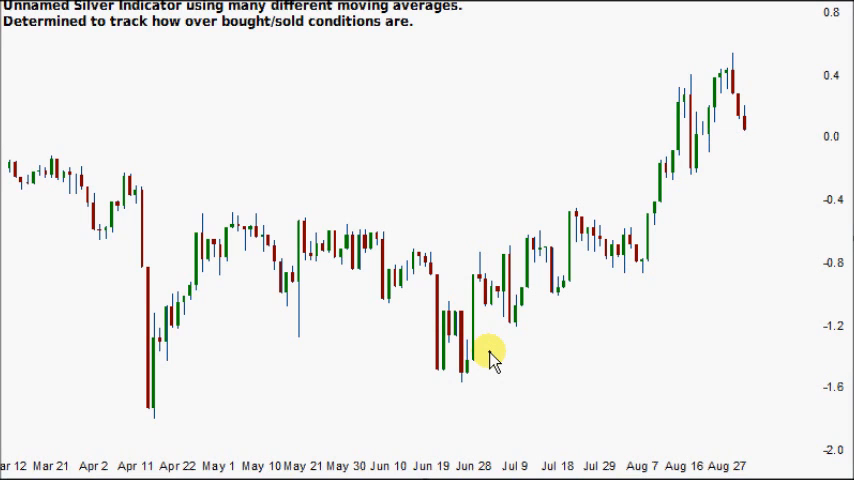
{"action": "mouse_move", "coordinate": [490, 360]}
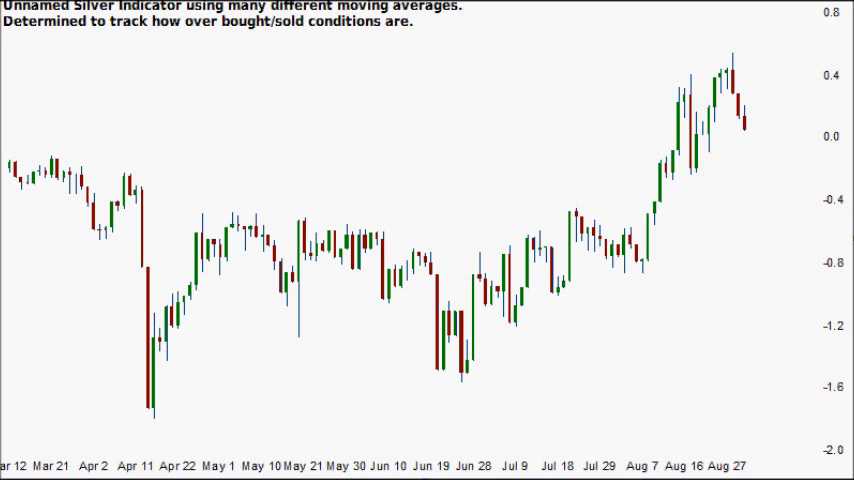
{"action": "left_click", "coordinate": [15, 10]}
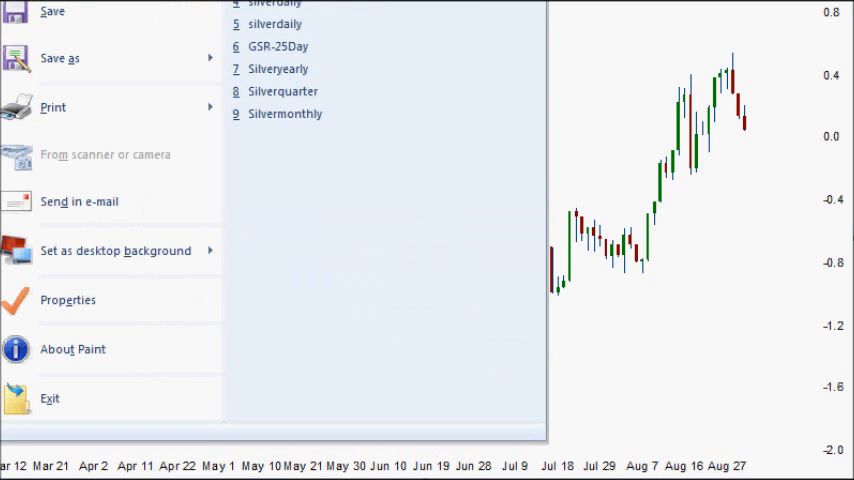
{"action": "left_click", "coordinate": [284, 113]}
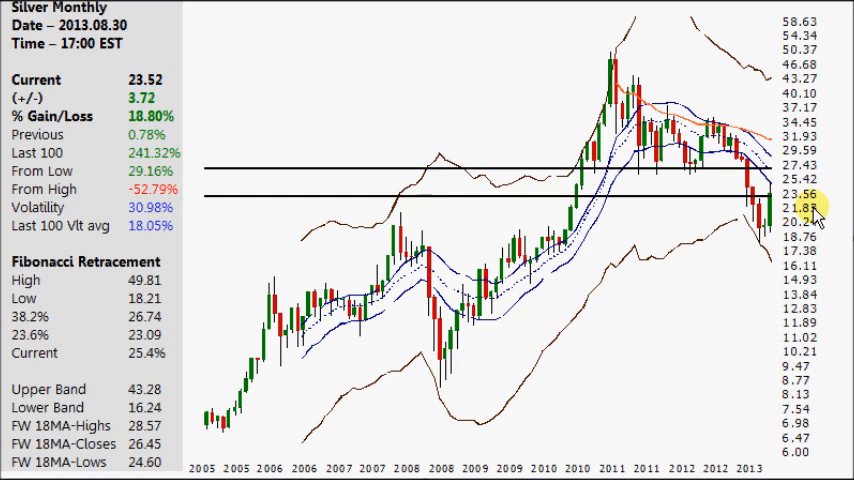
{"action": "mouse_move", "coordinate": [722, 216]}
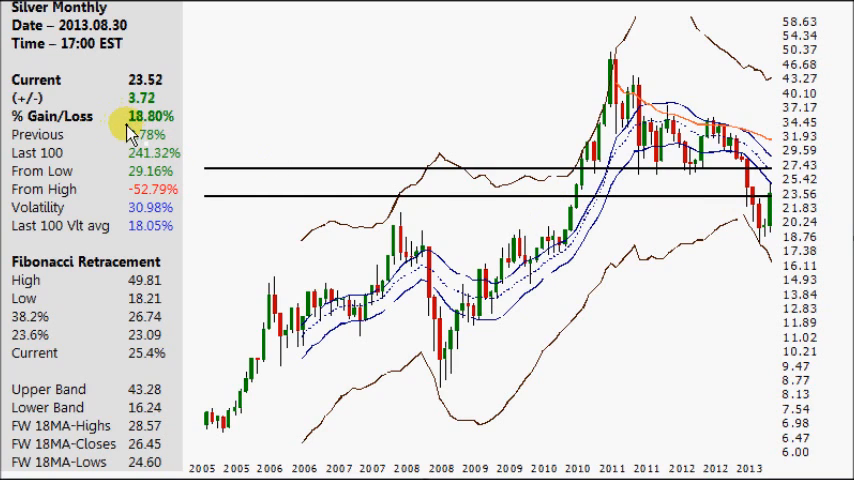
{"action": "mouse_move", "coordinate": [815, 235]}
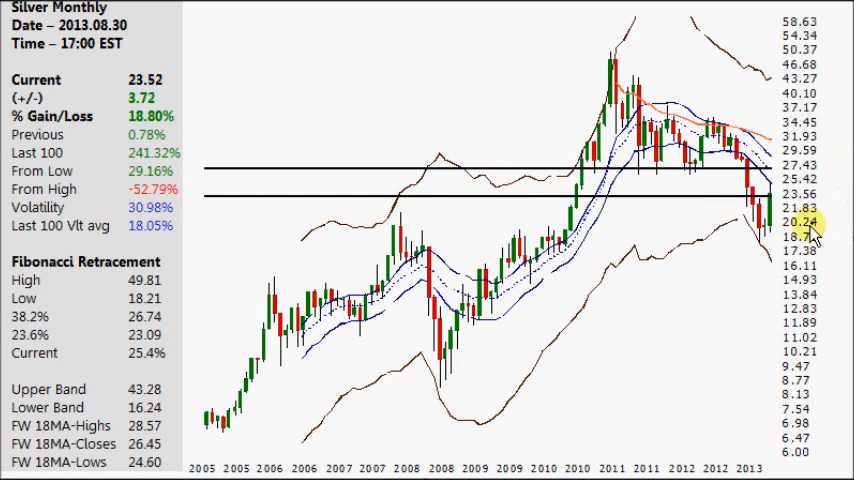
{"action": "mouse_move", "coordinate": [713, 231]}
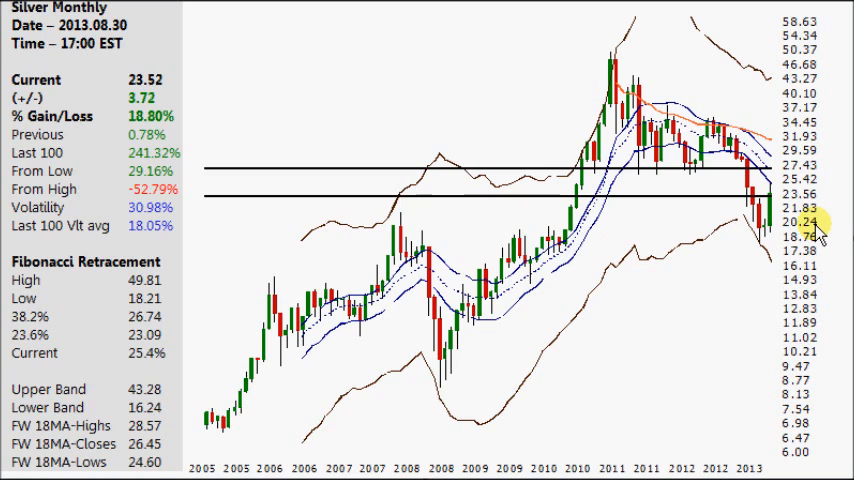
{"action": "mouse_move", "coordinate": [135, 155]}
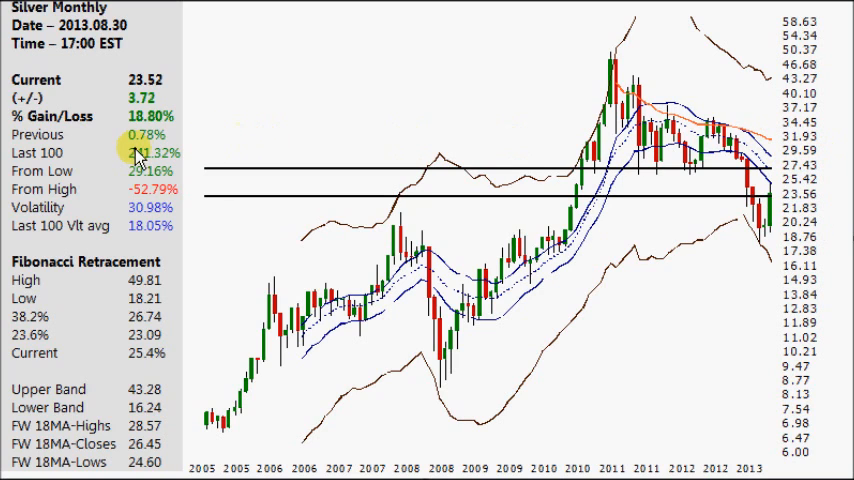
{"action": "mouse_move", "coordinate": [730, 235]}
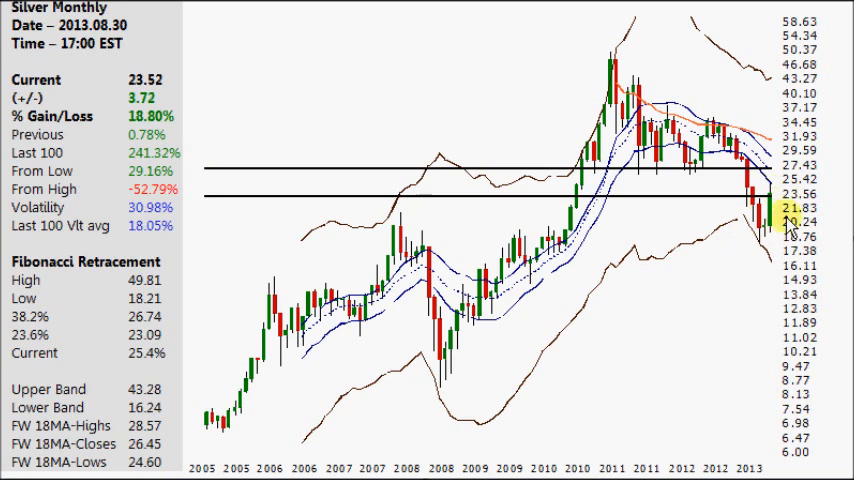
{"action": "mouse_move", "coordinate": [782, 211]}
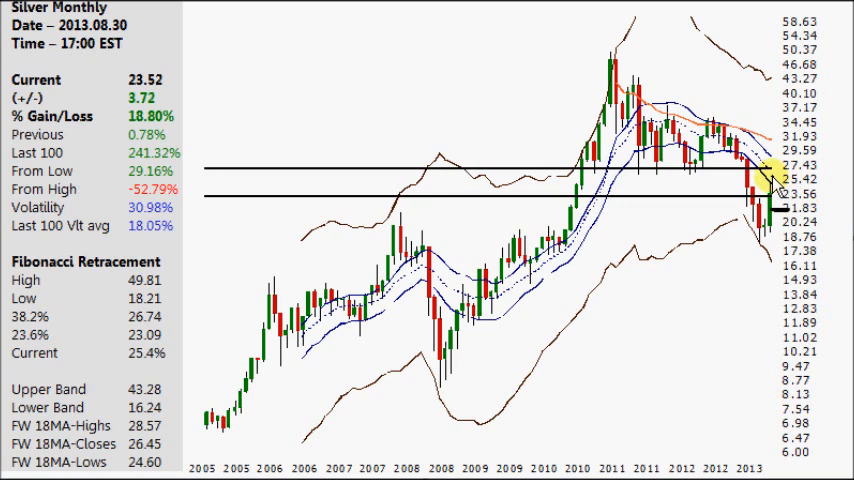
{"action": "mouse_move", "coordinate": [727, 183]}
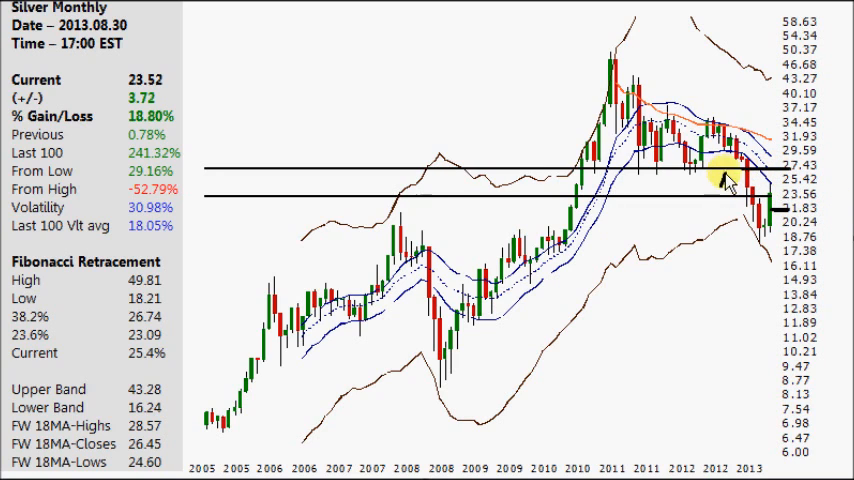
{"action": "mouse_move", "coordinate": [140, 335]}
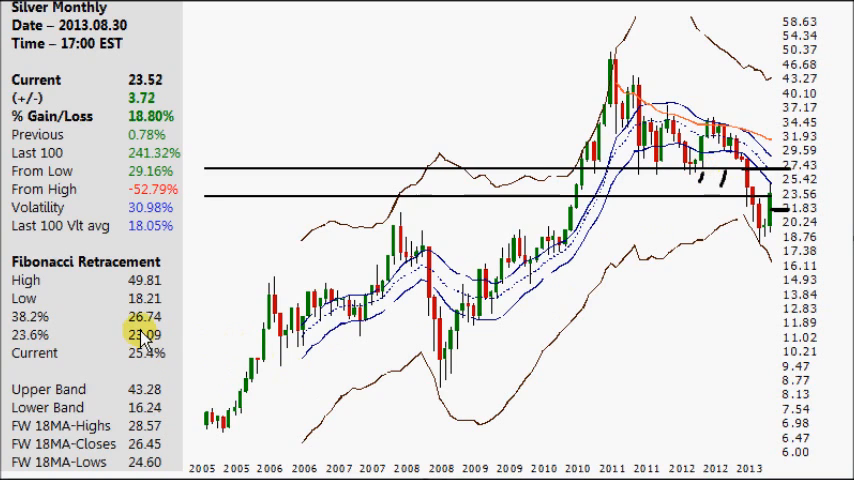
{"action": "mouse_move", "coordinate": [660, 185]}
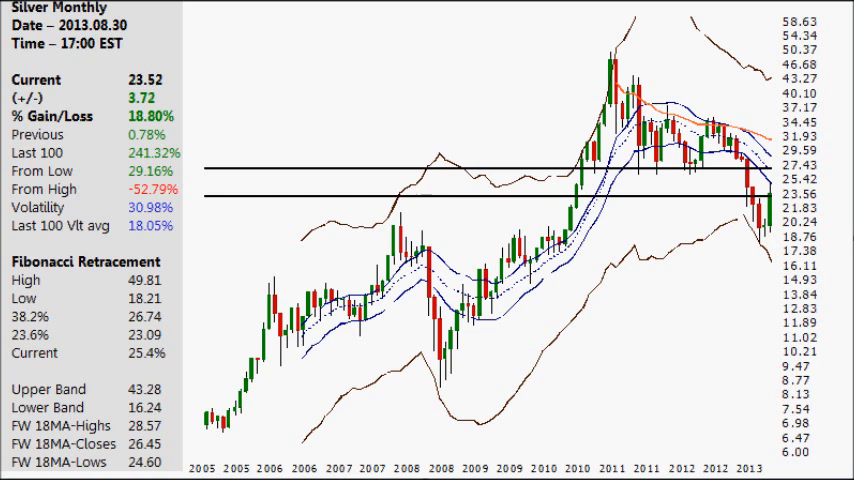
- Open silverdaily.png from Paint's recent files list
{"action": "left_click", "coordinate": [20, 10]}
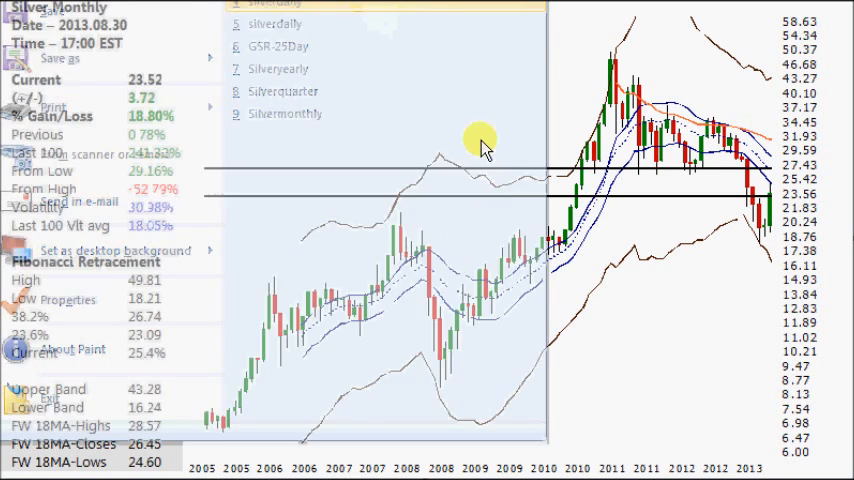
{"action": "left_click", "coordinate": [273, 23]}
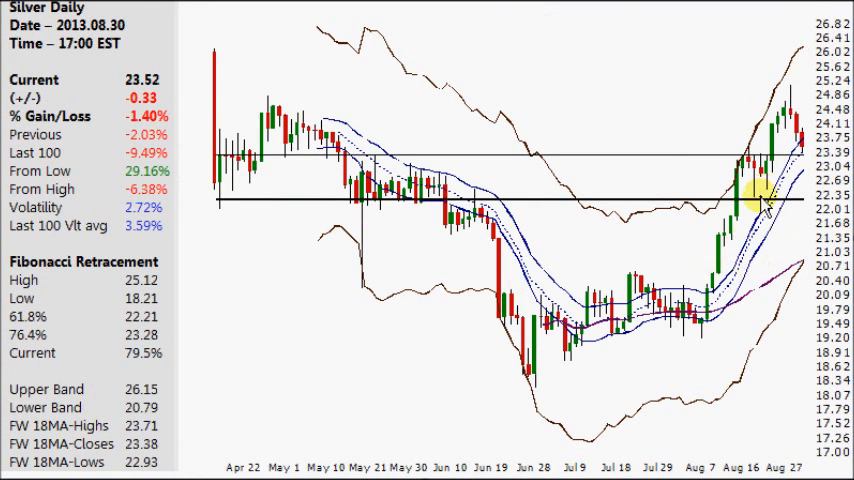
{"action": "mouse_move", "coordinate": [590, 250]}
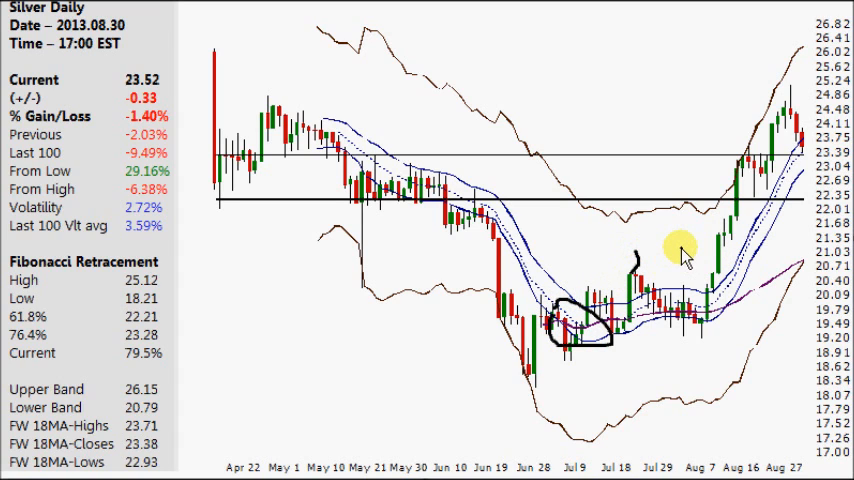
{"action": "mouse_move", "coordinate": [655, 300]}
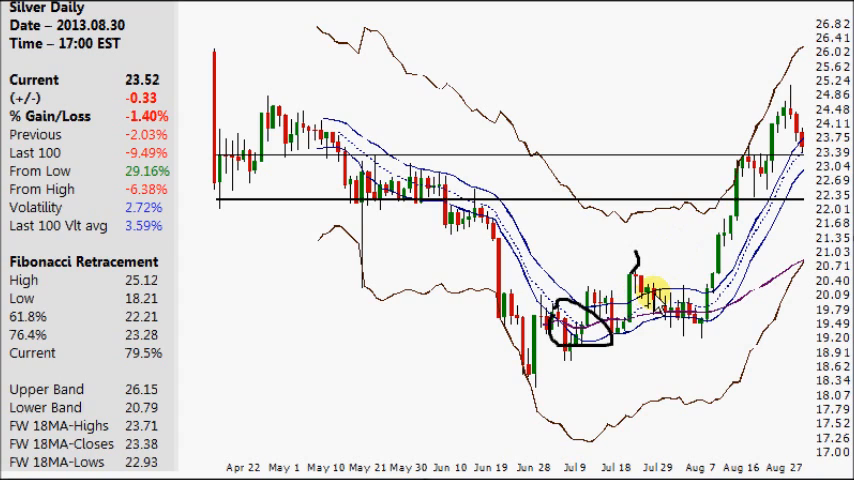
{"action": "mouse_move", "coordinate": [657, 263]}
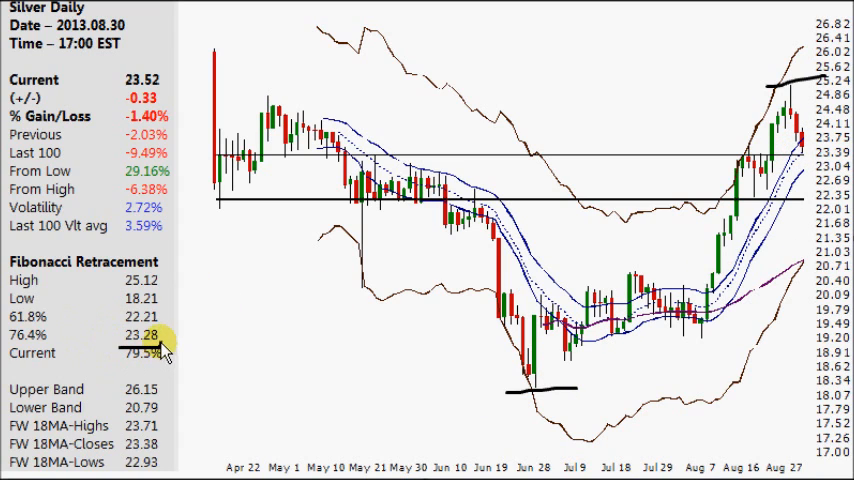
{"action": "mouse_move", "coordinate": [60, 352]}
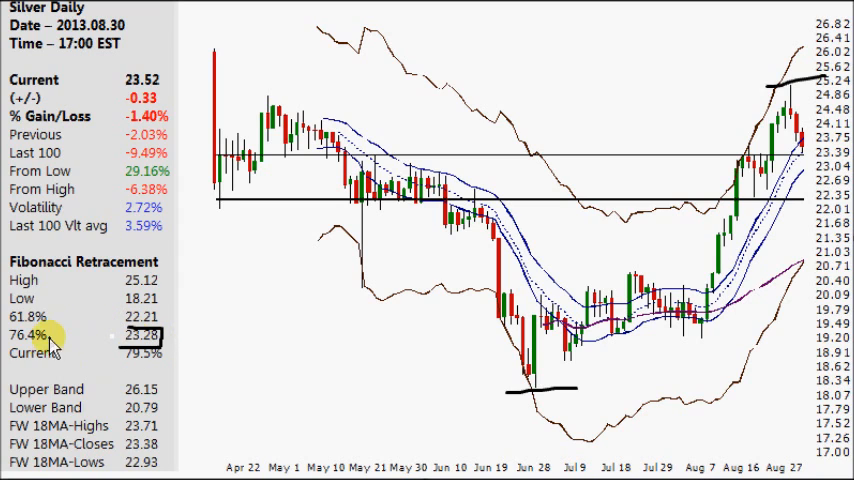
{"action": "mouse_move", "coordinate": [315, 340]}
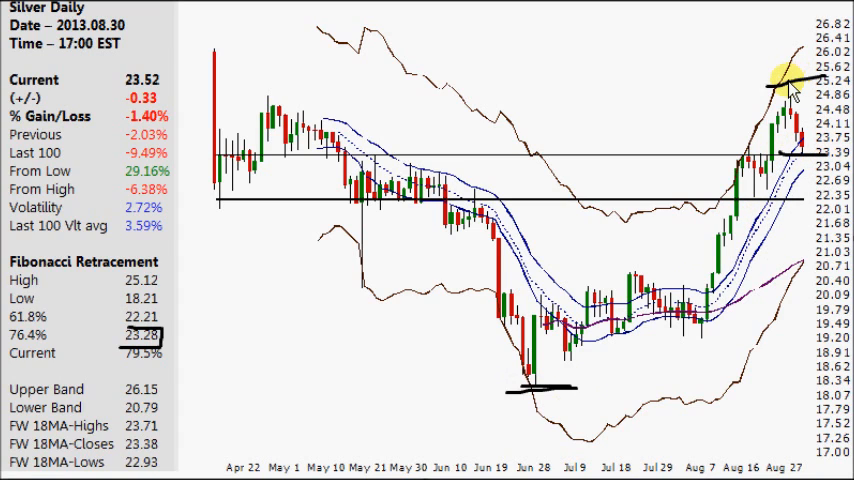
{"action": "mouse_move", "coordinate": [790, 90]}
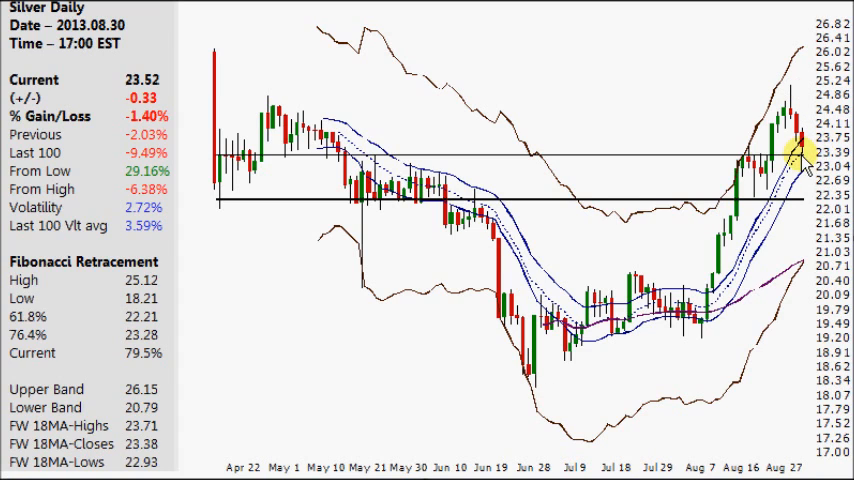
{"action": "mouse_move", "coordinate": [755, 205]}
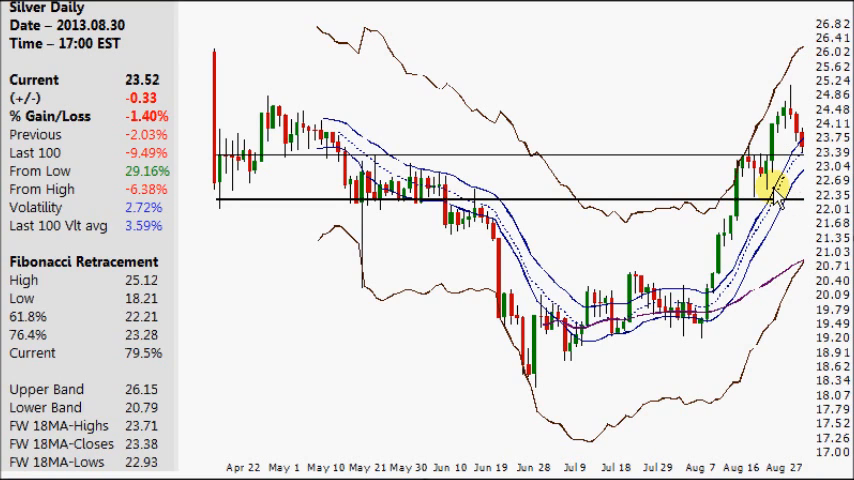
{"action": "mouse_move", "coordinate": [770, 285]}
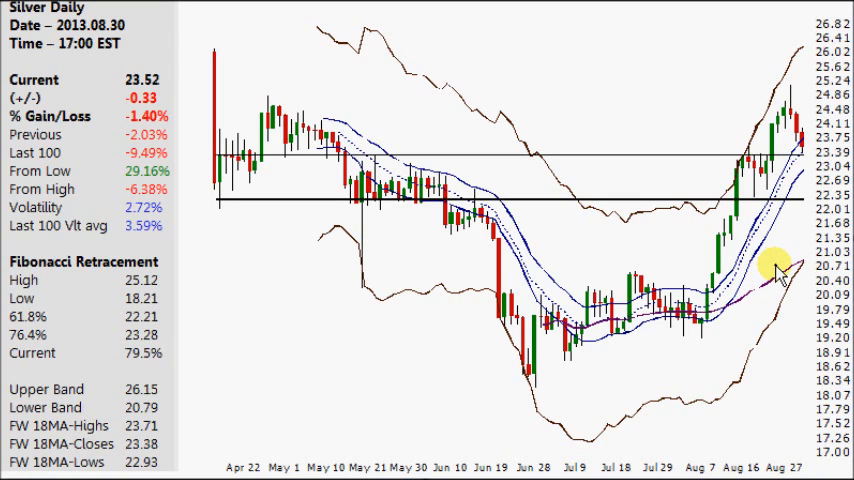
{"action": "mouse_move", "coordinate": [285, 290]}
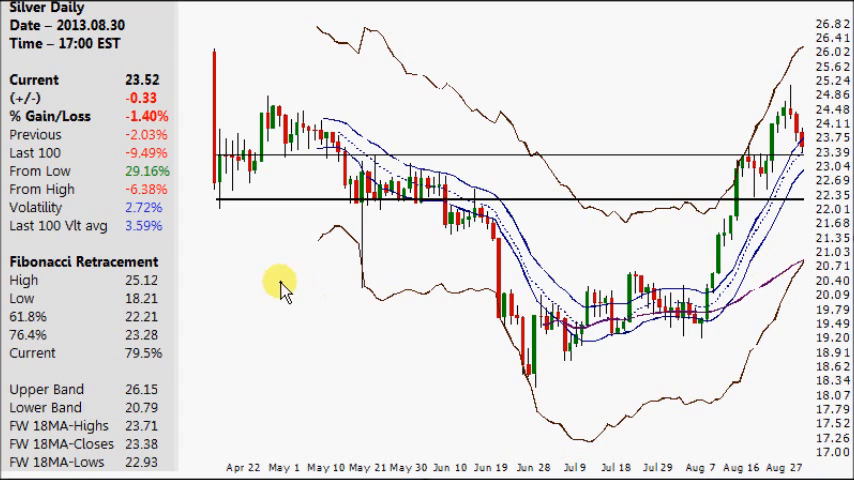
{"action": "mouse_move", "coordinate": [528, 372]}
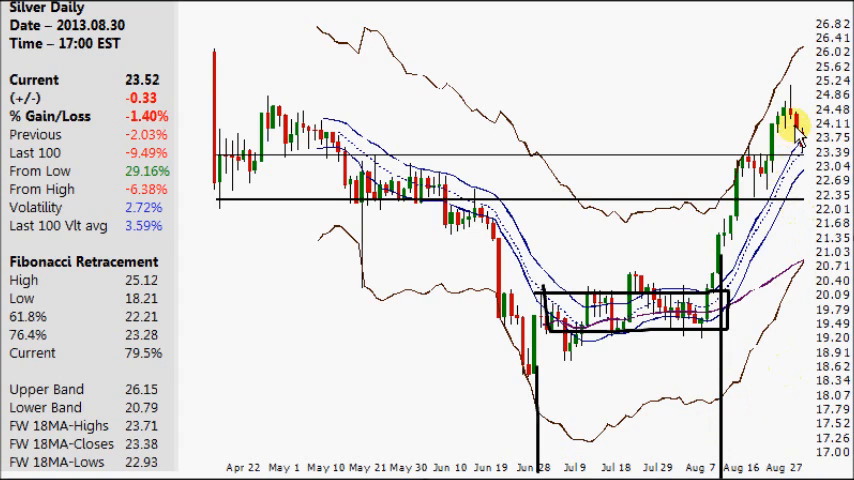
{"action": "mouse_move", "coordinate": [790, 455]}
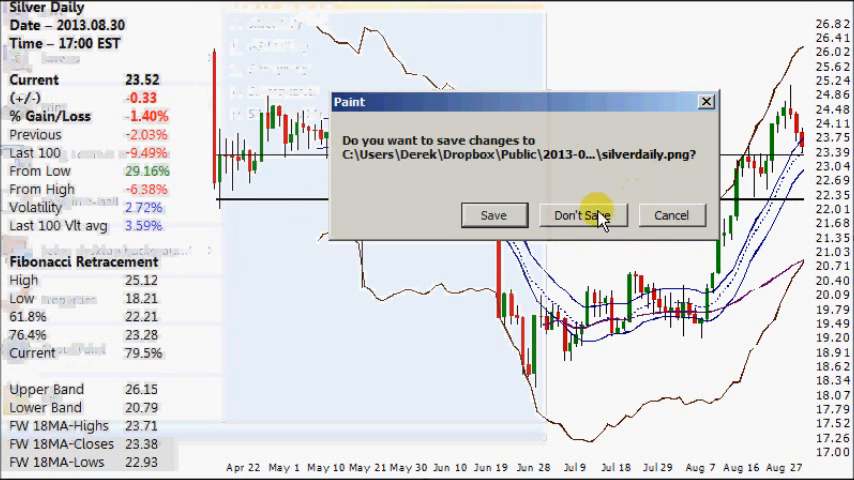
- Choose Don't Save to discard the drawings on the silverdaily chart
{"action": "left_click", "coordinate": [582, 215]}
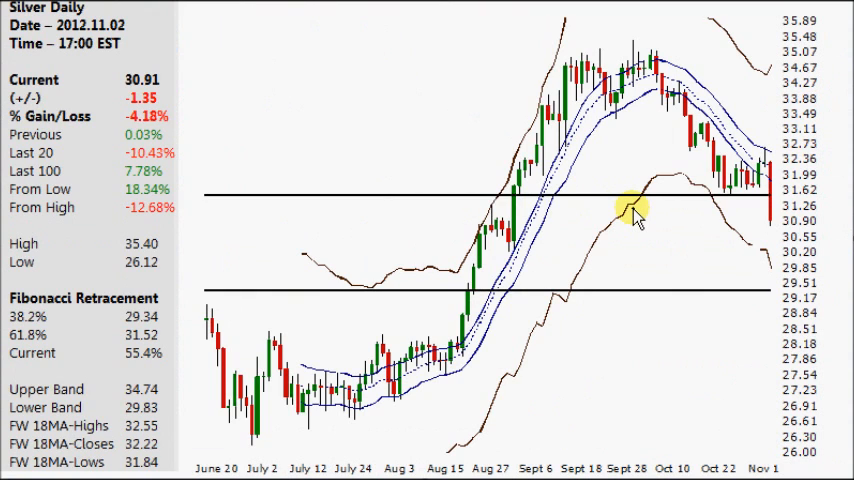
{"action": "mouse_move", "coordinate": [633, 207]}
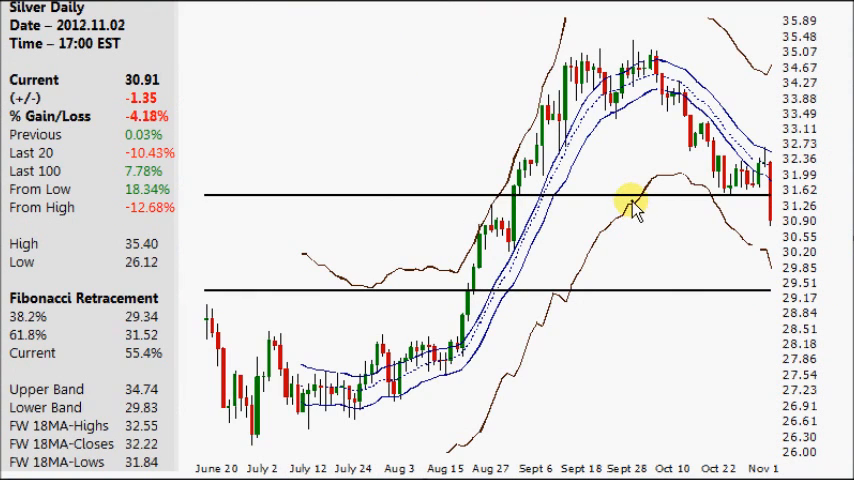
{"action": "mouse_move", "coordinate": [685, 225]}
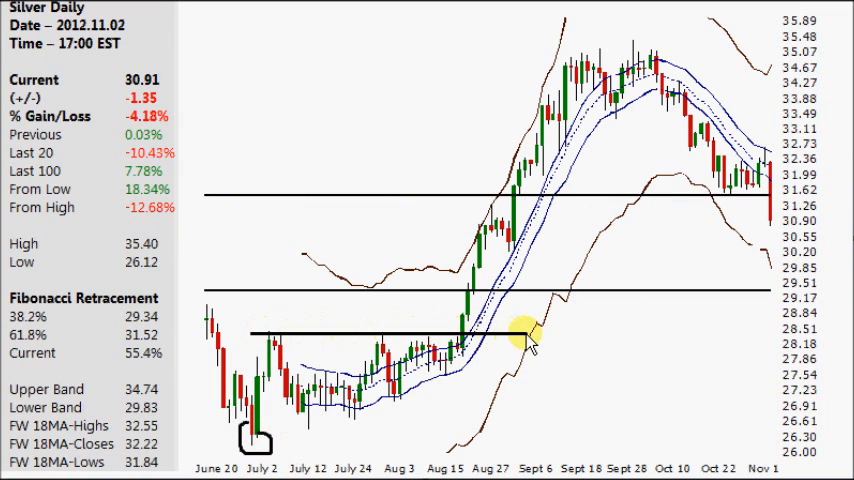
{"action": "mouse_move", "coordinate": [515, 418]}
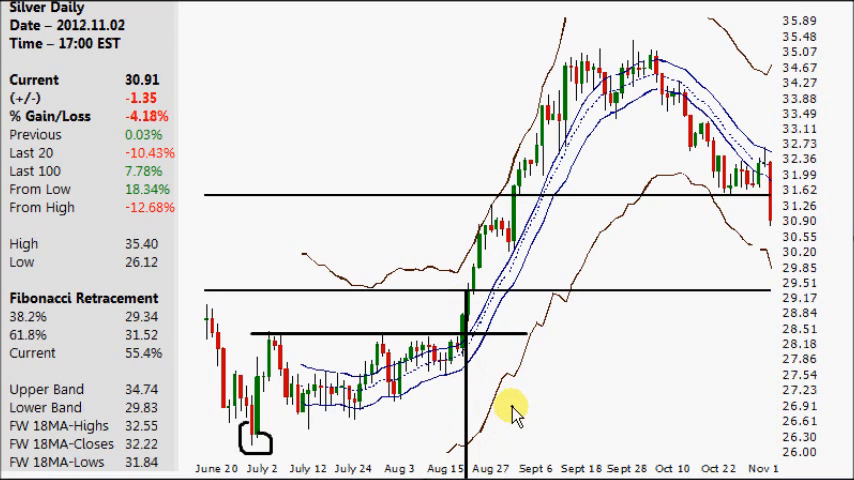
{"action": "mouse_move", "coordinate": [563, 263]}
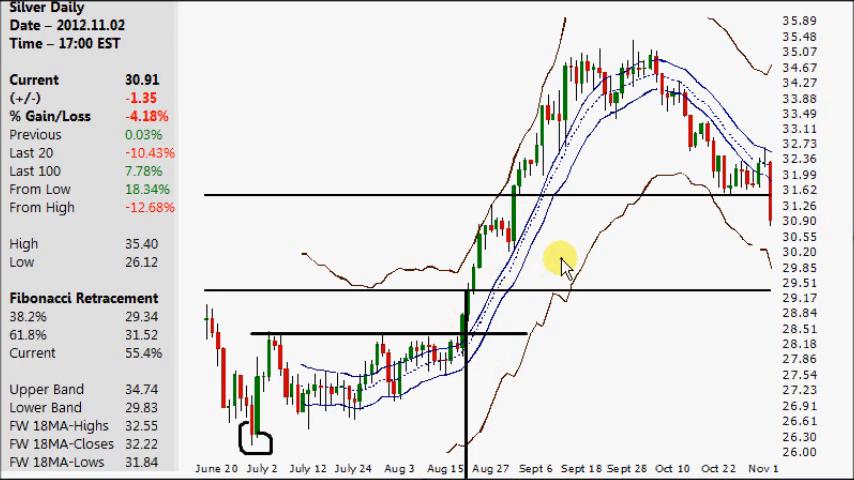
{"action": "mouse_move", "coordinate": [515, 250]}
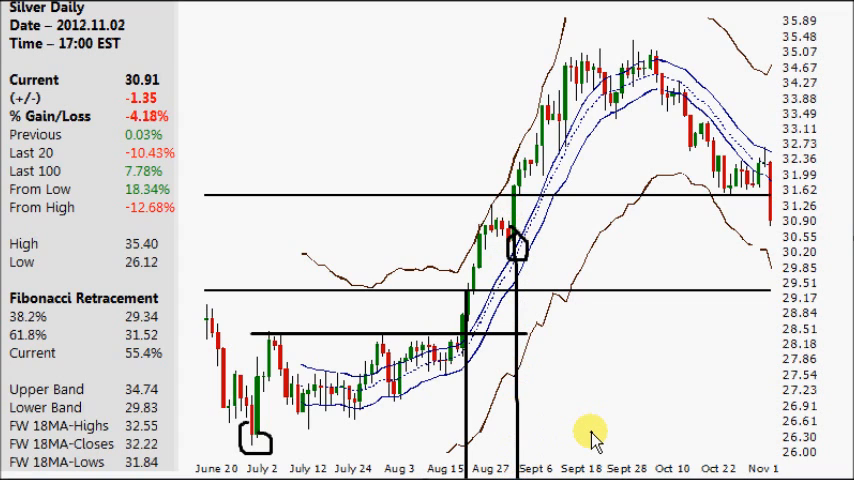
{"action": "mouse_move", "coordinate": [686, 8]}
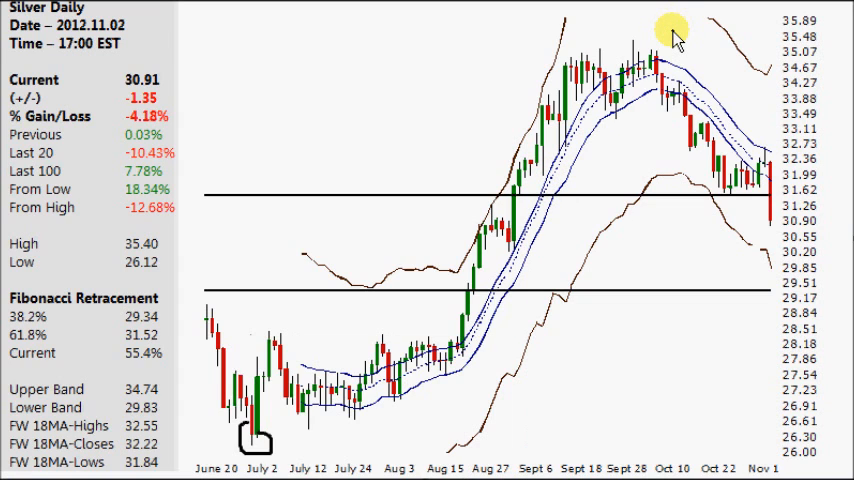
{"action": "mouse_move", "coordinate": [595, 222]}
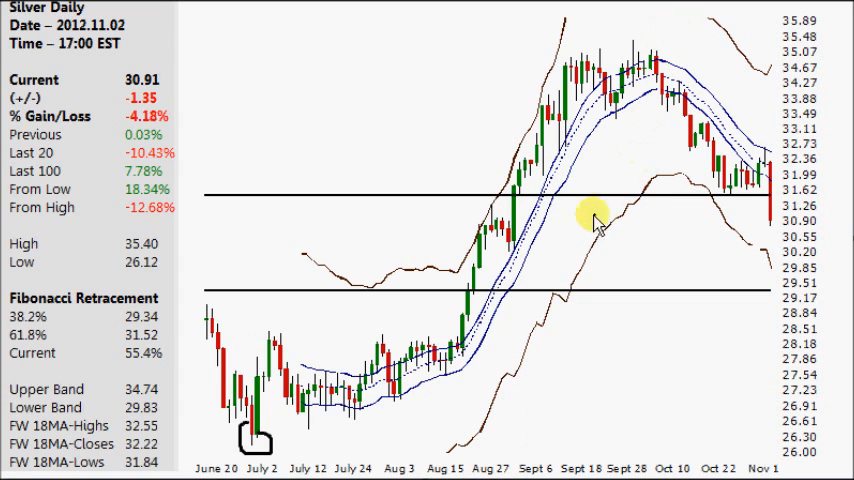
{"action": "mouse_move", "coordinate": [460, 280]}
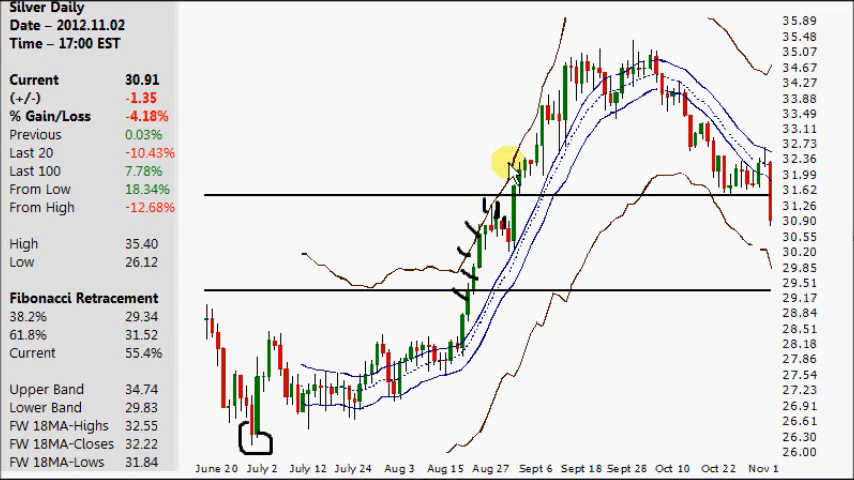
{"action": "mouse_move", "coordinate": [530, 105]}
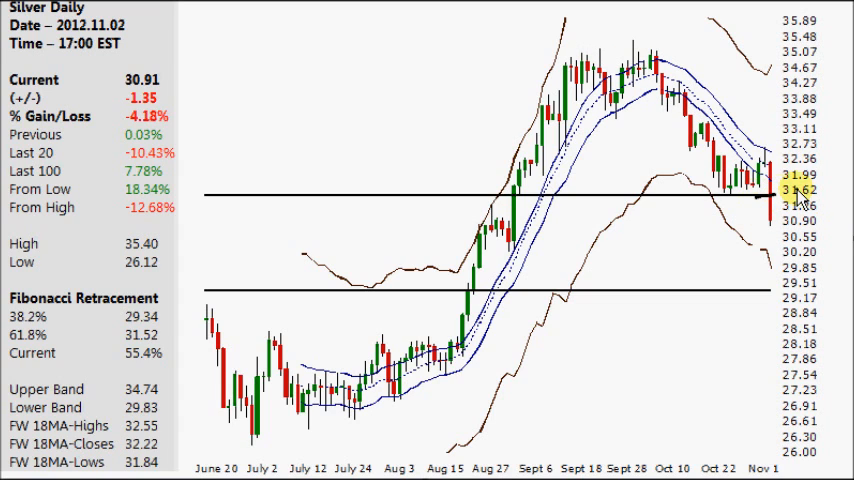
{"action": "mouse_move", "coordinate": [755, 130]}
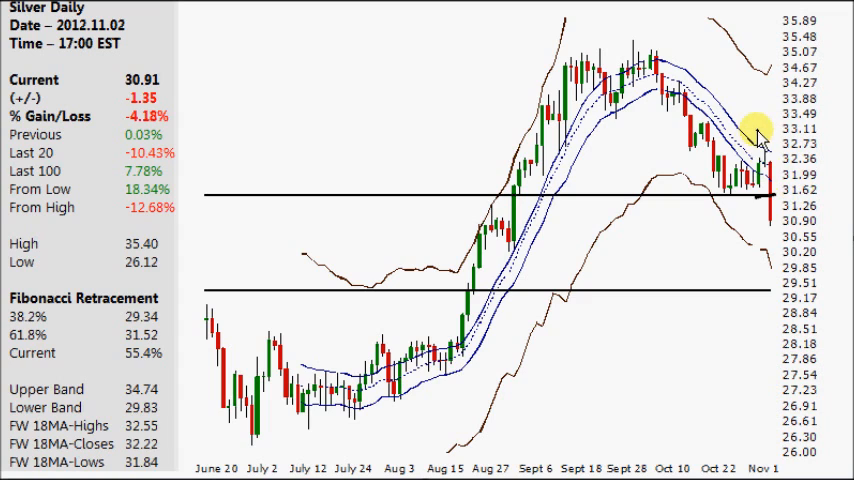
{"action": "mouse_move", "coordinate": [648, 107]}
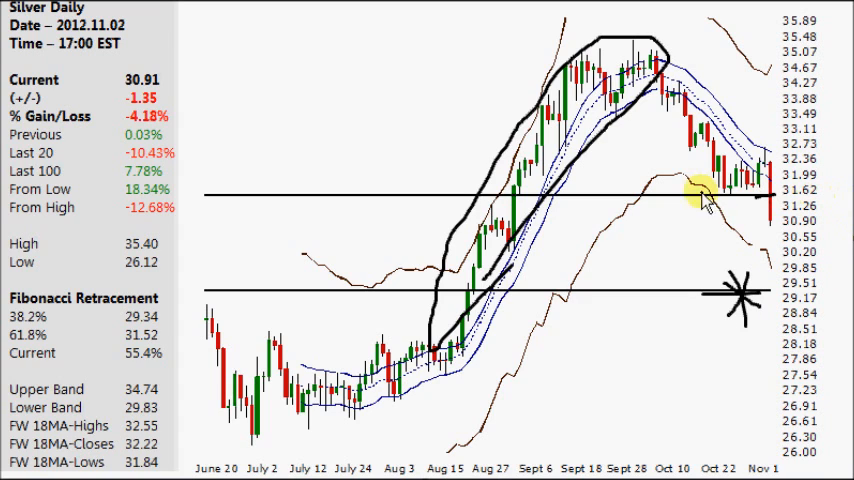
{"action": "mouse_move", "coordinate": [515, 295]}
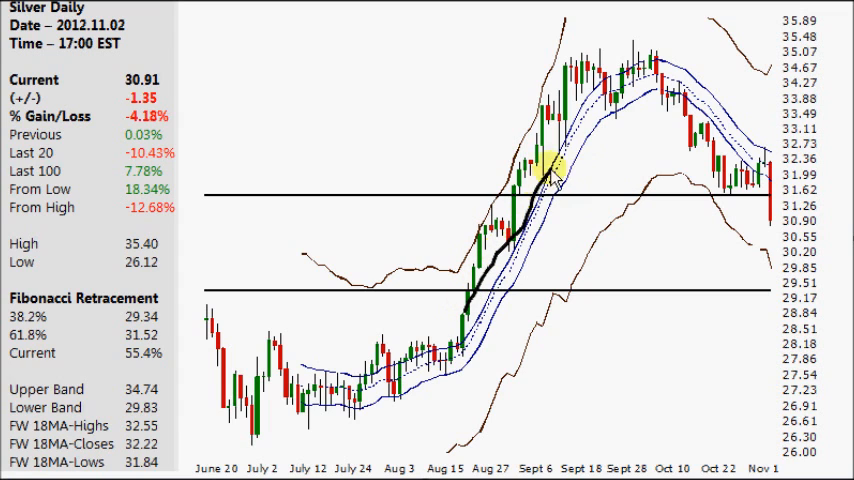
{"action": "left_click_drag", "start_coordinate": [545, 175], "coordinate": [425, 320]}
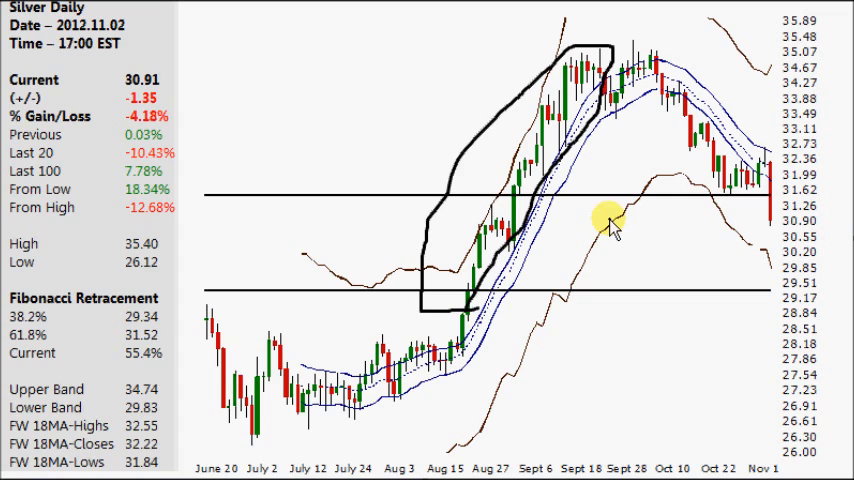
{"action": "mouse_move", "coordinate": [505, 240]}
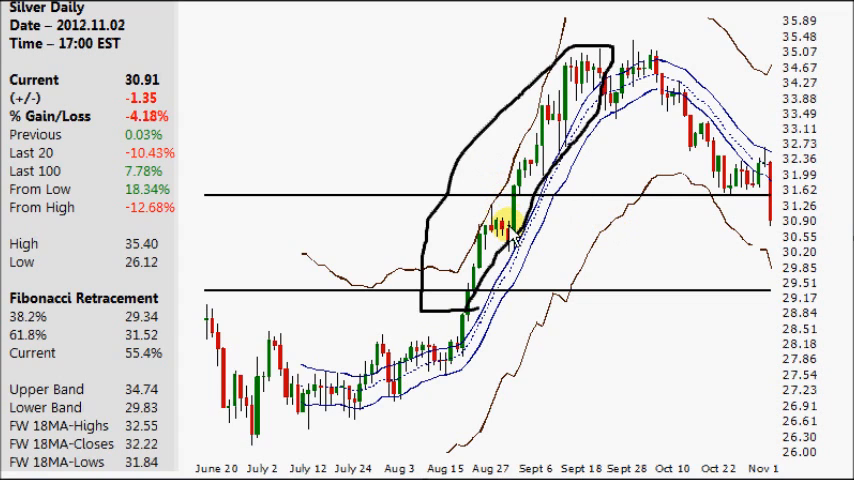
{"action": "mouse_move", "coordinate": [480, 308]}
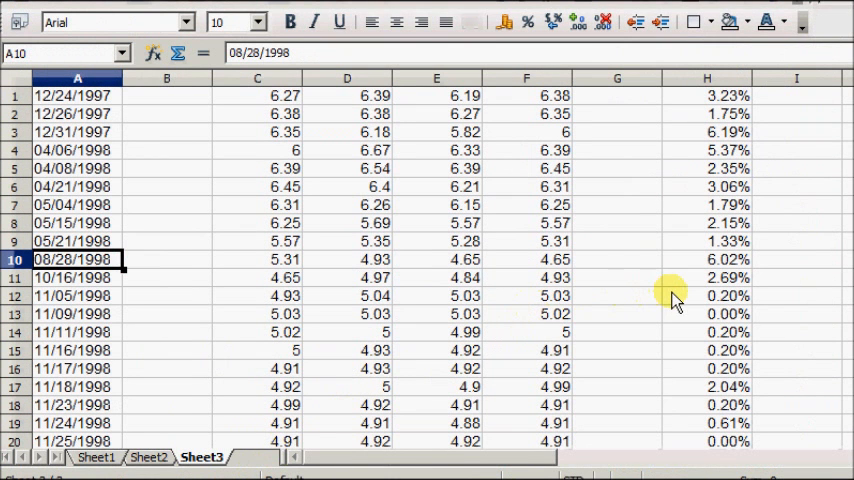
{"action": "mouse_move", "coordinate": [605, 300]}
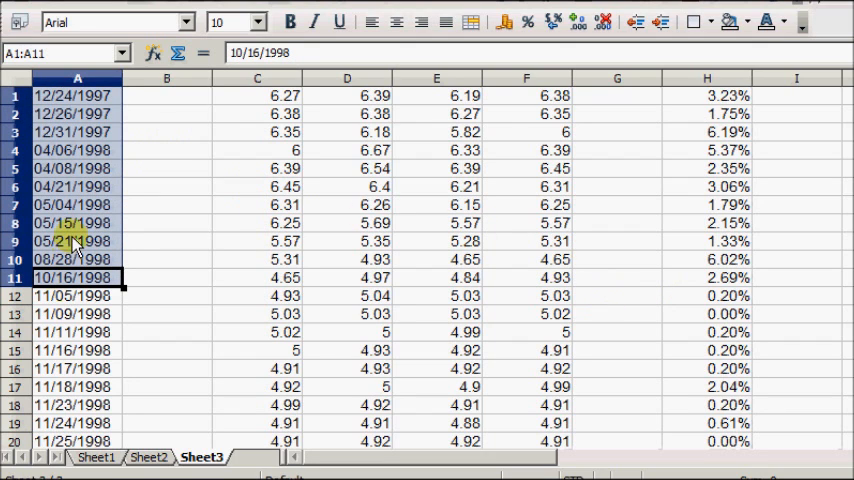
- Check the 12/26/1997, 12/31/1997 and 04/06/1998 date entries on Sheet3
{"action": "left_click", "coordinate": [77, 132]}
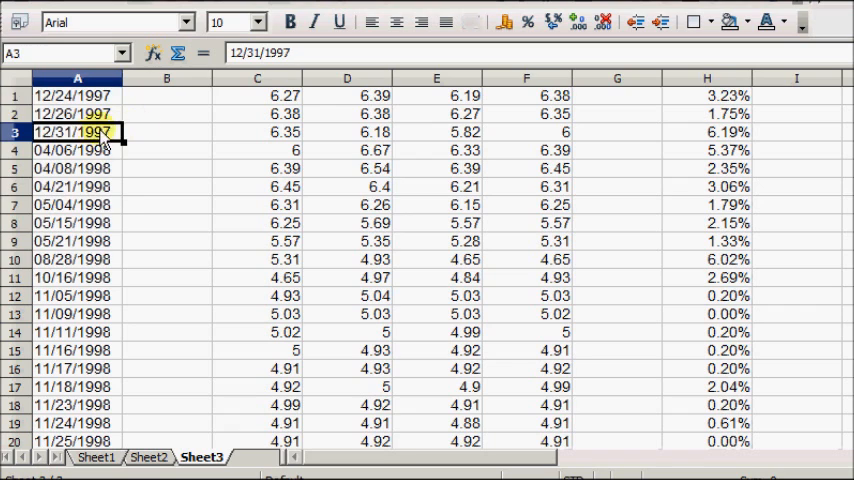
{"action": "left_click", "coordinate": [77, 113]}
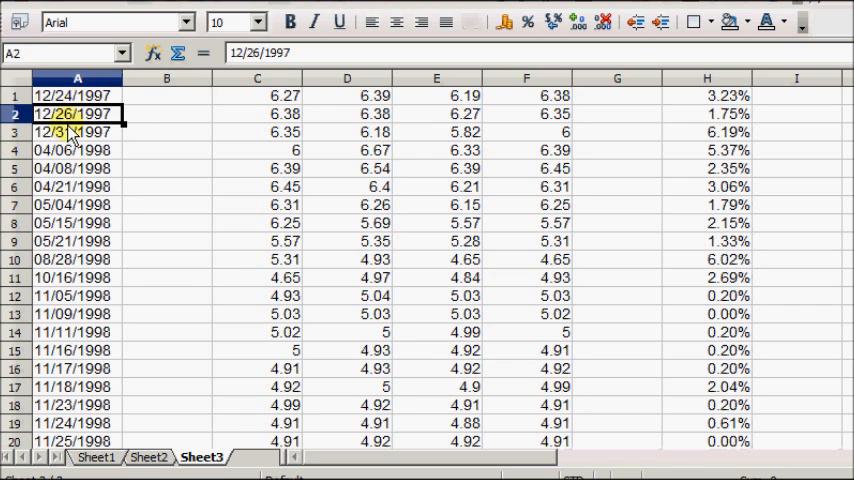
{"action": "left_click", "coordinate": [77, 150]}
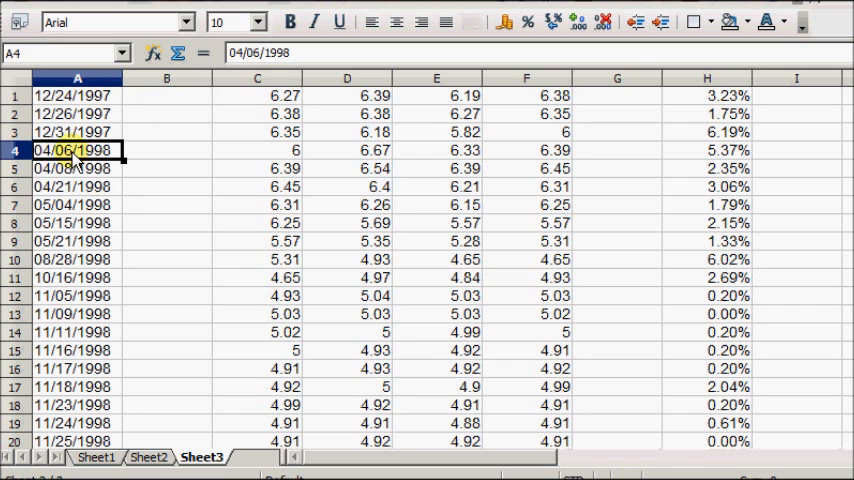
- Extend the selection down to the last August 2013 row and copy the price rows
{"action": "scroll", "scroll_direction": "down", "scroll_amount": 3}
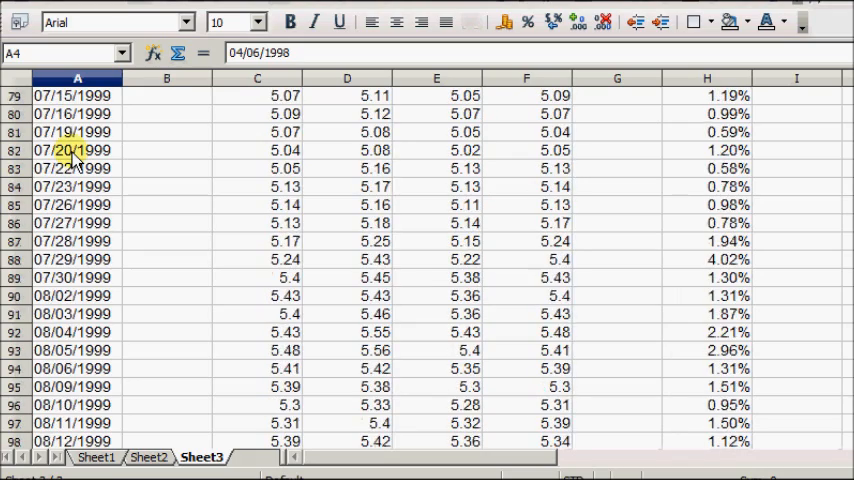
{"action": "scroll", "scroll_direction": "down", "scroll_amount": 3}
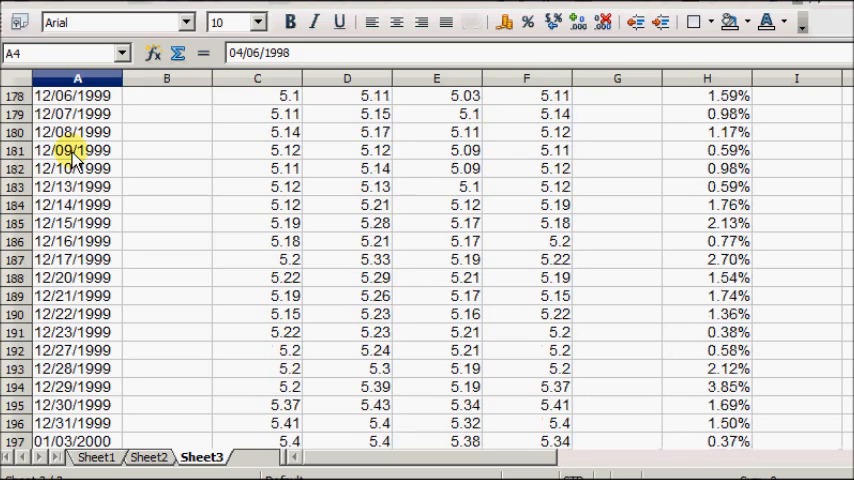
{"action": "scroll", "scroll_direction": "up", "scroll_amount": 3}
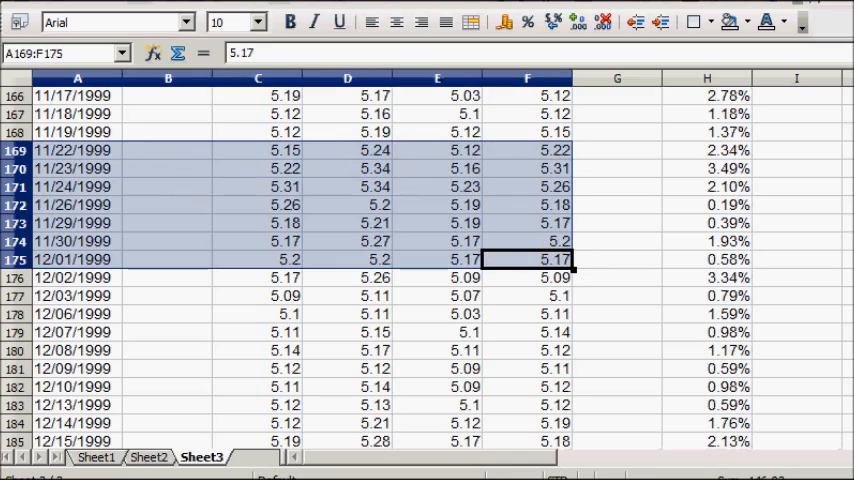
{"action": "scroll", "scroll_direction": "down", "scroll_amount": 3}
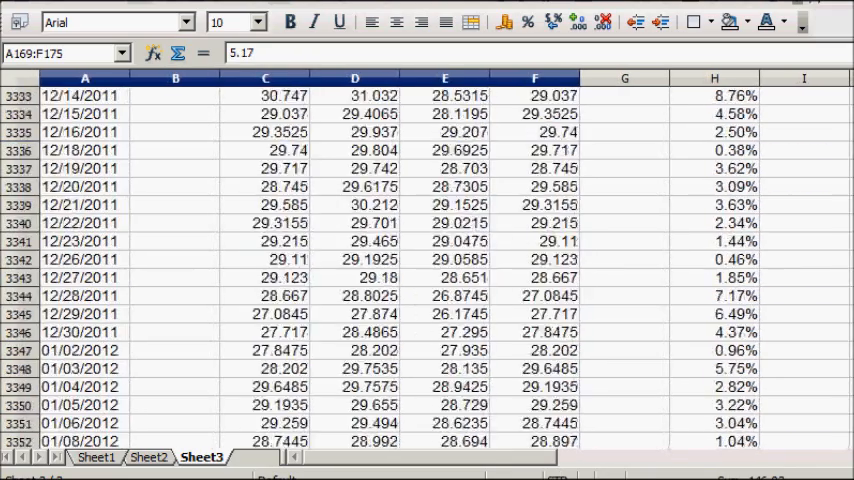
{"action": "scroll", "scroll_direction": "down", "scroll_amount": 3}
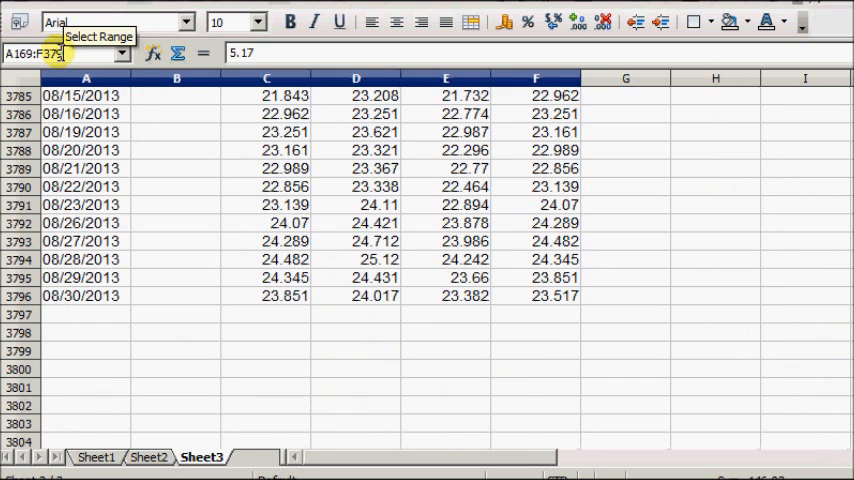
{"action": "right_click", "coordinate": [335, 290]}
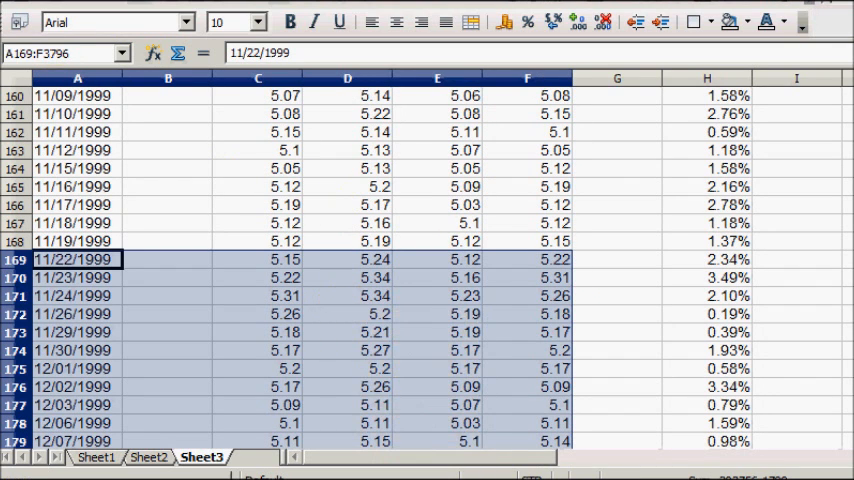
{"action": "right_click", "coordinate": [75, 93]}
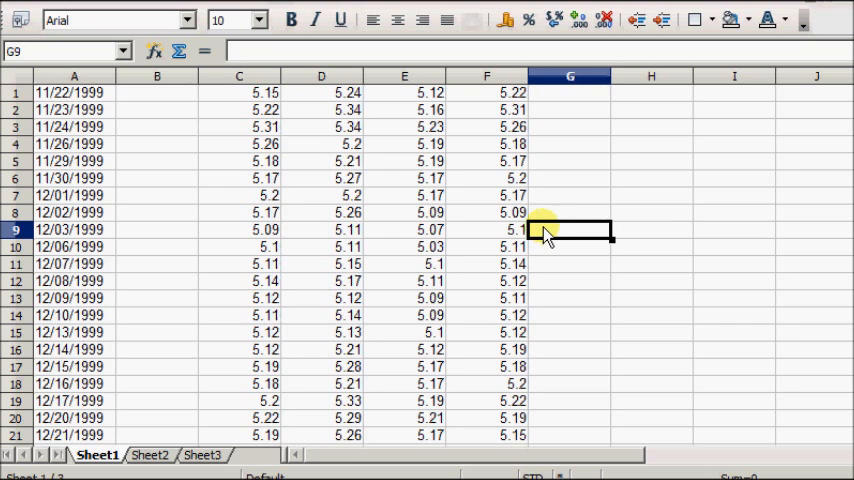
{"action": "mouse_move", "coordinate": [548, 195]}
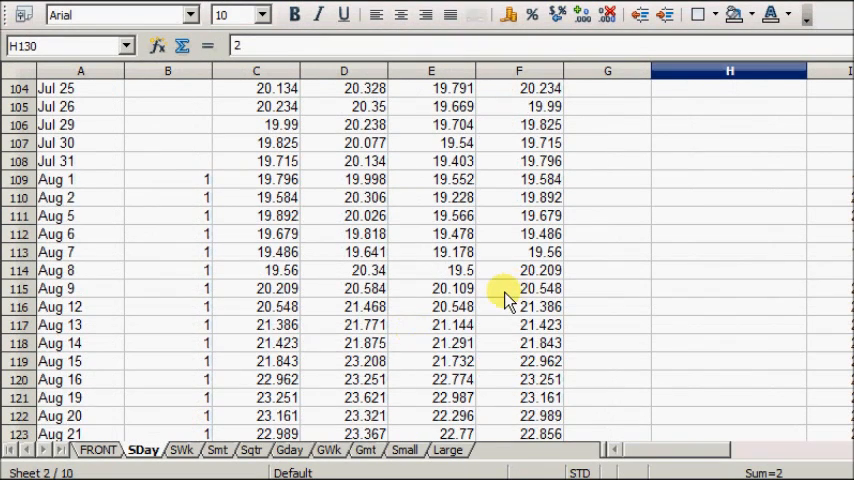
{"action": "scroll", "scroll_direction": "down", "scroll_amount": 3}
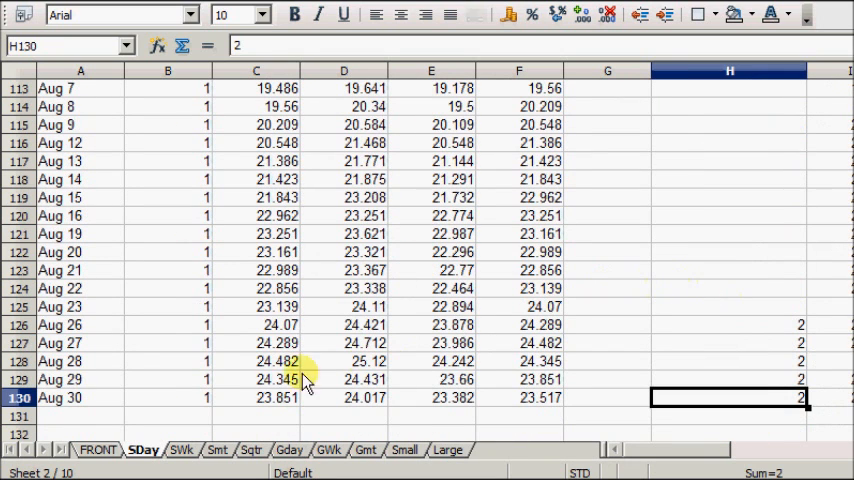
{"action": "left_click", "coordinate": [80, 342]}
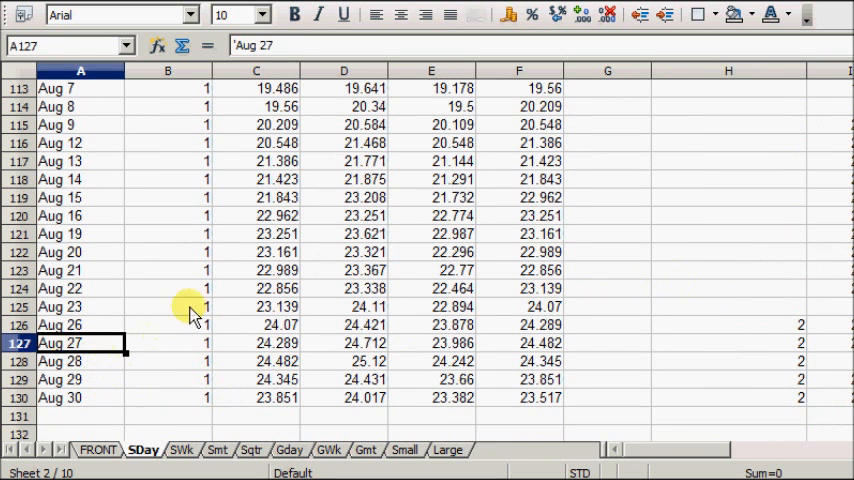
{"action": "left_click", "coordinate": [167, 252]}
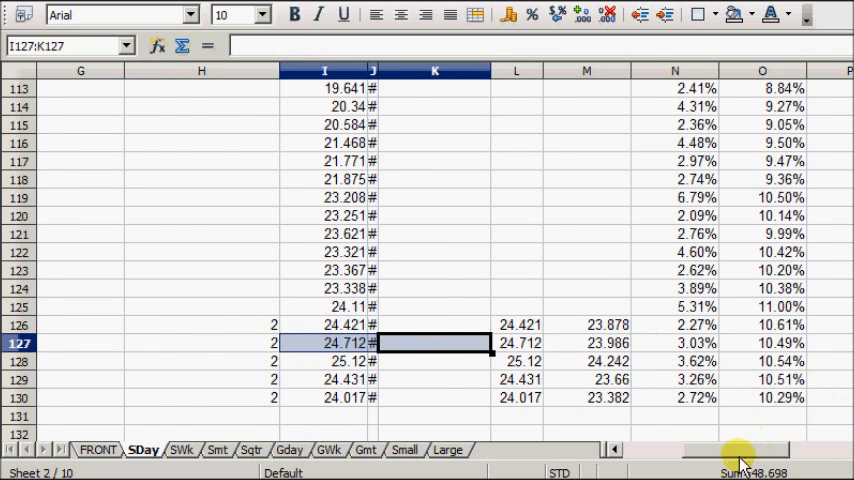
{"action": "left_click", "coordinate": [353, 306]}
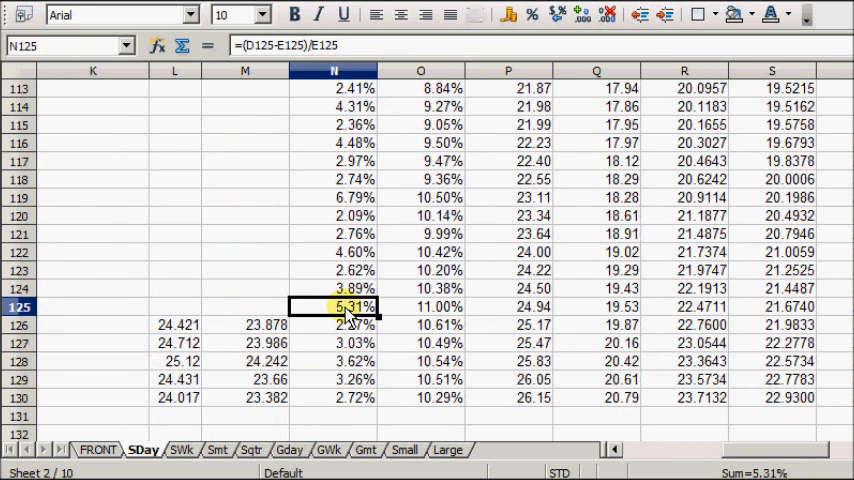
{"action": "mouse_move", "coordinate": [288, 45]}
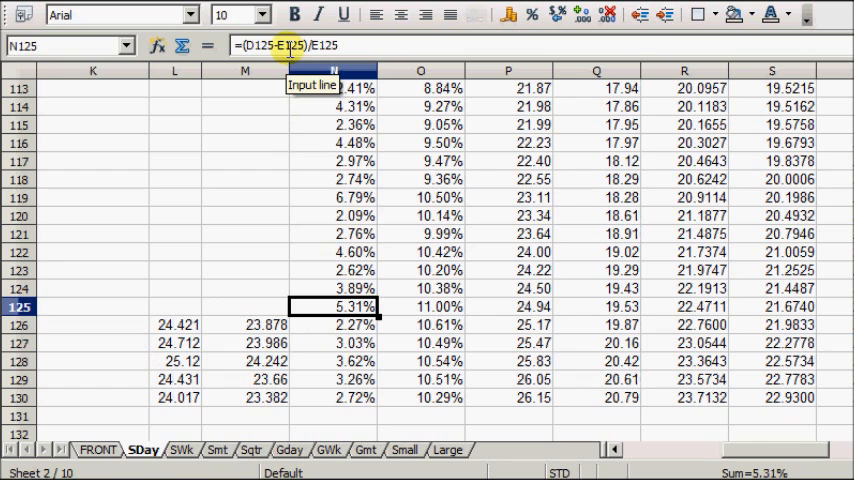
{"action": "left_click", "coordinate": [434, 270]}
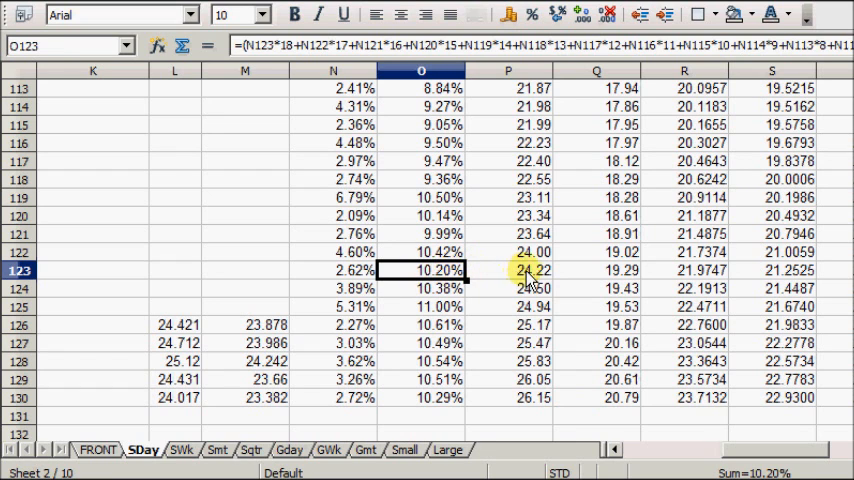
{"action": "left_click", "coordinate": [397, 270]}
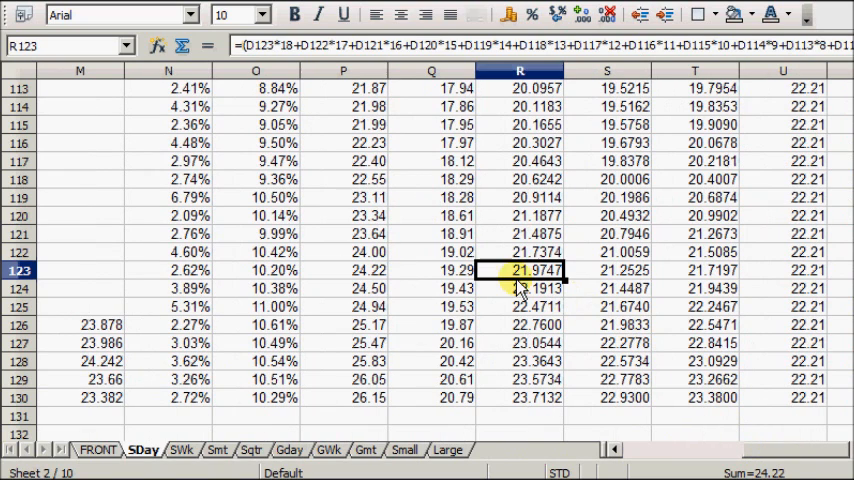
{"action": "left_click", "coordinate": [695, 270]}
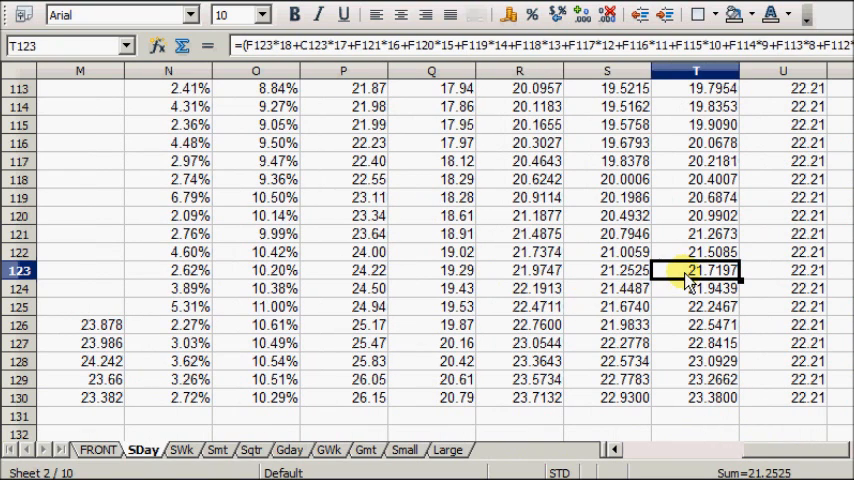
{"action": "left_click", "coordinate": [519, 270]}
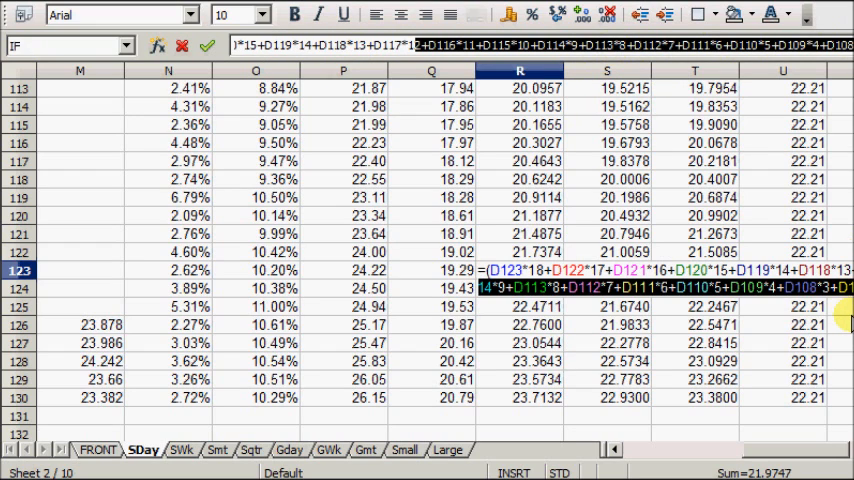
{"action": "key", "text": "Return"}
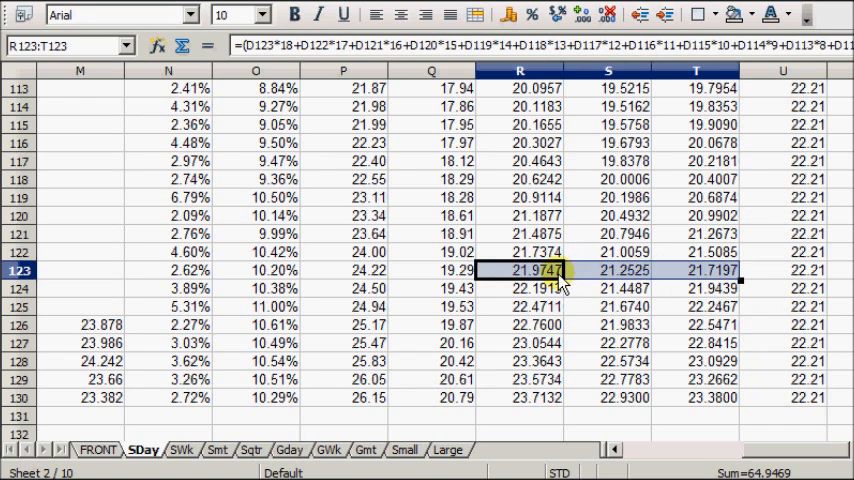
{"action": "scroll", "scroll_direction": "up", "scroll_amount": 3}
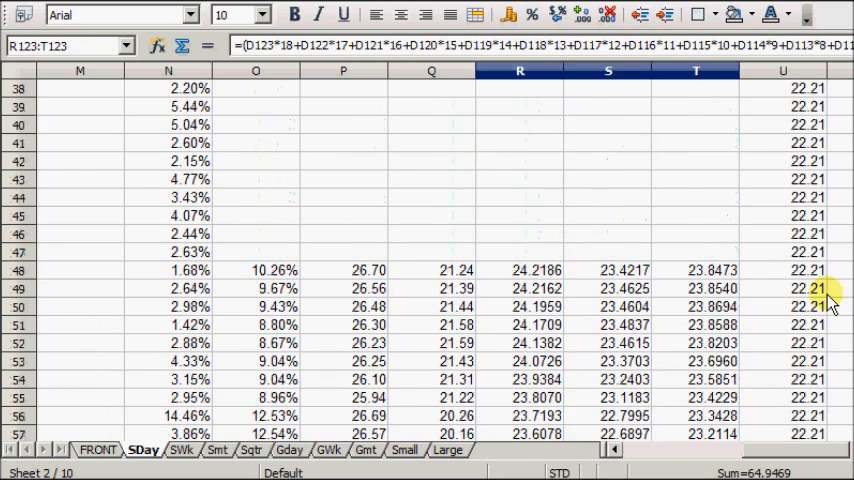
- Delete the empty cells H47:Q47 on Sheet1, shifting the cells below up
{"action": "left_click", "coordinate": [695, 270]}
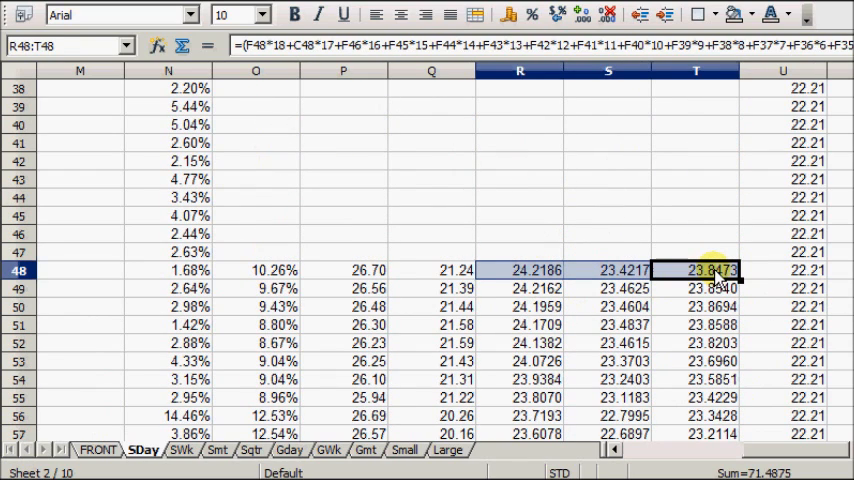
{"action": "mouse_move", "coordinate": [712, 397]}
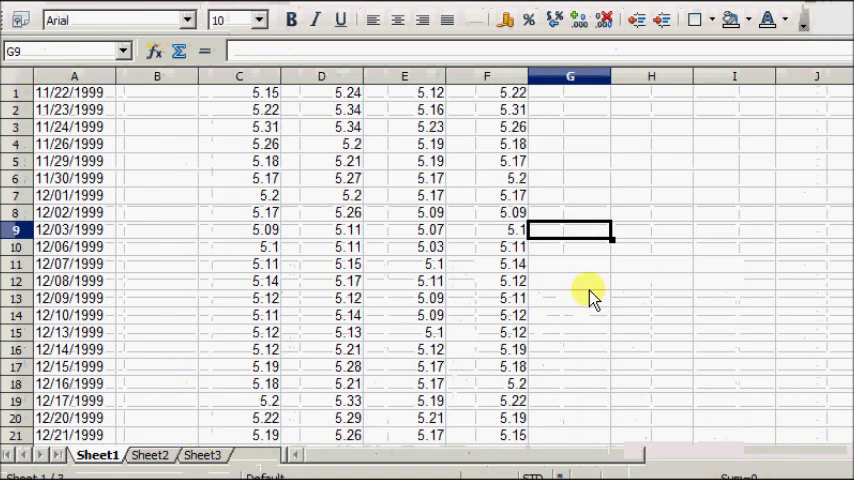
{"action": "scroll", "scroll_direction": "down", "scroll_amount": 3}
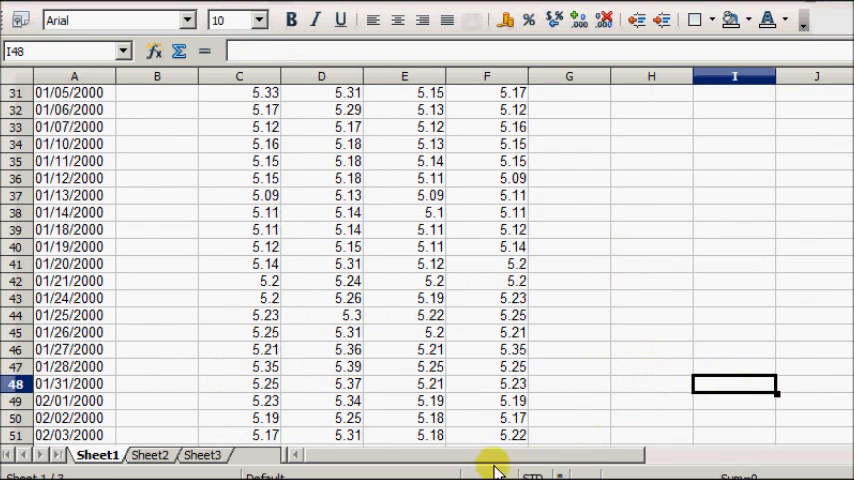
{"action": "scroll", "scroll_direction": "right", "scroll_amount": 3}
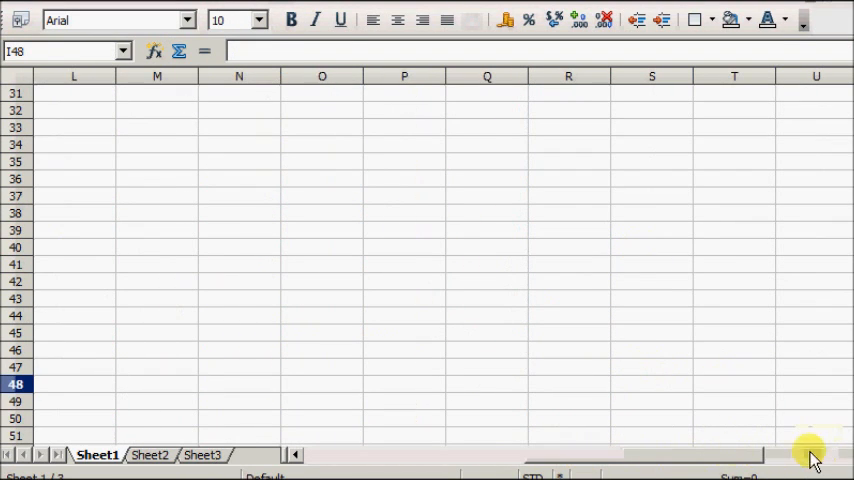
{"action": "left_click", "coordinate": [570, 367]}
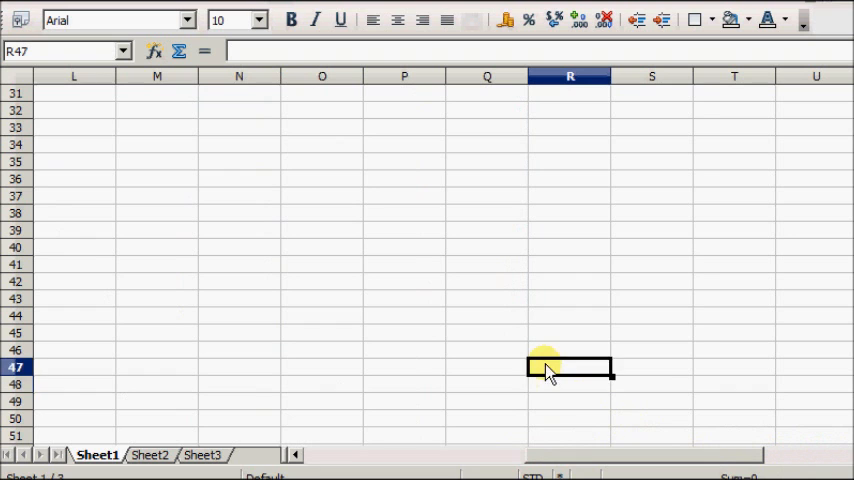
{"action": "left_click", "coordinate": [487, 366]}
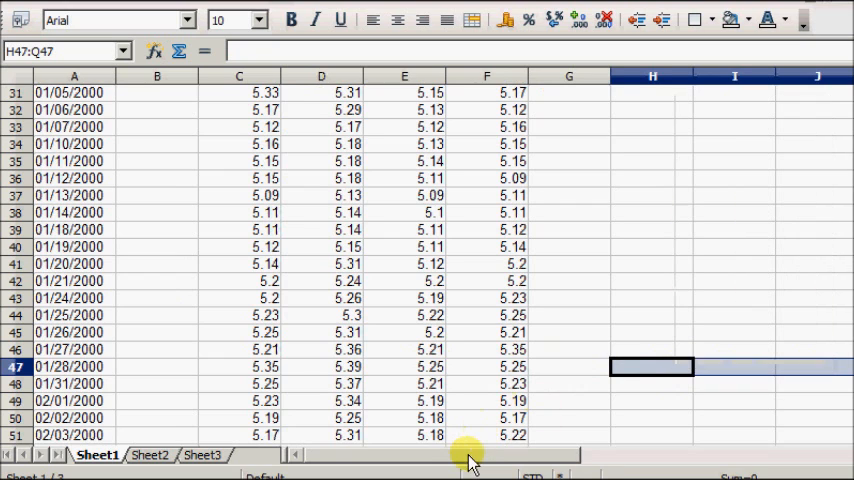
{"action": "right_click", "coordinate": [652, 366]}
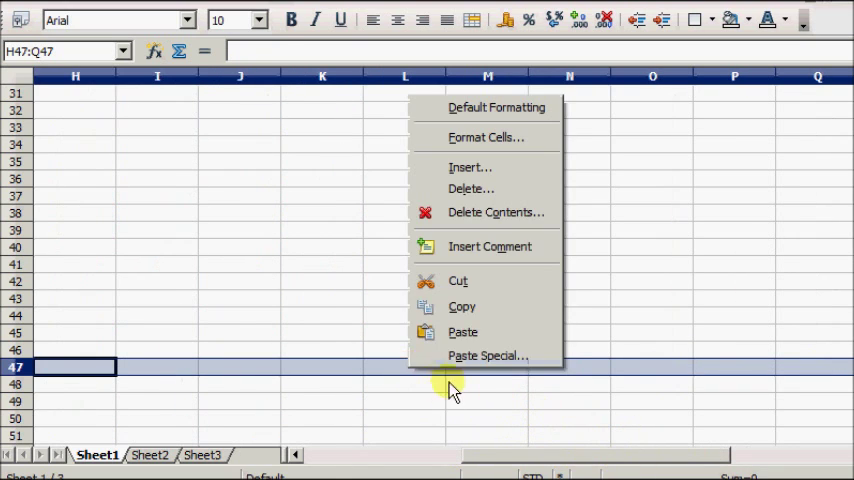
{"action": "left_click", "coordinate": [470, 188]}
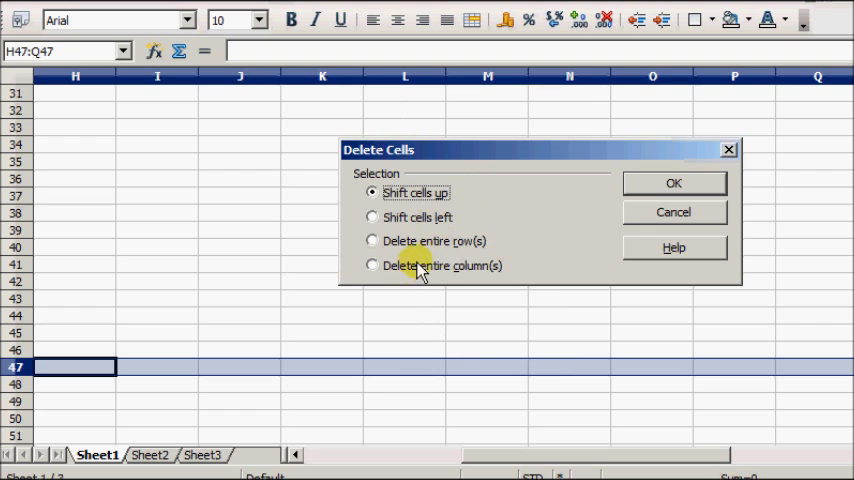
{"action": "left_click", "coordinate": [673, 183]}
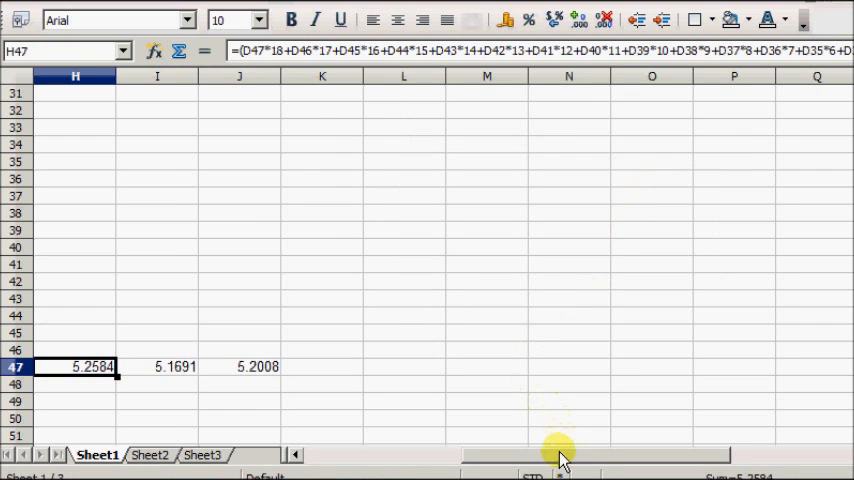
{"action": "scroll", "scroll_direction": "left", "scroll_amount": 3}
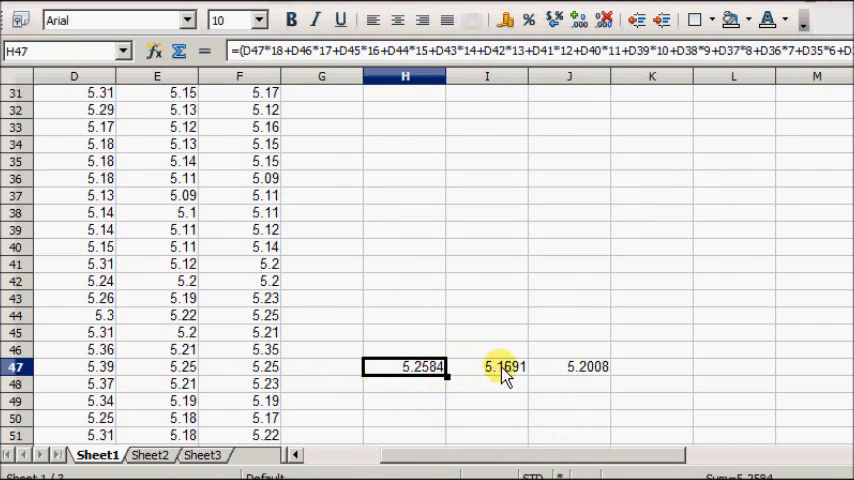
{"action": "mouse_move", "coordinate": [467, 380]}
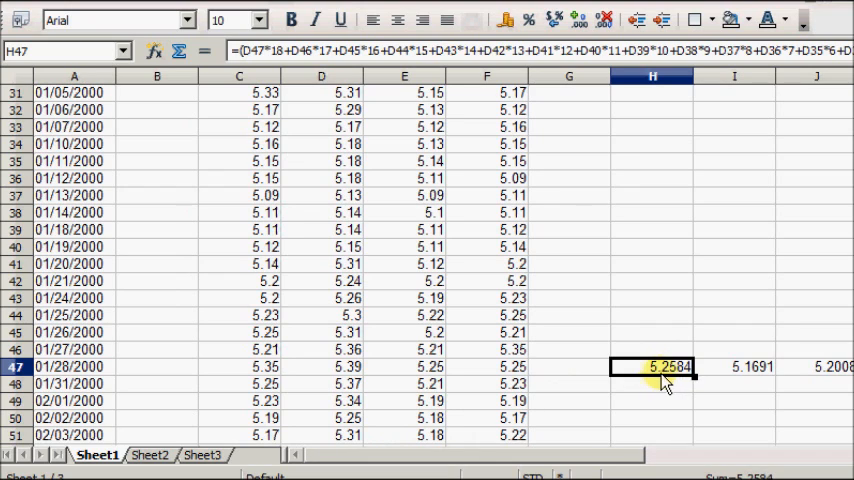
- Enter the flag formula =IF(E47>H47;1;0) in L47 and copy it for filling down
{"action": "left_click", "coordinate": [404, 366]}
{"action": "type", "text": "="}
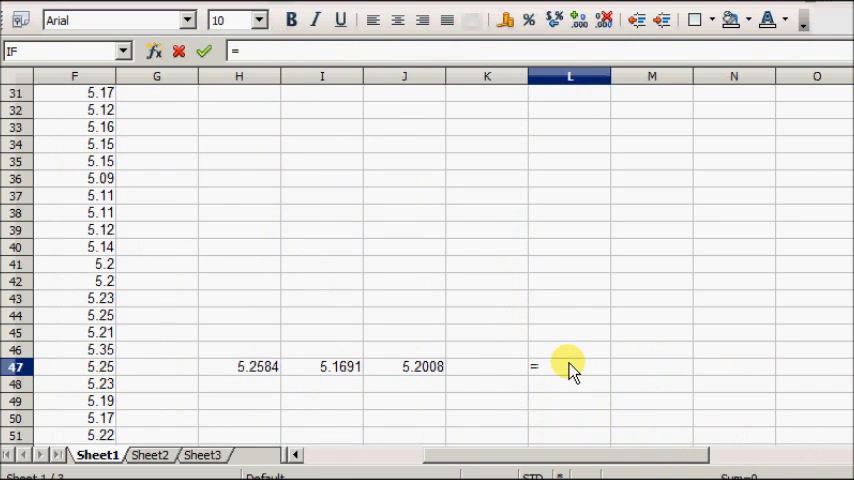
{"action": "type", "text": "if("}
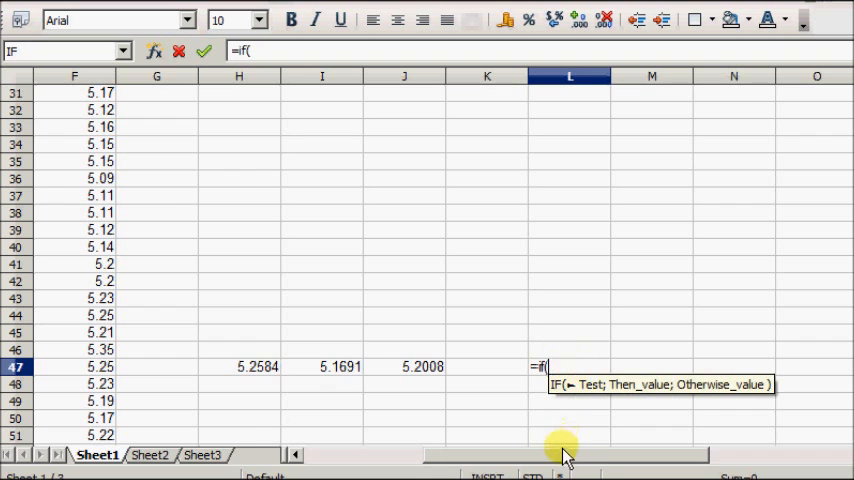
{"action": "scroll", "scroll_direction": "left", "scroll_amount": 3}
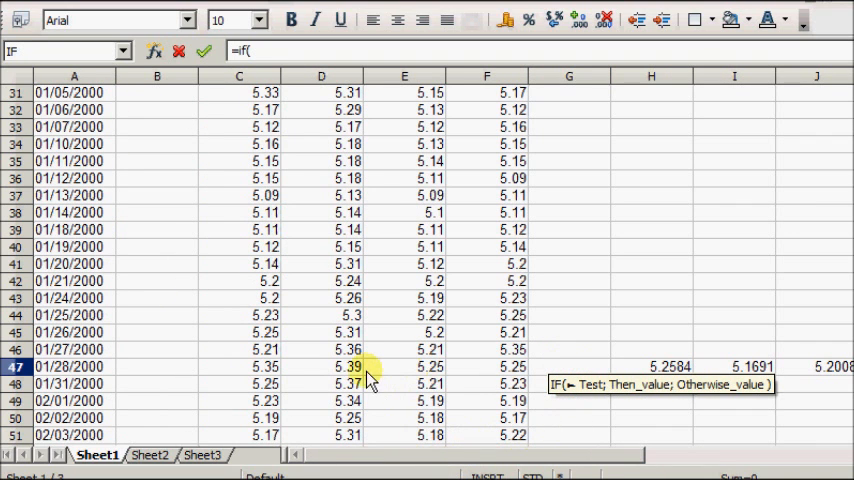
{"action": "left_click", "coordinate": [404, 366]}
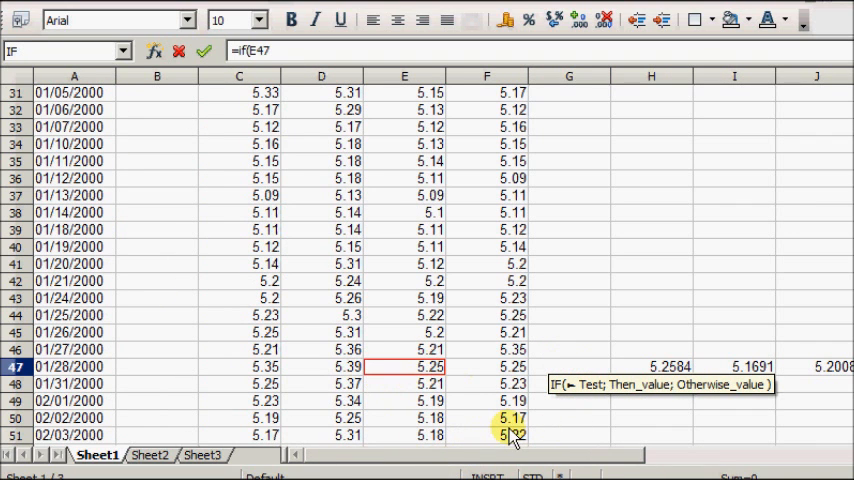
{"action": "type", "text": ">H47;1"}
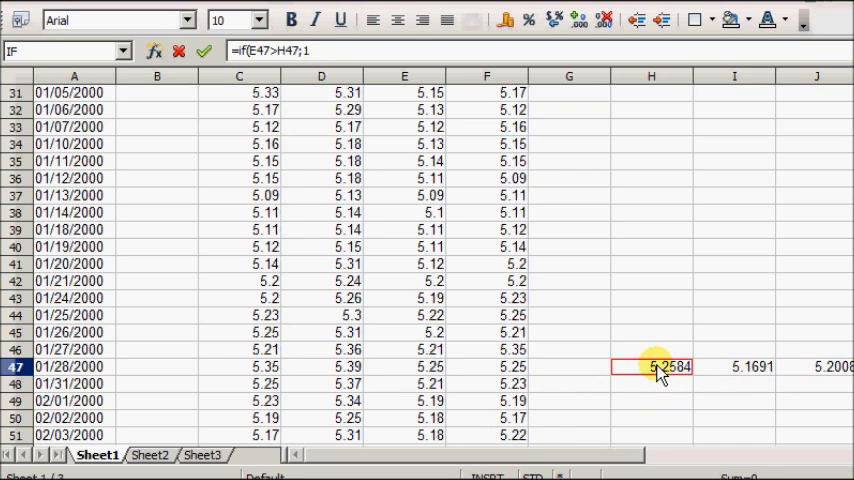
{"action": "key", "text": "Return"}
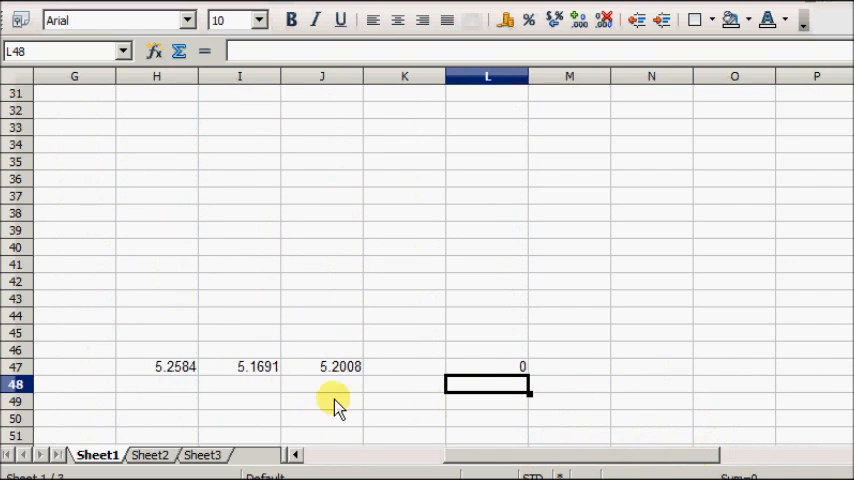
{"action": "right_click", "coordinate": [488, 366]}
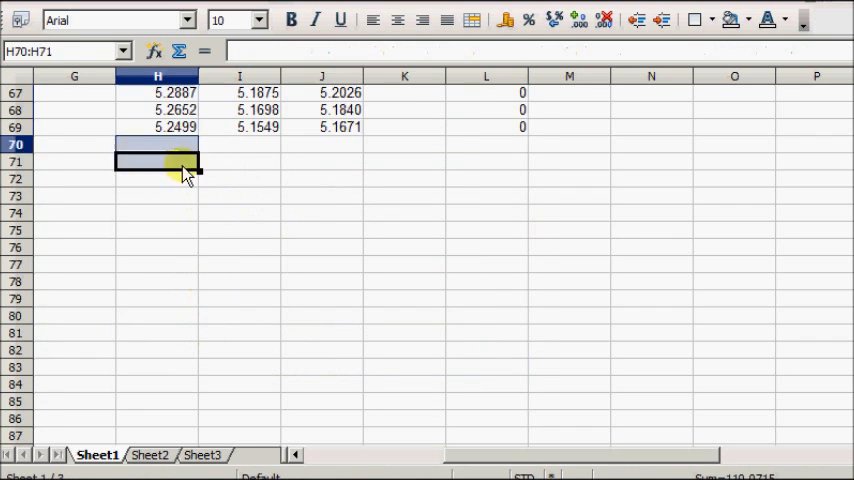
- Copy the H69:L69 average and flag formulas into the empty rows below
{"action": "left_click_drag", "start_coordinate": [157, 170], "coordinate": [157, 367]}
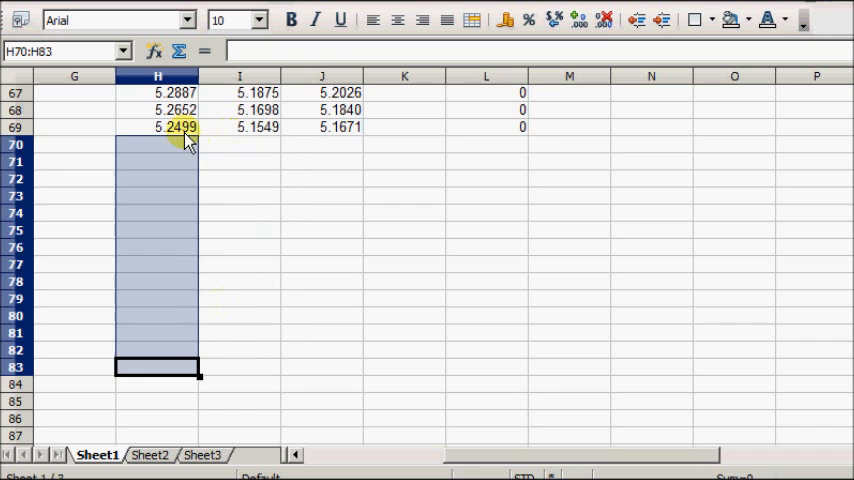
{"action": "right_click", "coordinate": [486, 127]}
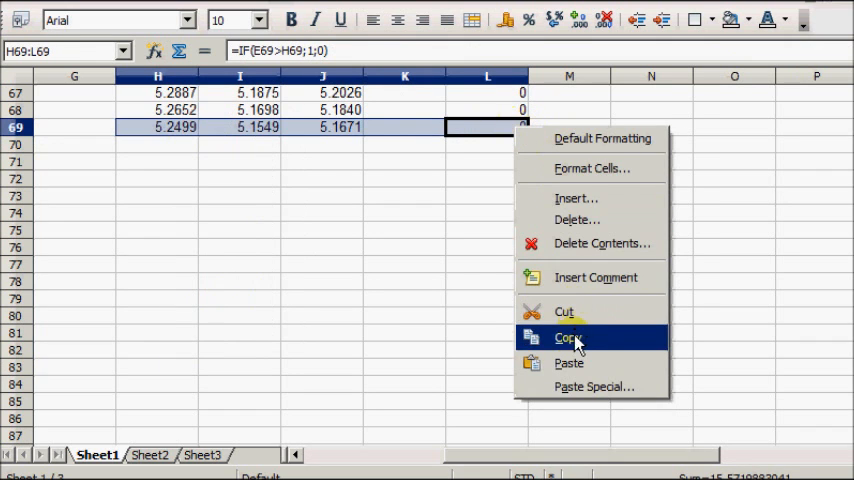
{"action": "left_click", "coordinate": [568, 337]}
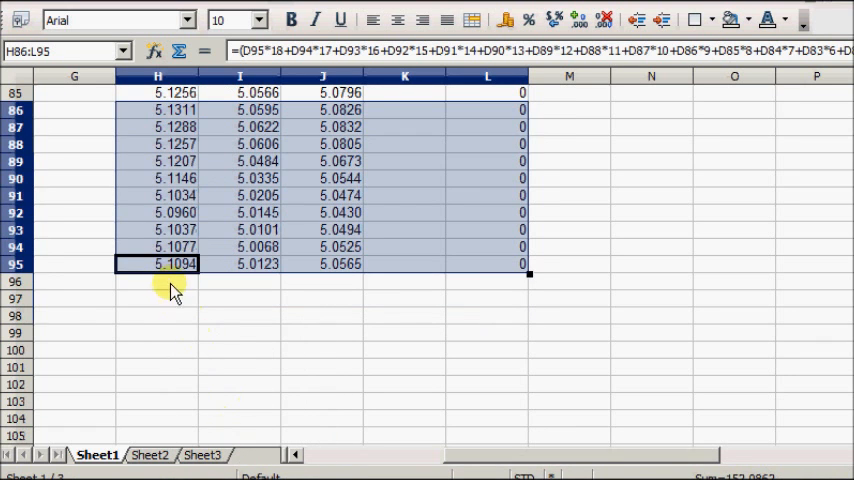
{"action": "scroll", "scroll_direction": "down", "scroll_amount": 3}
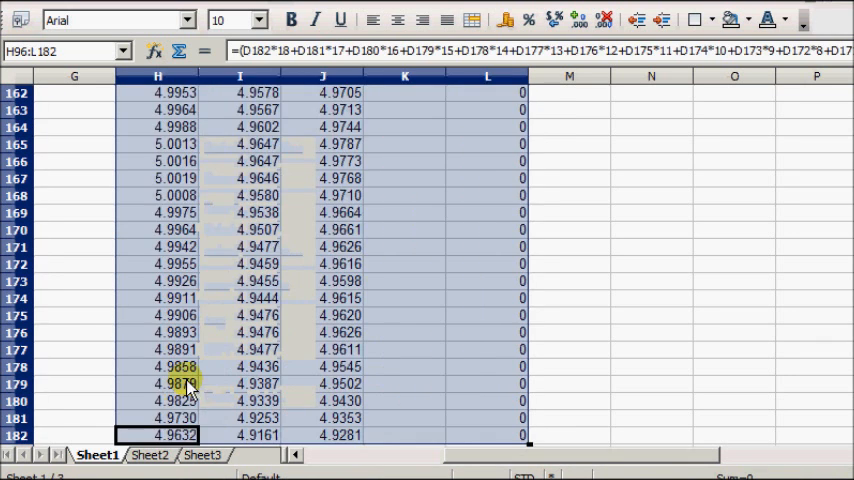
{"action": "scroll", "scroll_direction": "up", "scroll_amount": 3}
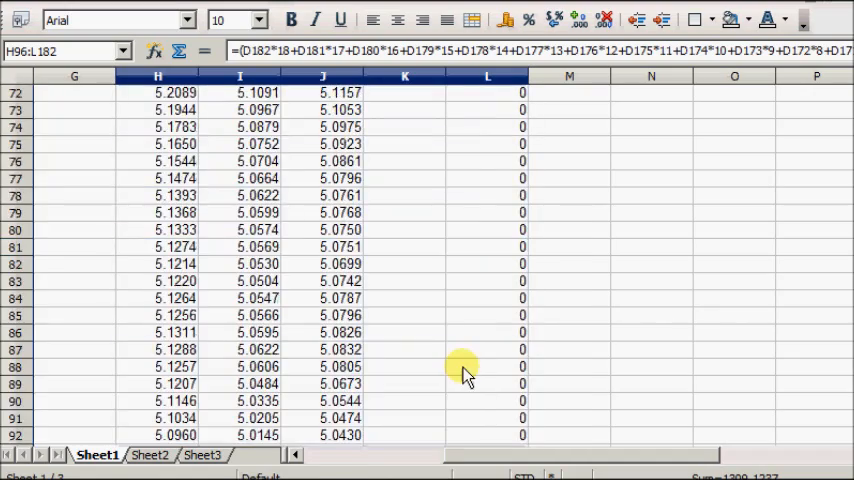
{"action": "scroll", "scroll_direction": "down", "scroll_amount": 3}
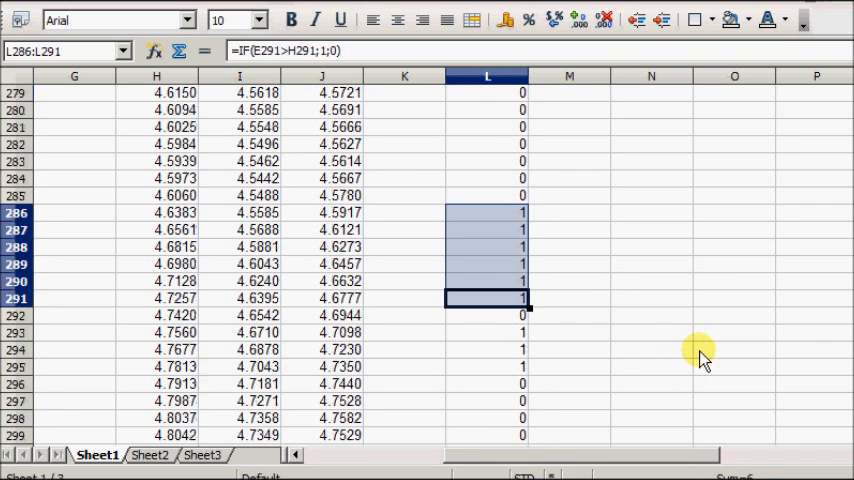
{"action": "scroll", "scroll_direction": "right", "scroll_amount": 3}
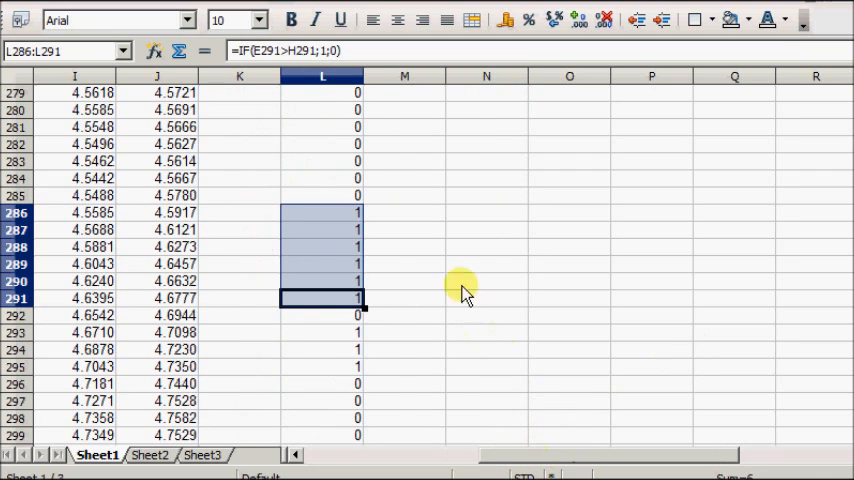
- Enter the counter formula =IF(L286=1;N285+1;0) in N286
{"action": "left_click", "coordinate": [487, 212]}
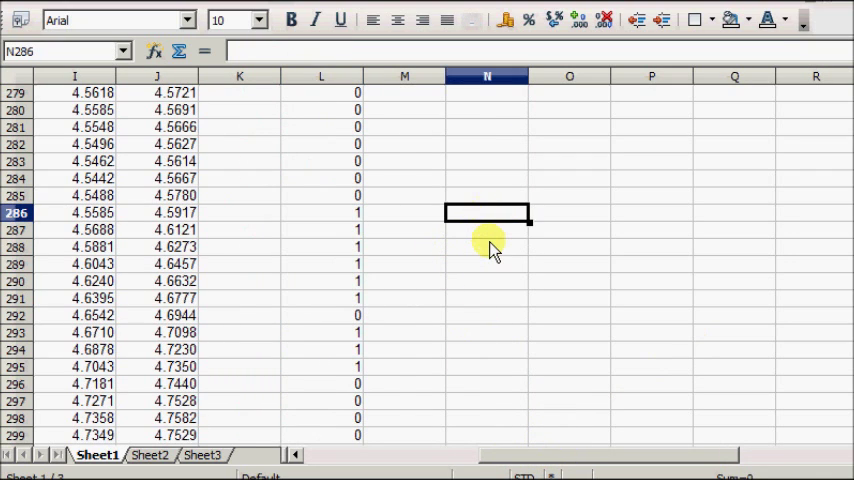
{"action": "type", "text": "="}
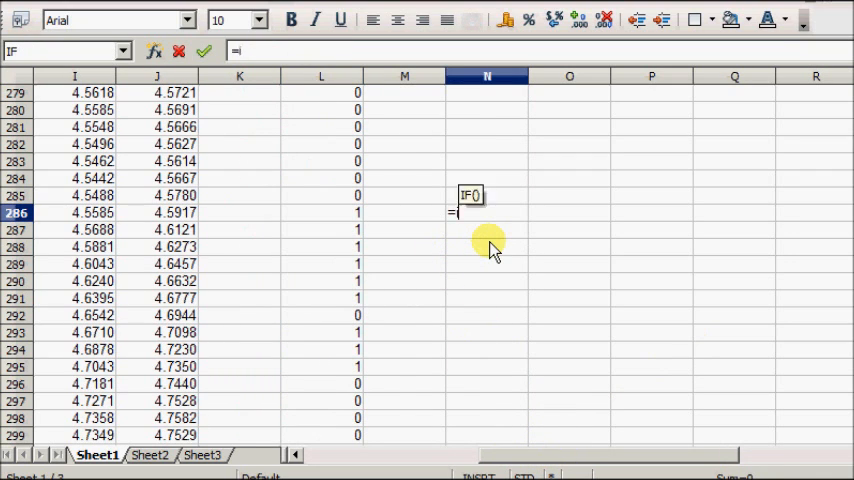
{"action": "type", "text": "if("}
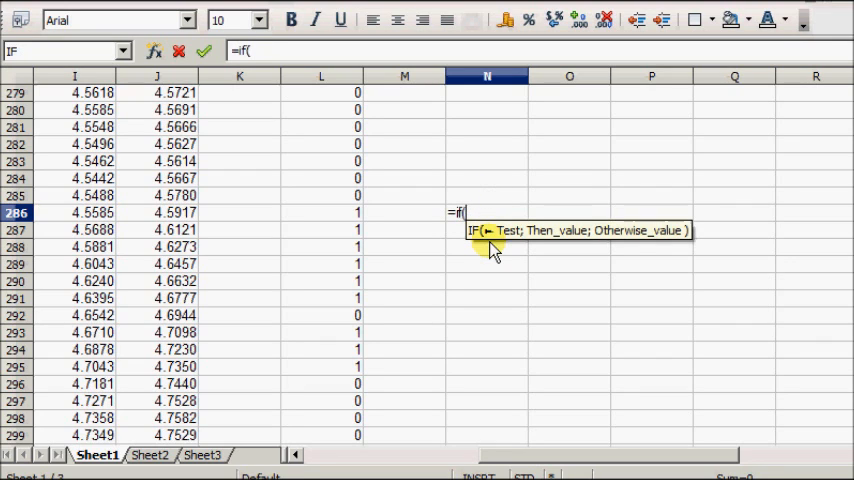
{"action": "mouse_move", "coordinate": [512, 280]}
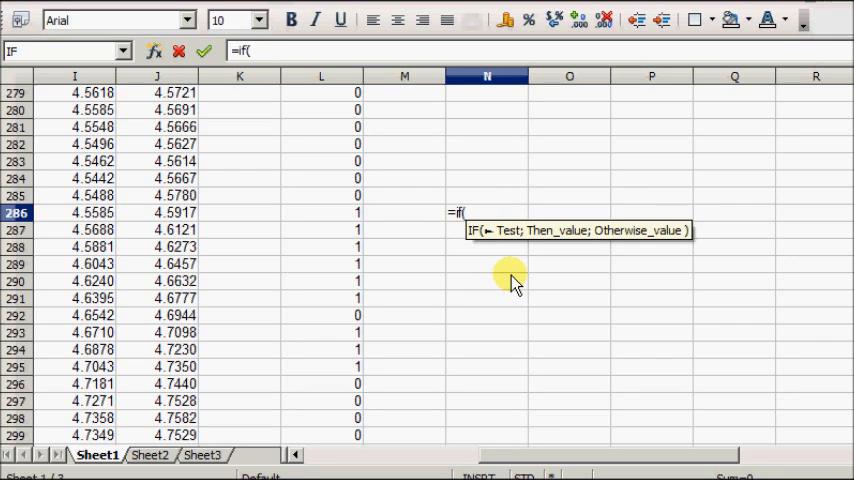
{"action": "mouse_move", "coordinate": [357, 216]}
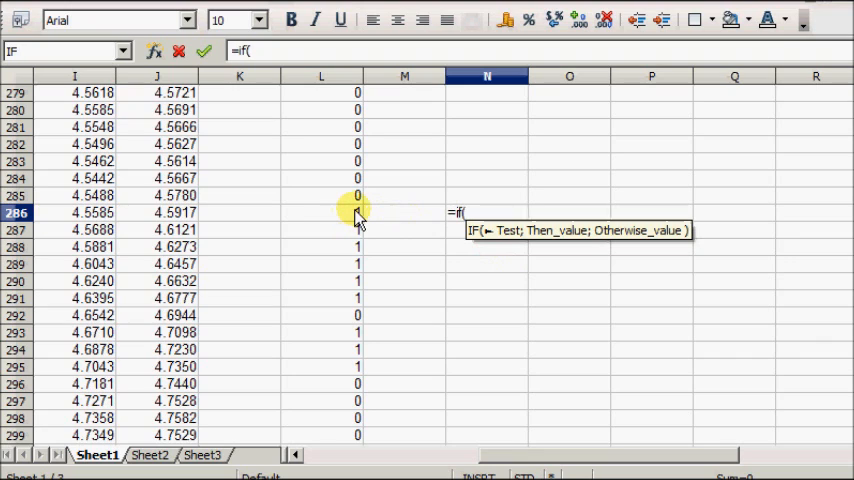
{"action": "left_click", "coordinate": [320, 212]}
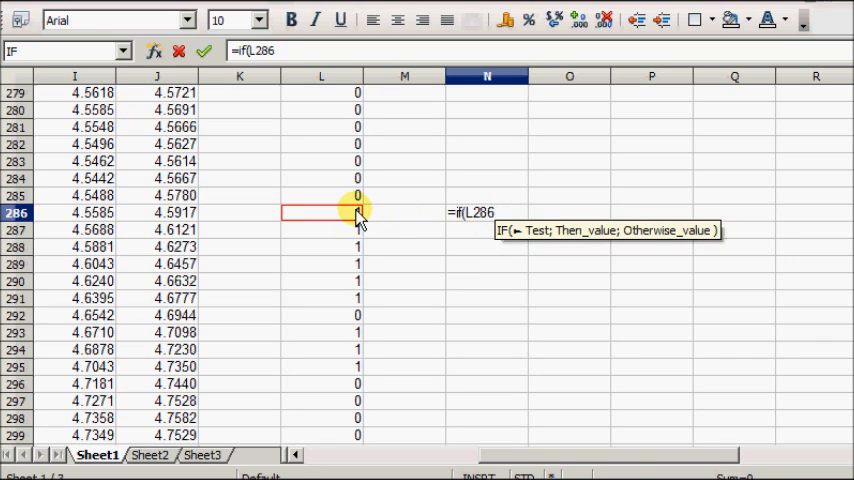
{"action": "type", "text": "=1;"}
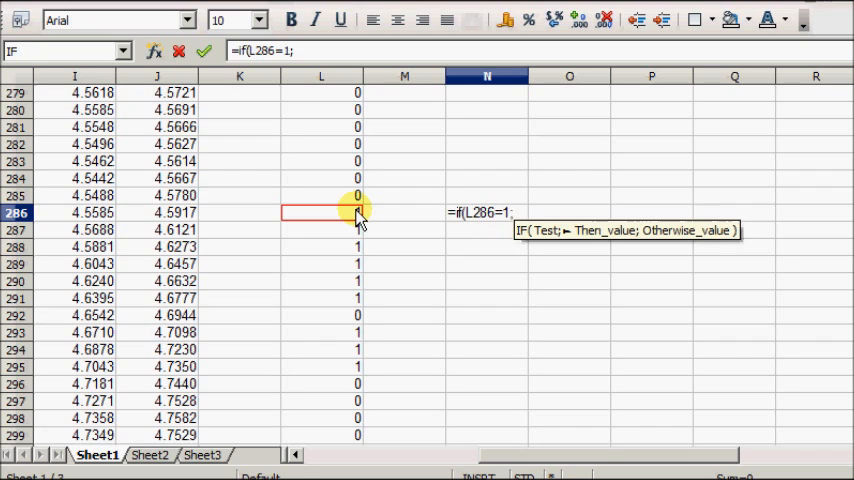
{"action": "left_click", "coordinate": [487, 195]}
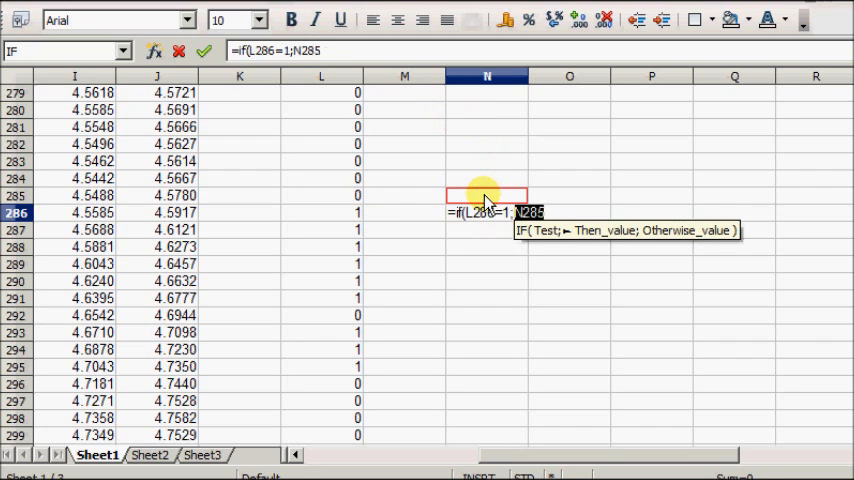
{"action": "type", "text": "+1"}
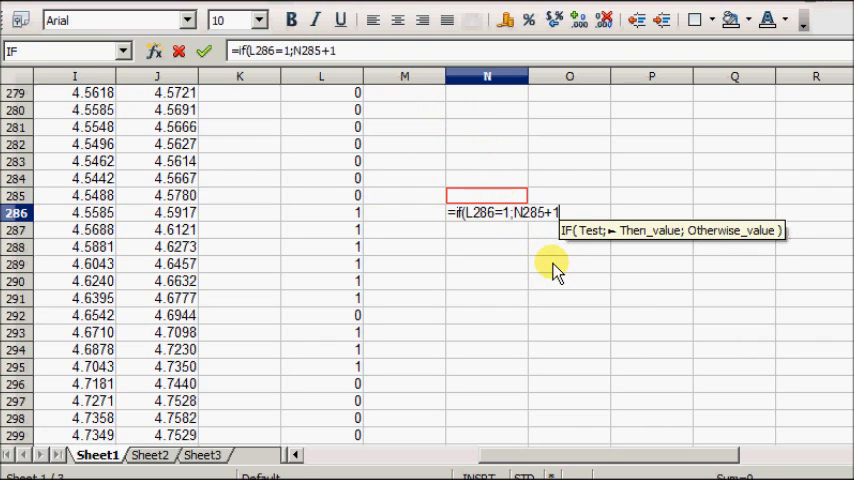
{"action": "type", "text": ";0)"}
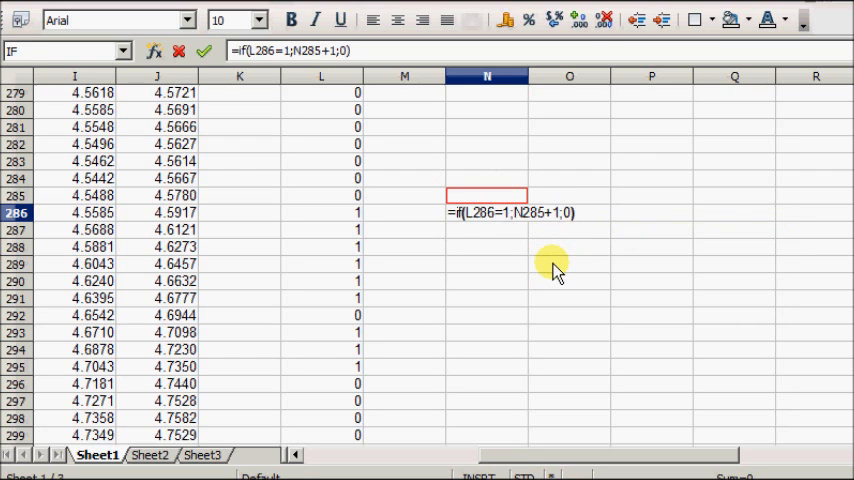
- Copy the N286 counter formula down and inspect the result at row 292
{"action": "right_click", "coordinate": [487, 212]}
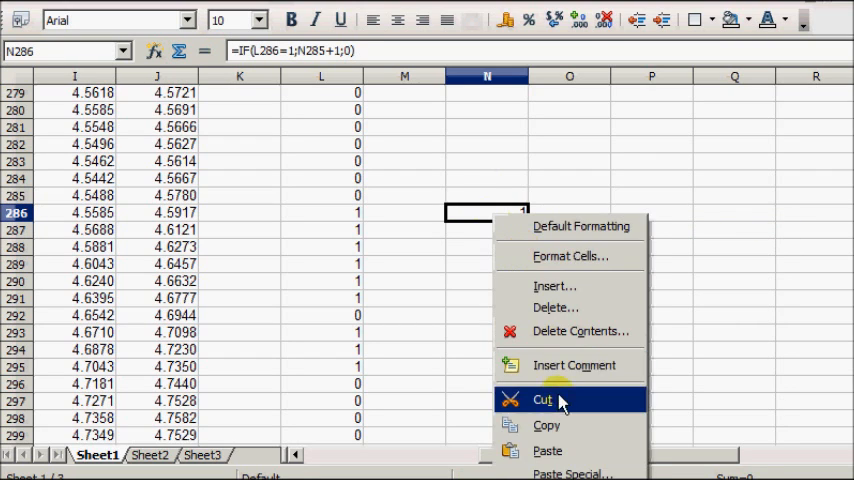
{"action": "left_click", "coordinate": [542, 399]}
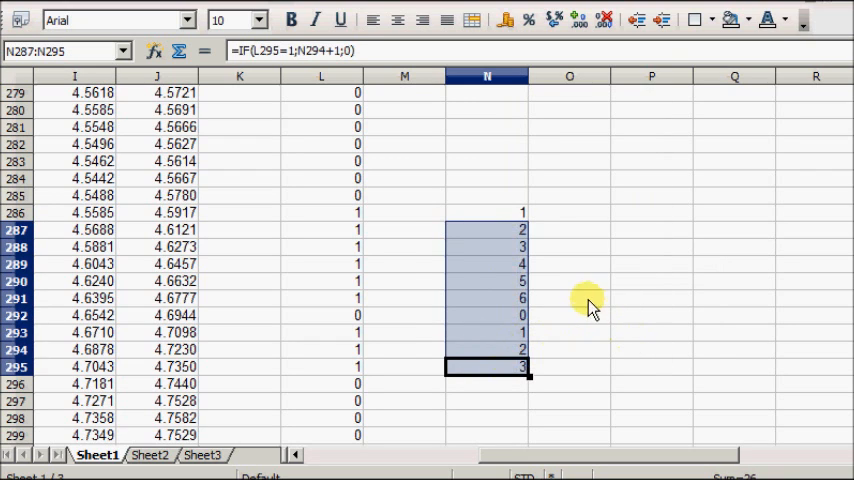
{"action": "left_click", "coordinate": [487, 315]}
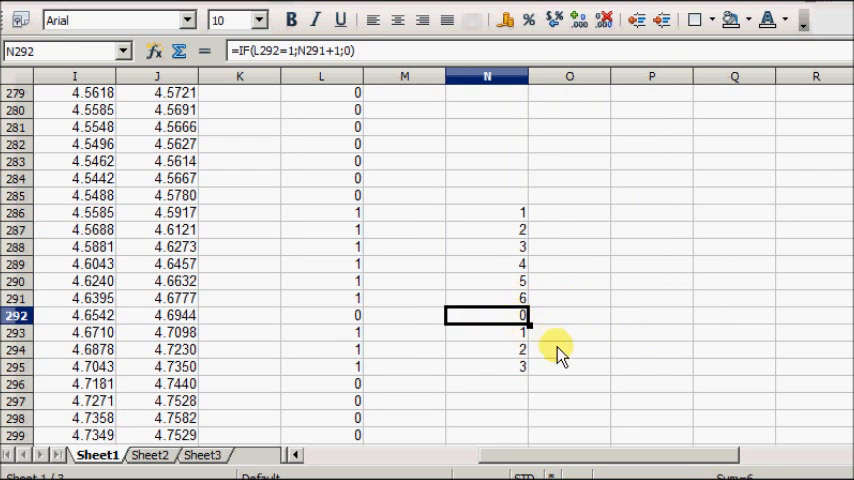
{"action": "scroll", "scroll_direction": "down", "scroll_amount": 3}
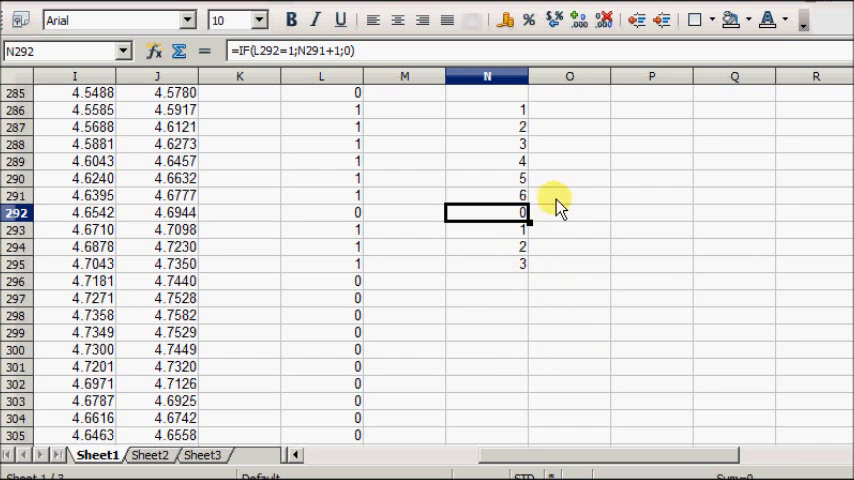
- Enter =IF(N292<N291;1;0) in P292 to flag the counter drop
{"action": "left_click", "coordinate": [651, 264]}
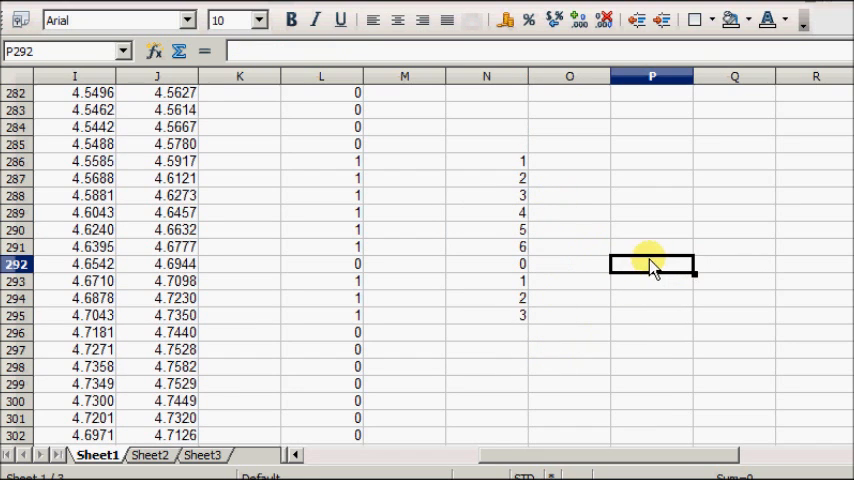
{"action": "type", "text": "=if"}
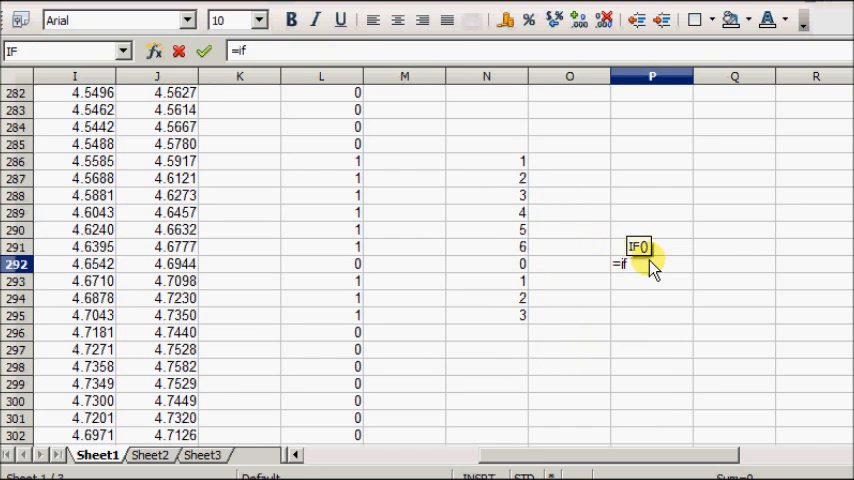
{"action": "type", "text": "("}
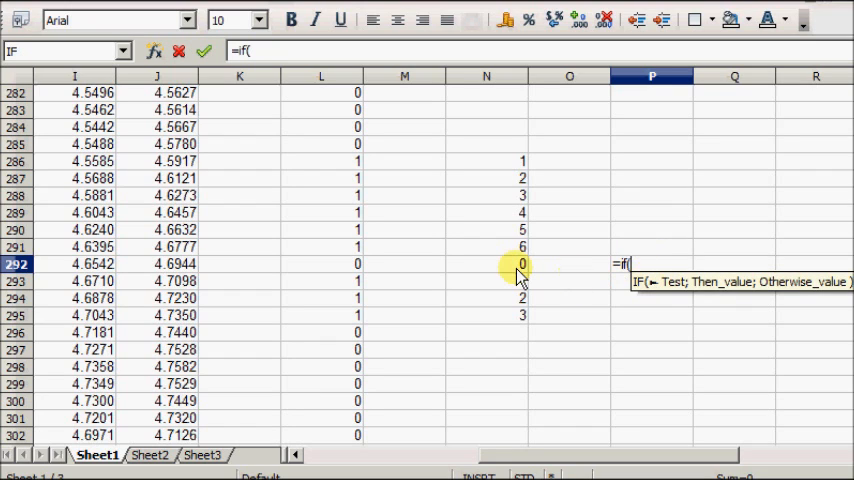
{"action": "type", "text": "N292<"}
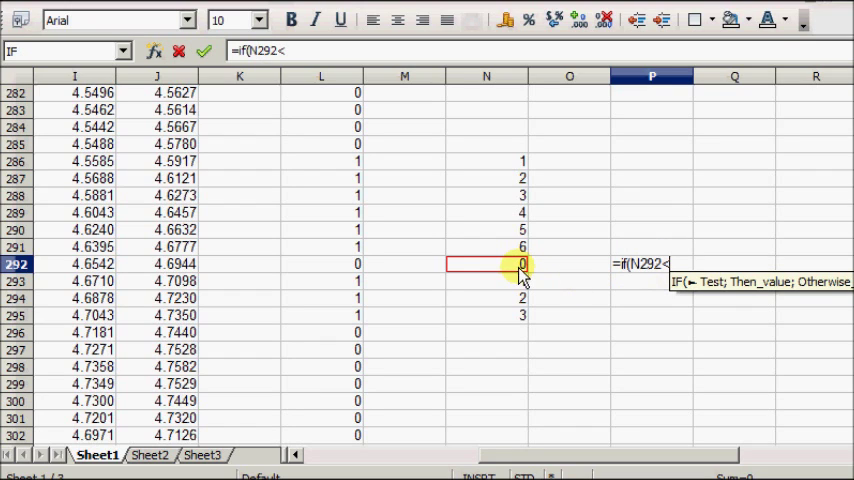
{"action": "left_click", "coordinate": [486, 247]}
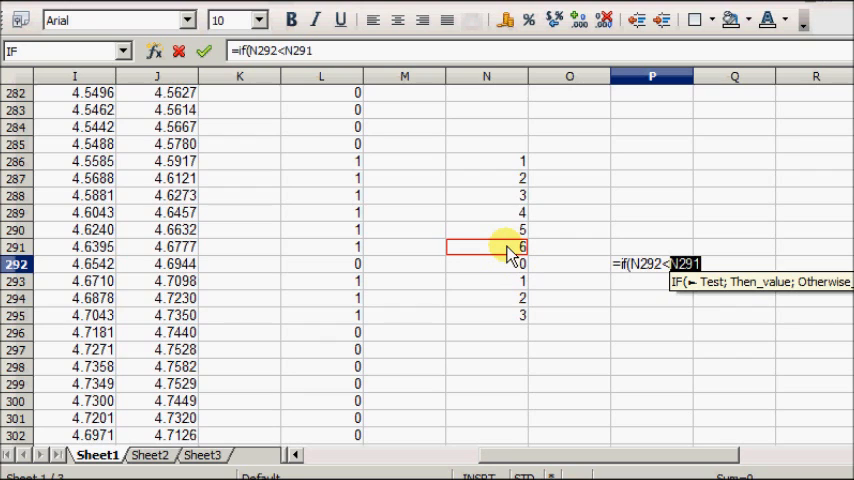
{"action": "type", "text": ";"}
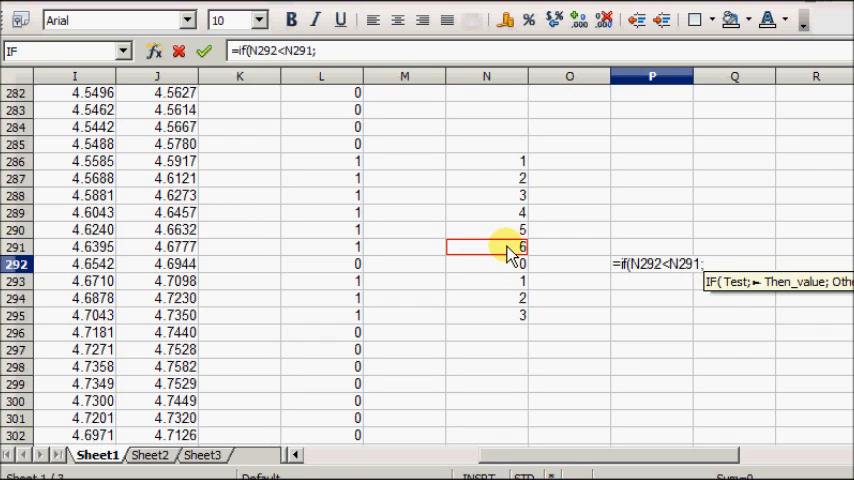
{"action": "type", "text": "1;0)"}
{"action": "left_click", "coordinate": [815, 264]}
{"action": "type", "text": "="}
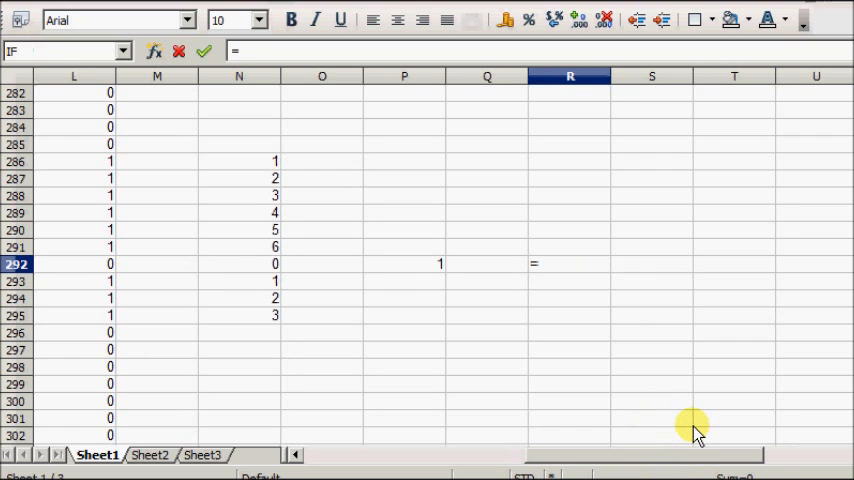
- Start an IF(P292=1; formula in column R, then cancel it with Escape
{"action": "type", "text": "if("}
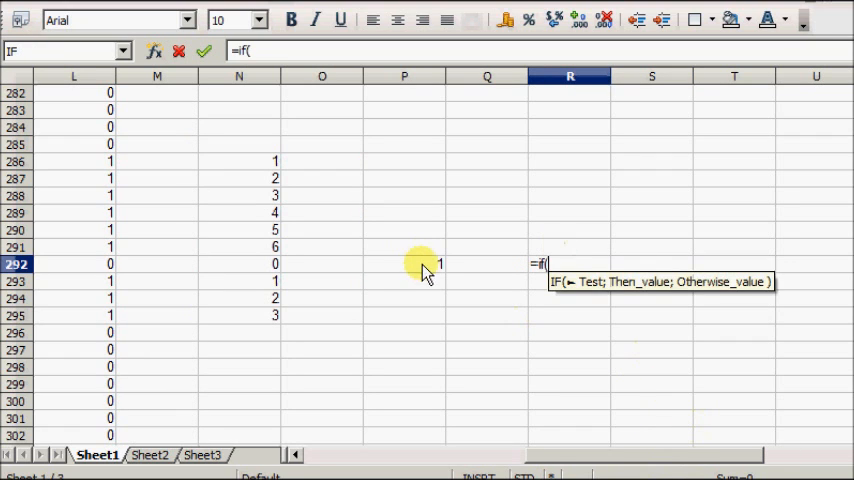
{"action": "type", "text": "P292=1"}
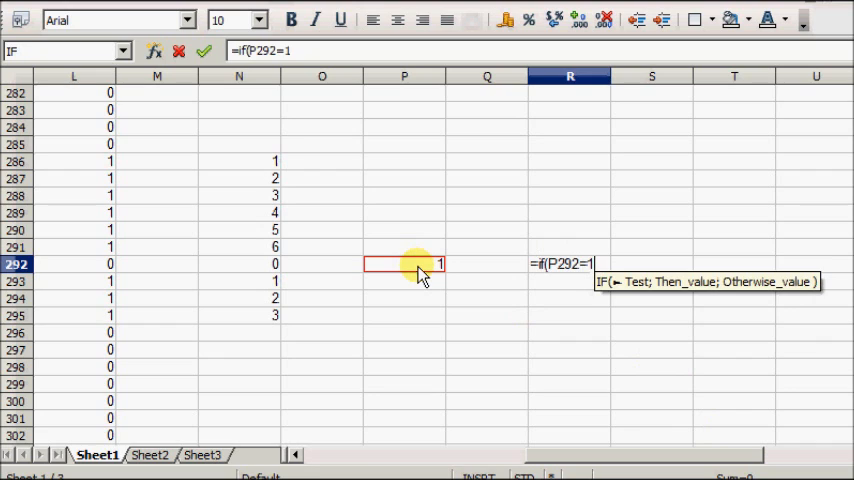
{"action": "type", "text": ";N291"}
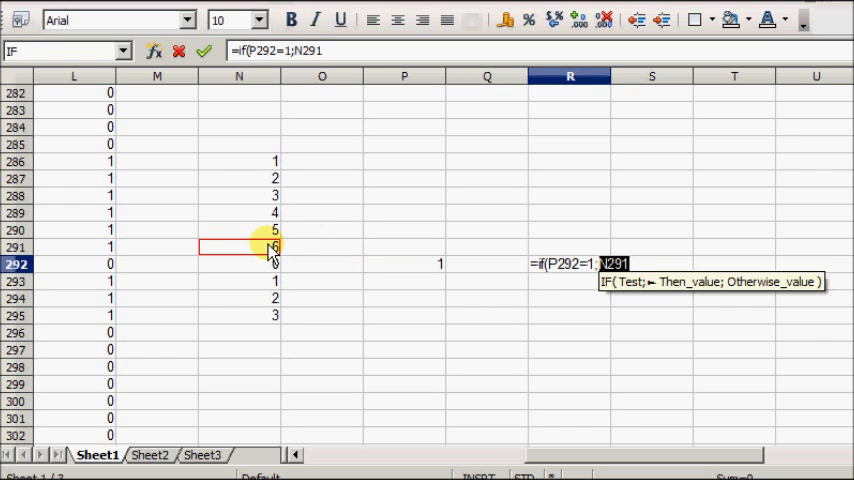
{"action": "mouse_move", "coordinate": [500, 318]}
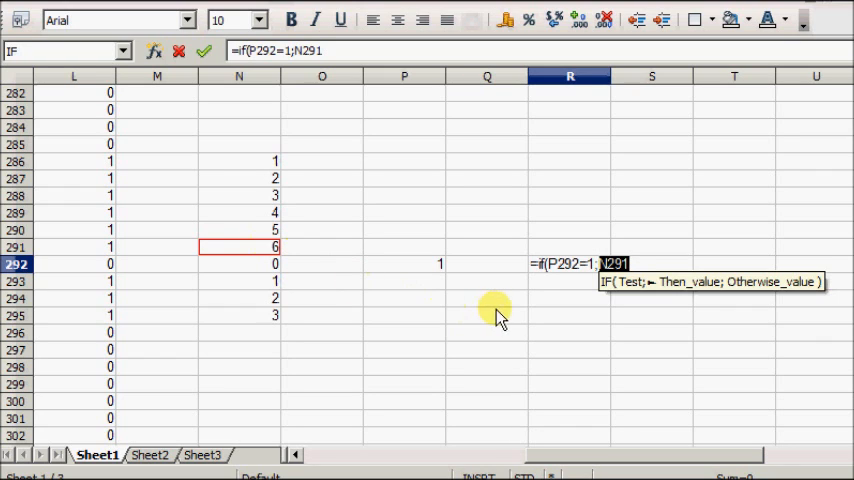
{"action": "key", "text": "Escape"}
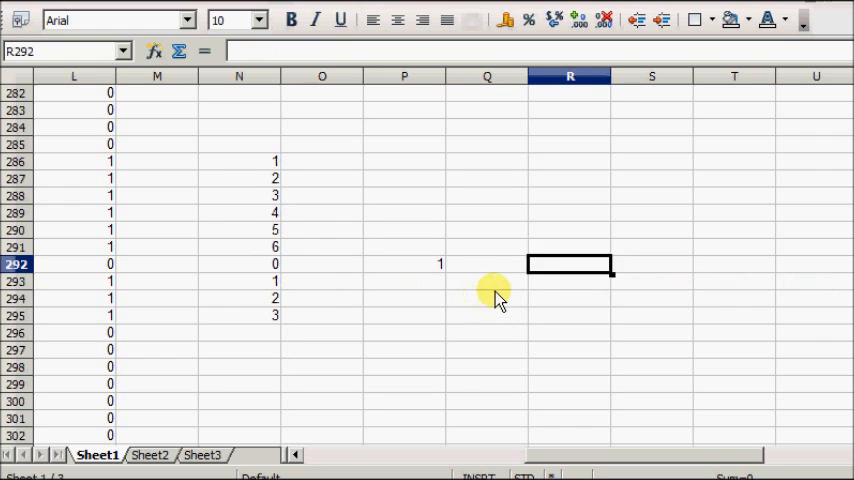
- Enter =IF(P292=1;N291;0) in Q292, returning the prior run length 6
{"action": "type", "text": "=if"}
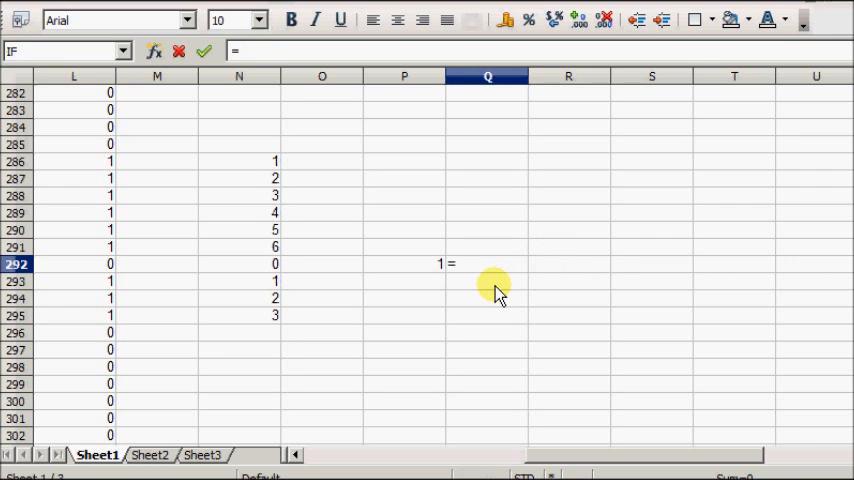
{"action": "type", "text": "if(P292"}
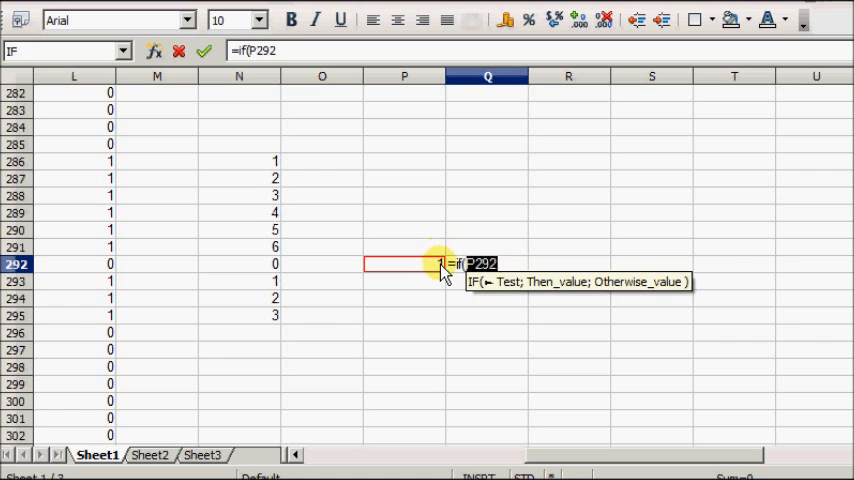
{"action": "type", "text": "=1;"}
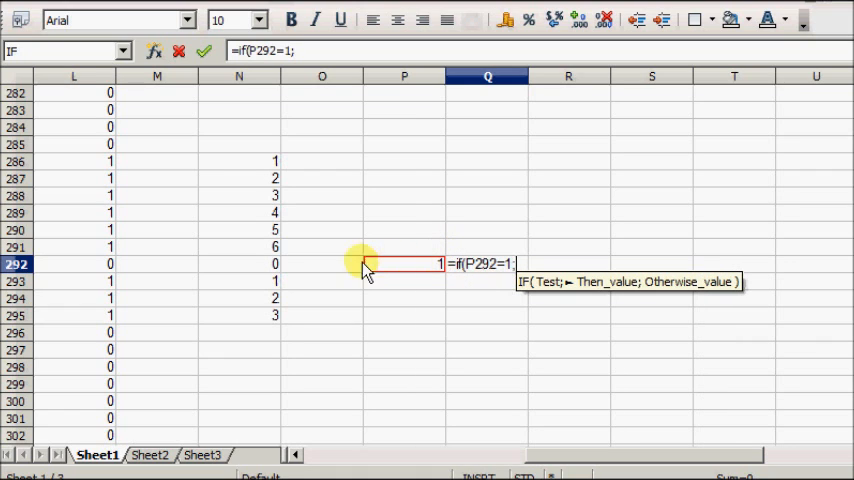
{"action": "left_click", "coordinate": [239, 247]}
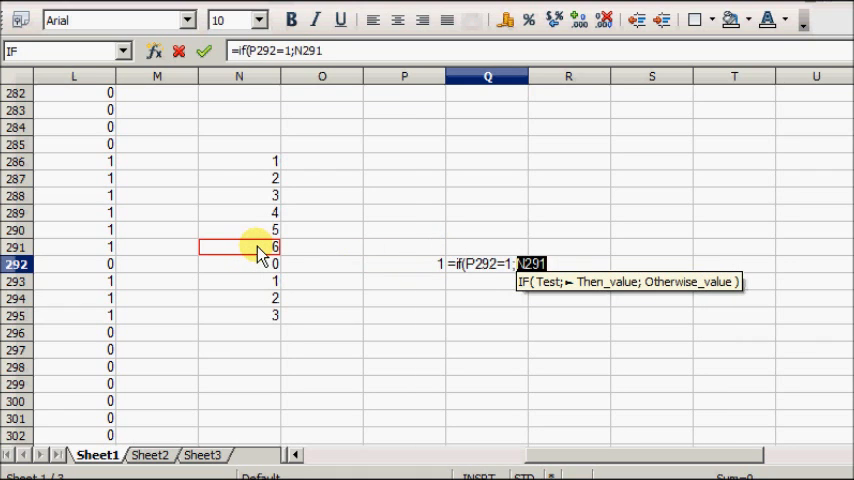
{"action": "type", "text": ";0)"}
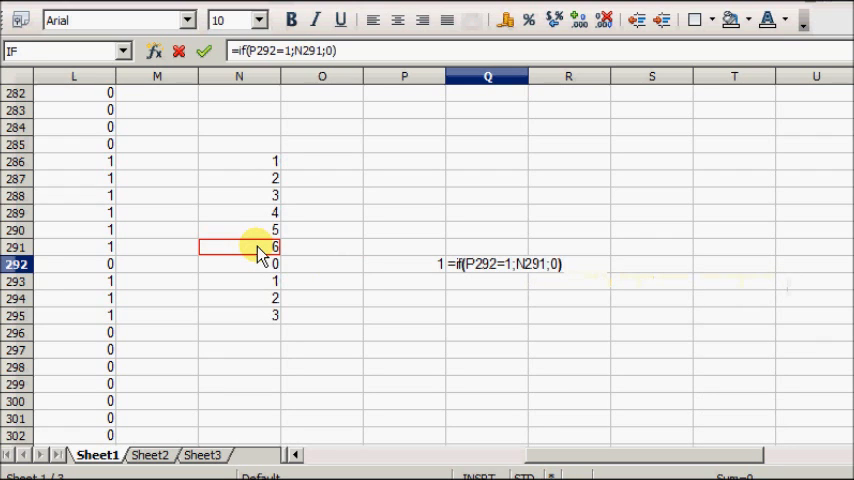
{"action": "key", "text": "Return"}
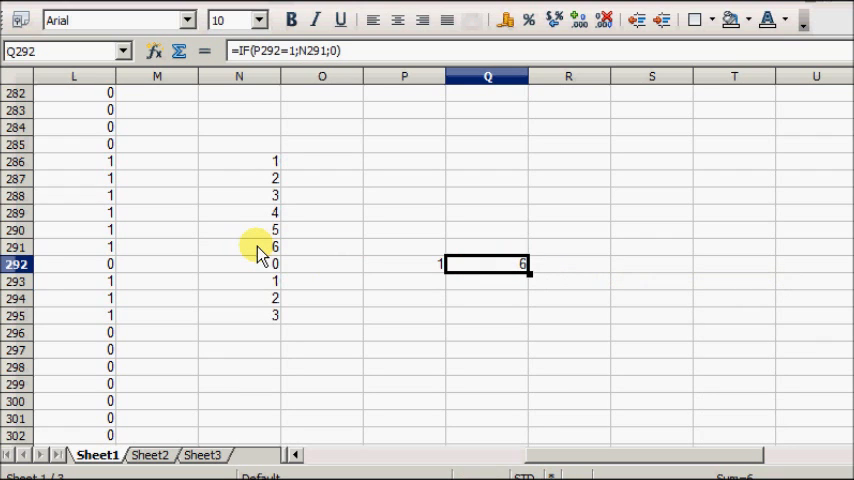
{"action": "mouse_move", "coordinate": [600, 448]}
{"action": "type", "text": "=if("}
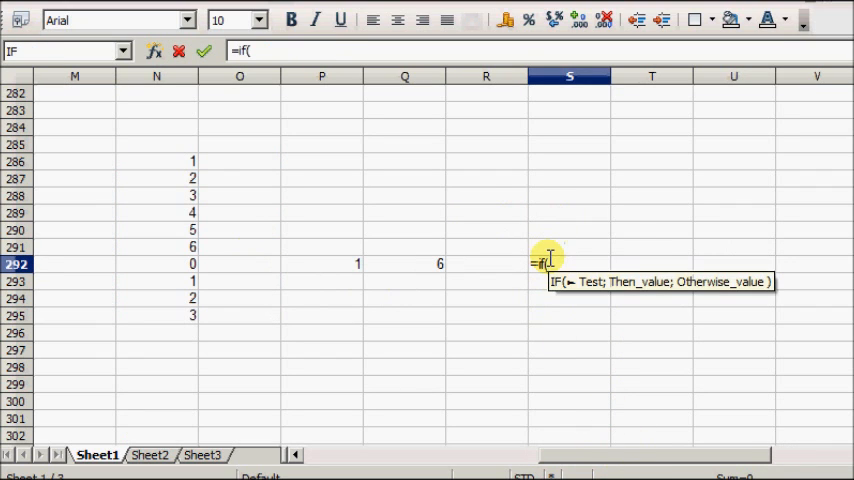
- Enter =IF(Q292>4;A291;"") in S292 to return the run's end date
{"action": "left_click", "coordinate": [404, 263]}
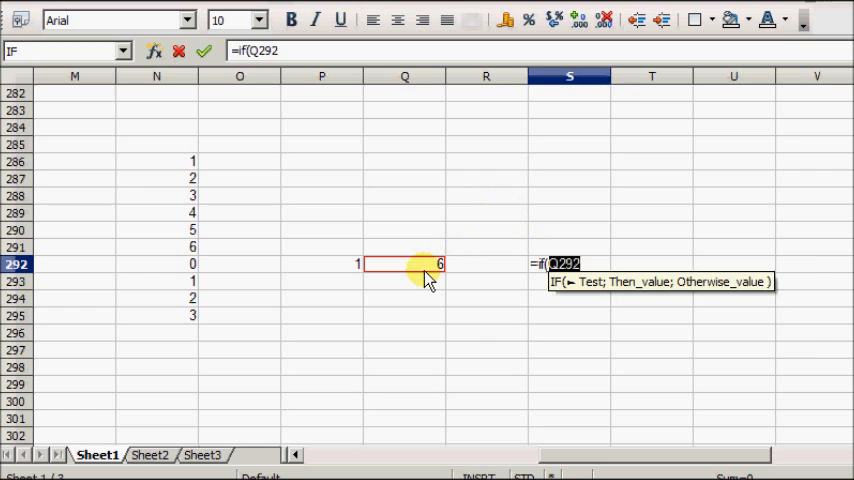
{"action": "type", "text": ">4"}
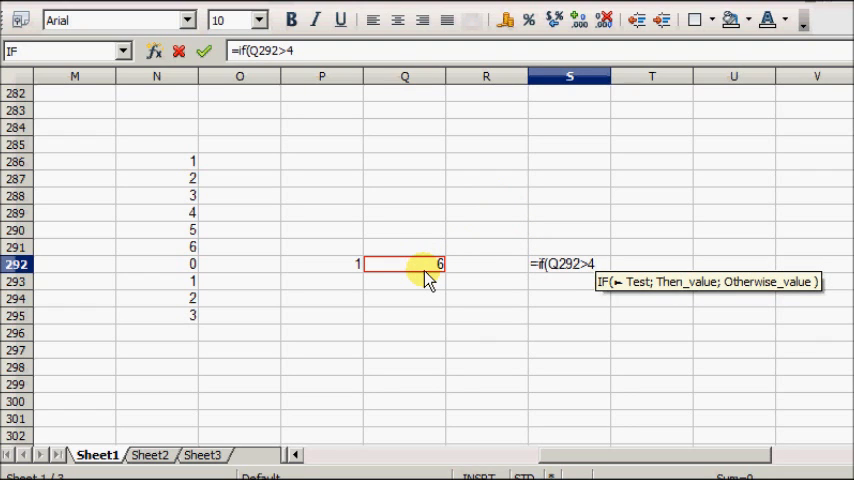
{"action": "type", "text": ";"}
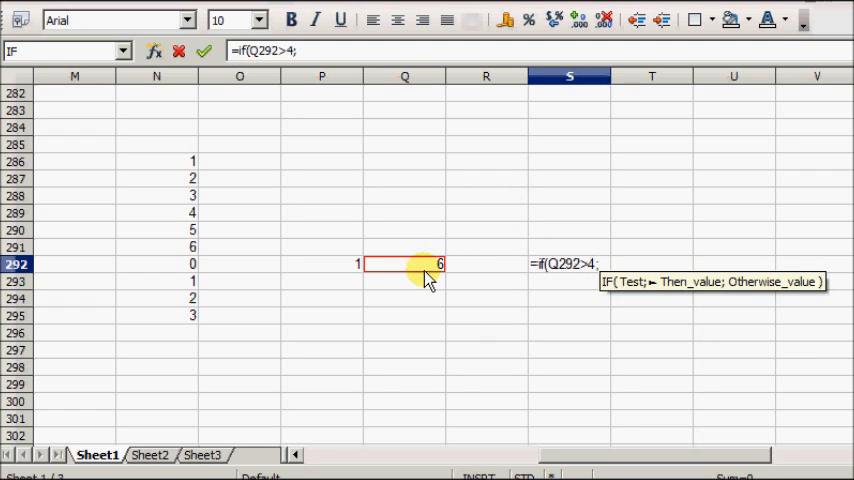
{"action": "mouse_move", "coordinate": [628, 455]}
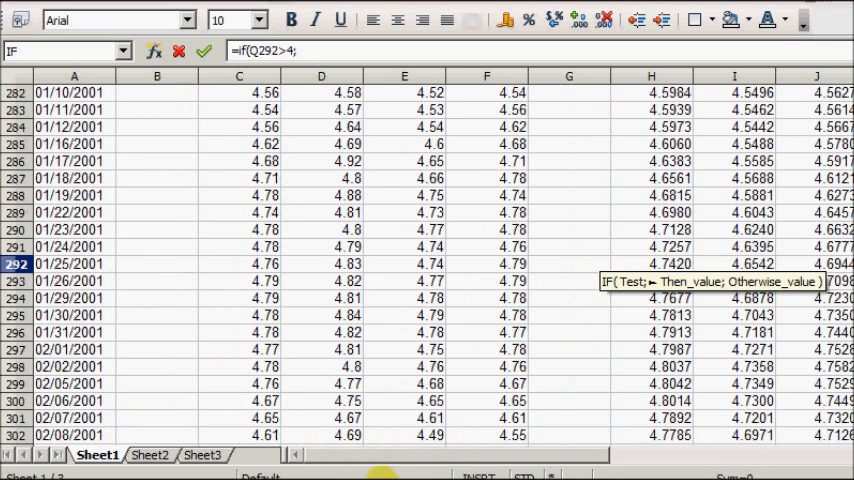
{"action": "scroll", "scroll_direction": "right", "scroll_amount": 3}
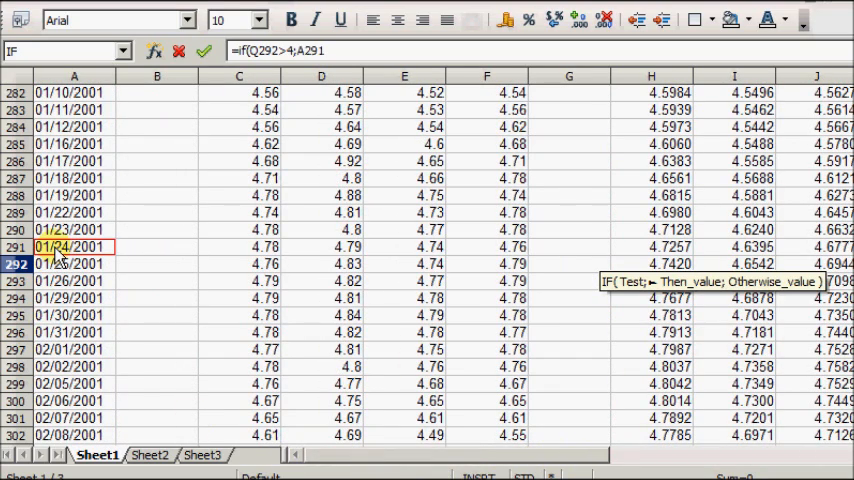
{"action": "type", "text": ";\"\""}
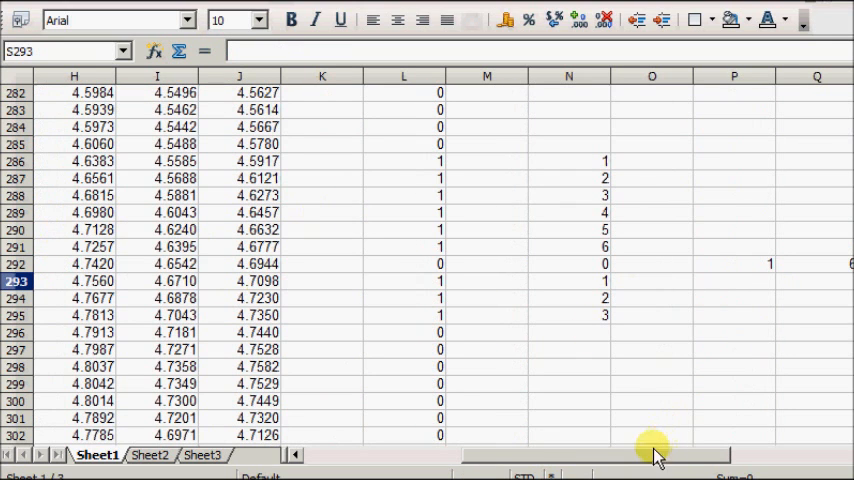
- Enter =IF(Q292>4;Q292;0) in T292, which shows a run length of 6
{"action": "left_click", "coordinate": [651, 264]}
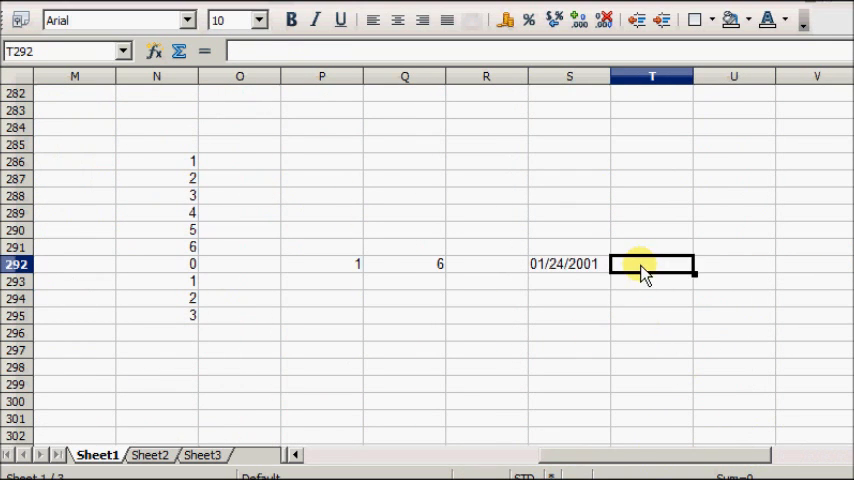
{"action": "type", "text": "=if(Q292>4;"}
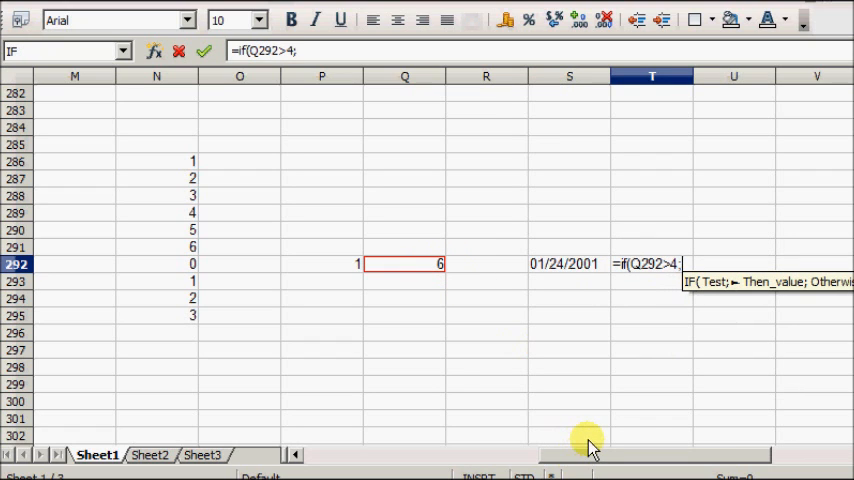
{"action": "mouse_move", "coordinate": [420, 263]}
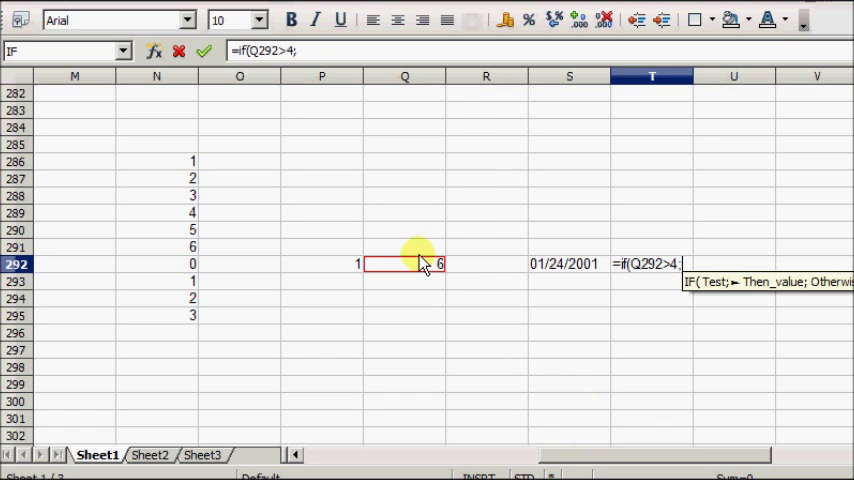
{"action": "type", "text": "Q292;"}
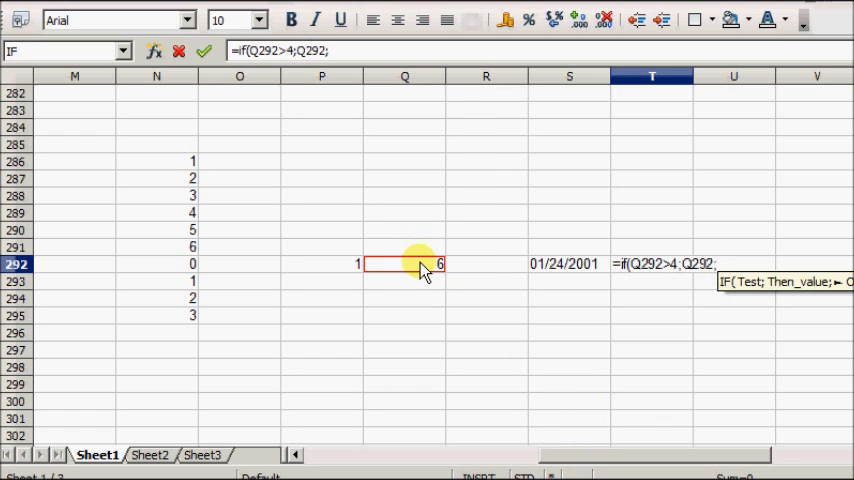
{"action": "type", "text": "0"}
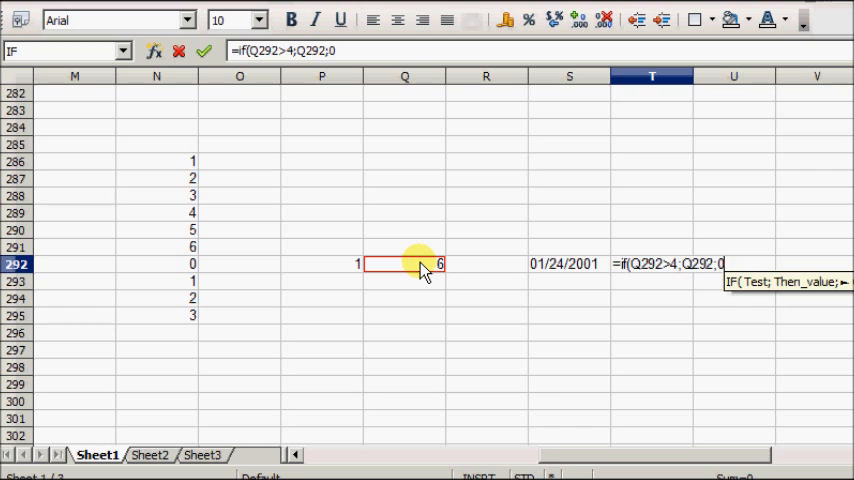
{"action": "key", "text": "Return"}
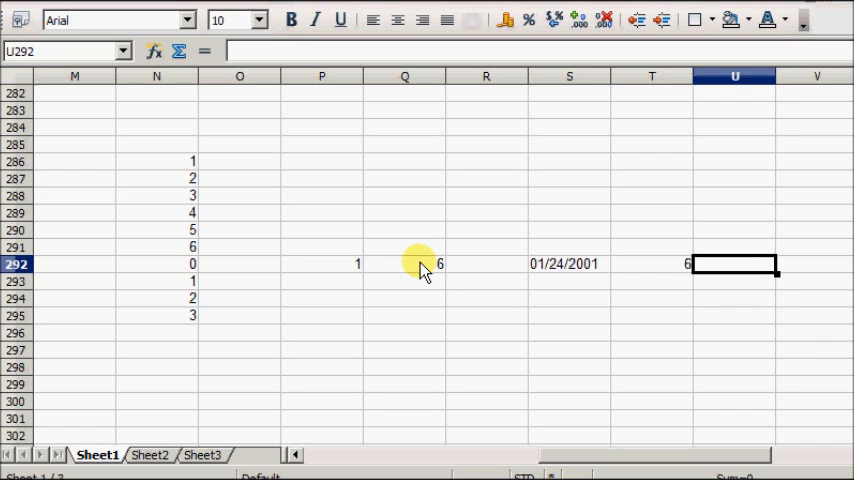
{"action": "key", "text": "Tab"}
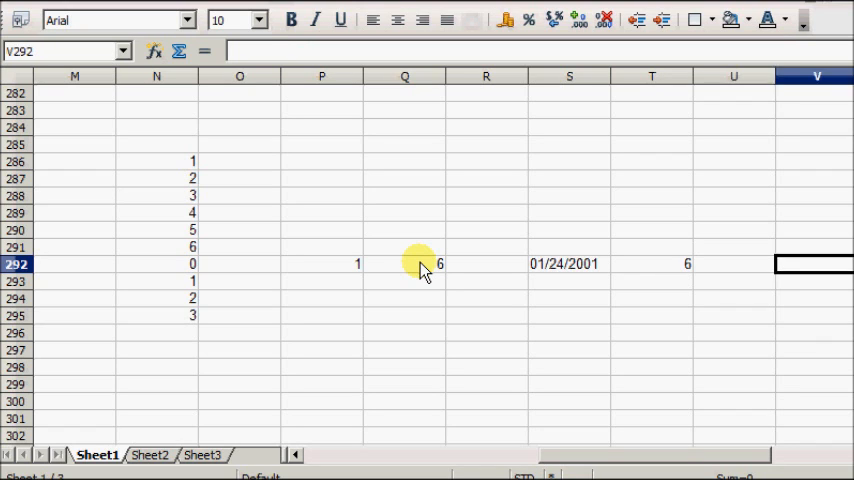
- Seed U291 with 0 and enter =IF(Q292>4;U291+1;U291) in U292, showing 1
{"action": "left_click", "coordinate": [734, 263]}
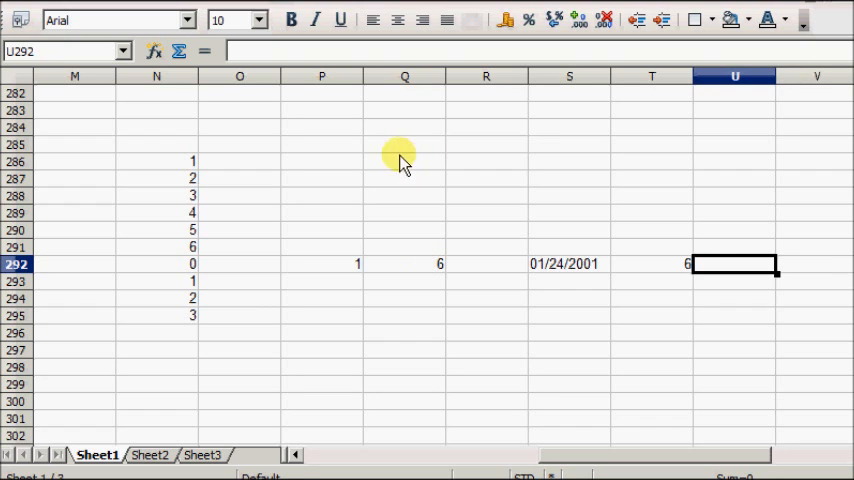
{"action": "type", "text": "1"}
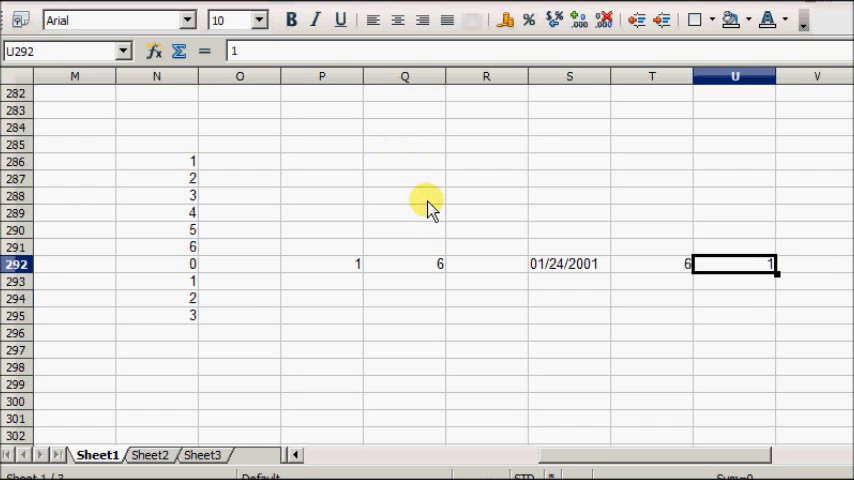
{"action": "key", "text": "up"}
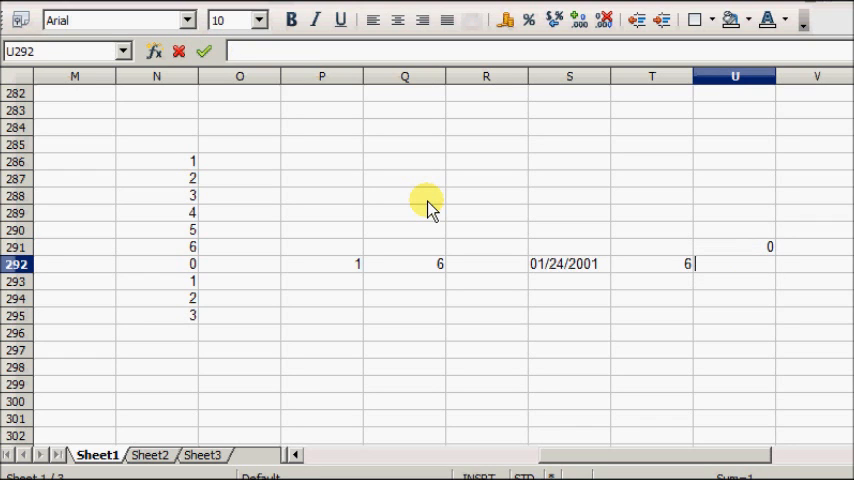
{"action": "type", "text": "=if("}
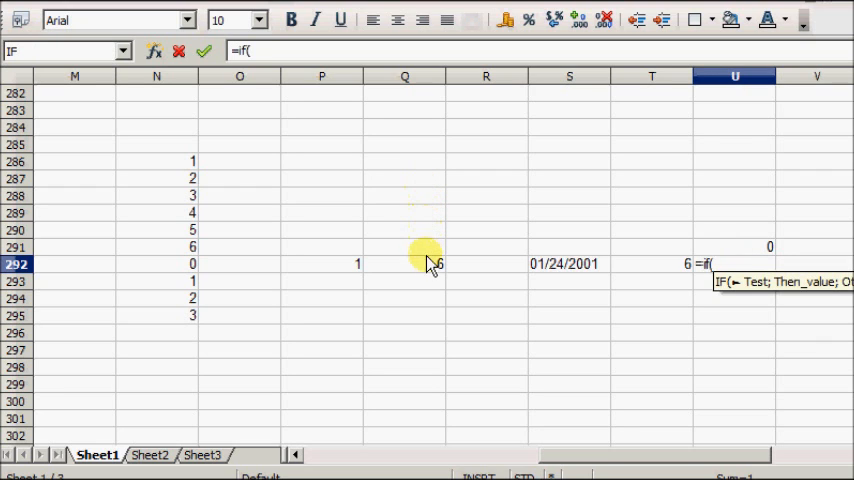
{"action": "type", "text": "Q292>4;U291"}
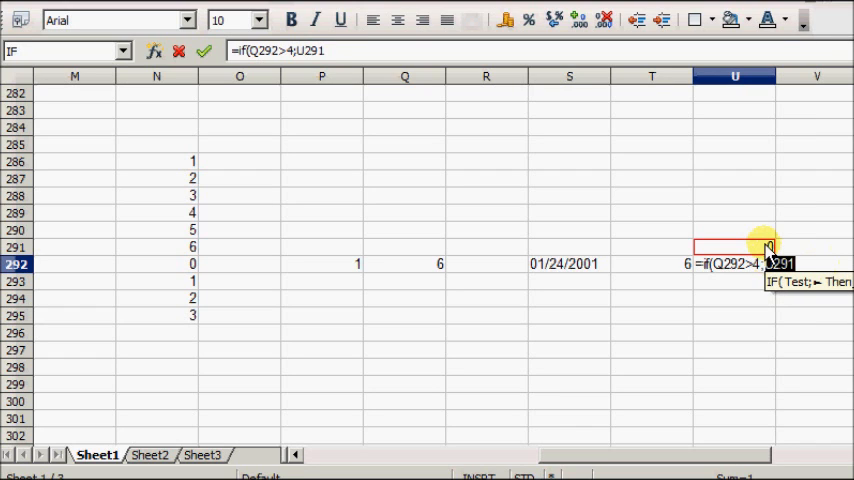
{"action": "type", "text": "+1;"}
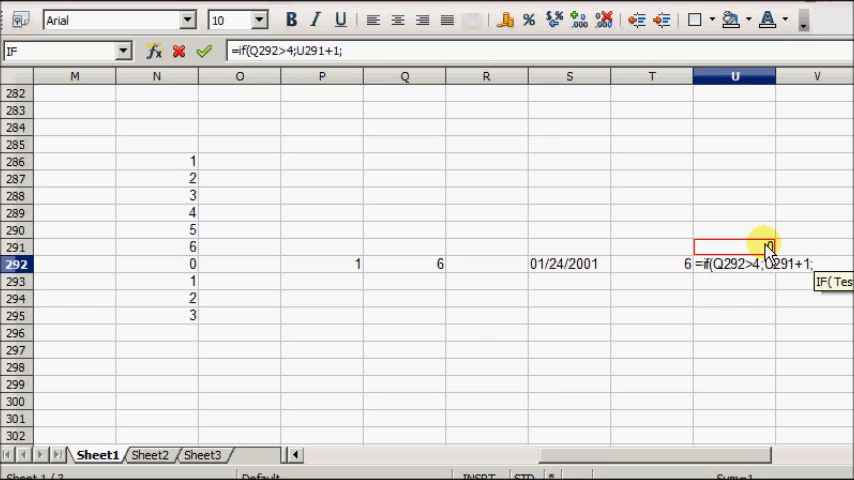
{"action": "key", "text": "Return"}
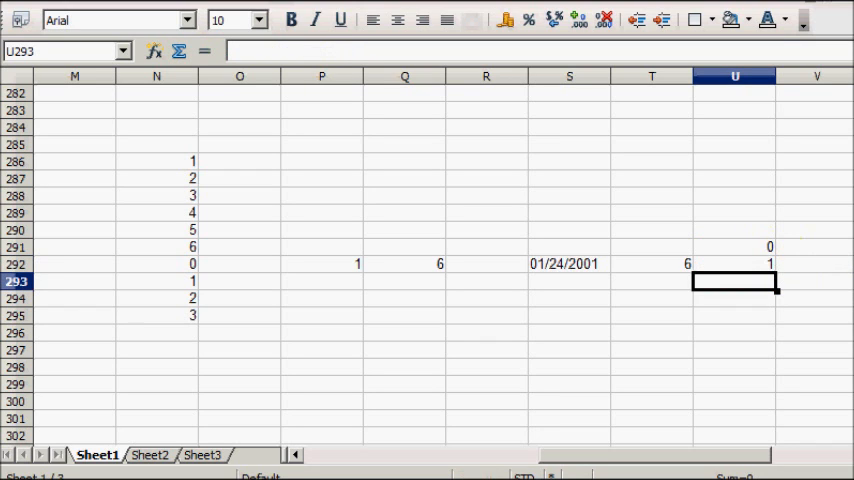
{"action": "left_click", "coordinate": [735, 264]}
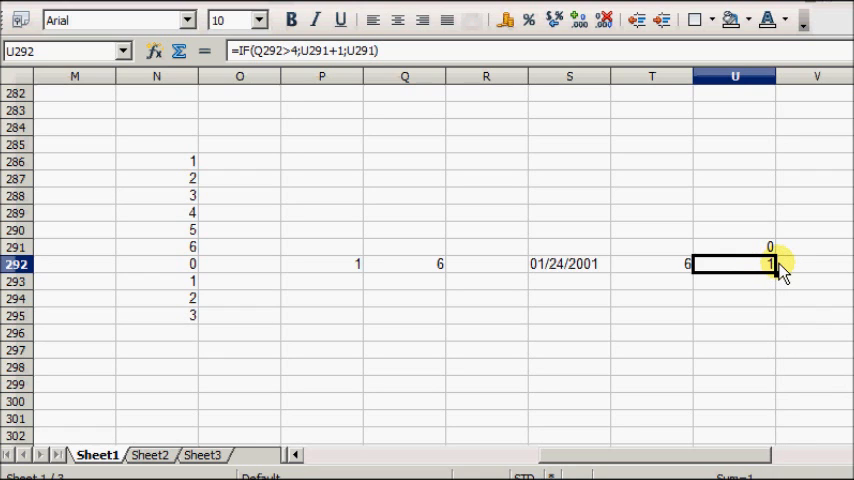
{"action": "mouse_move", "coordinate": [690, 455]}
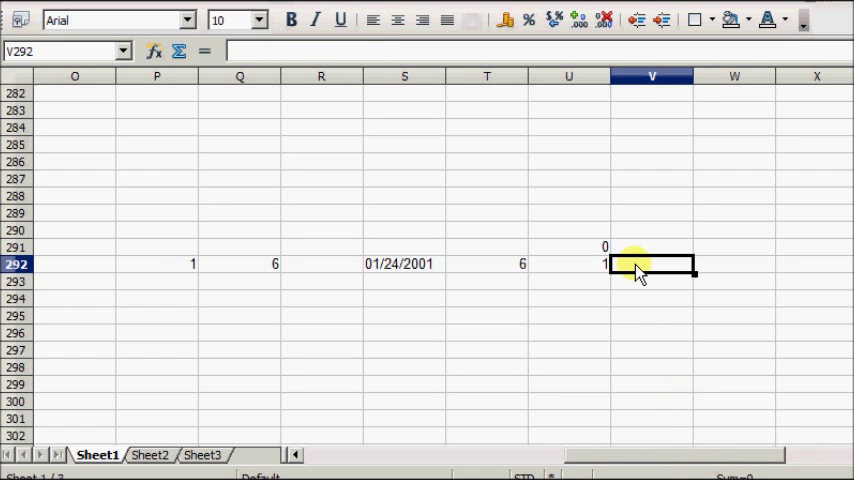
- Enter =IF(T292>4;1;0) in V292 as the run flag
{"action": "type", "text": "=if"}
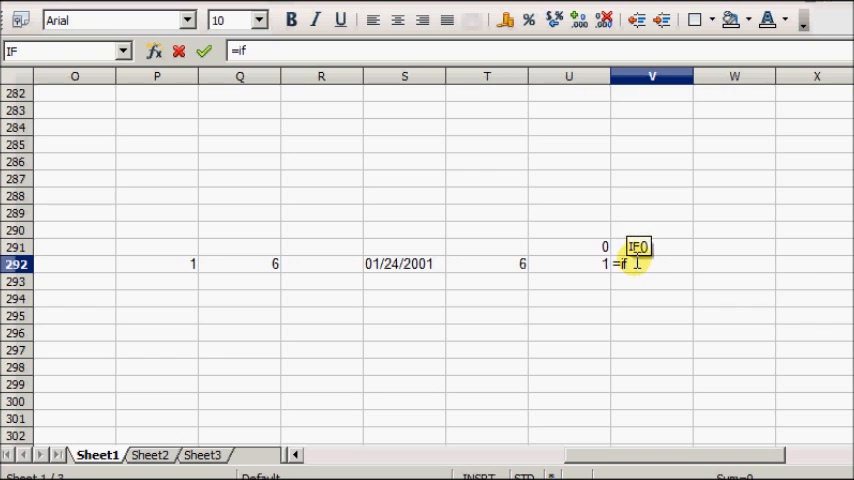
{"action": "type", "text": "(T292>4"}
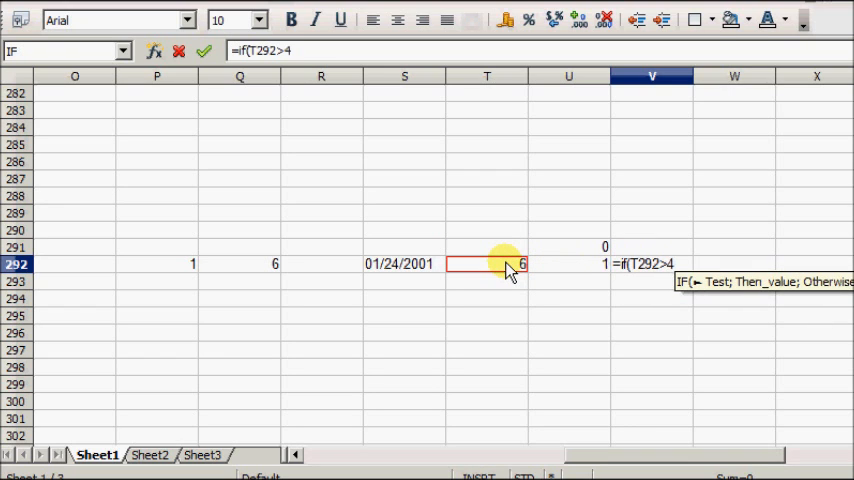
{"action": "type", "text": ";1;"}
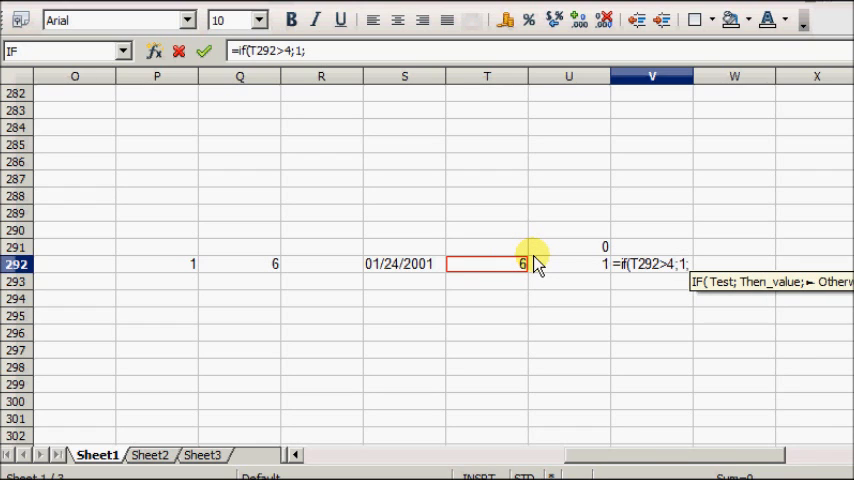
{"action": "key", "text": "Return"}
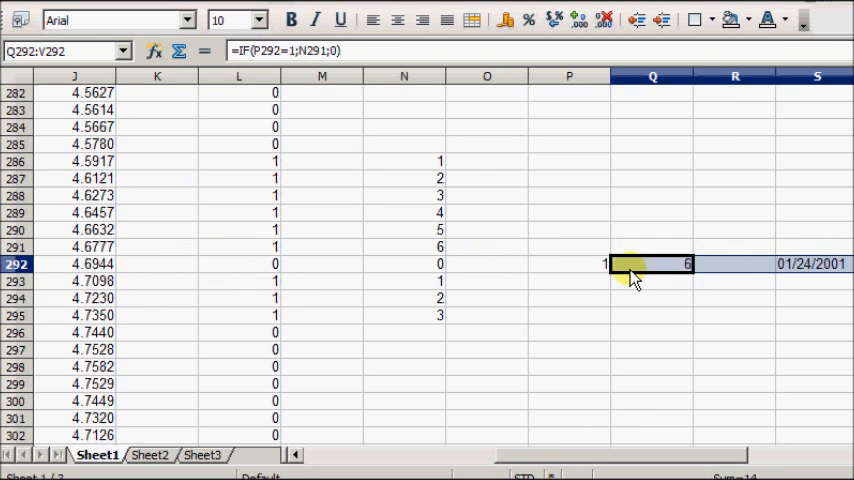
- Copy the N295:V295 formulas and paste them down through row 3628
{"action": "left_click", "coordinate": [569, 264]}
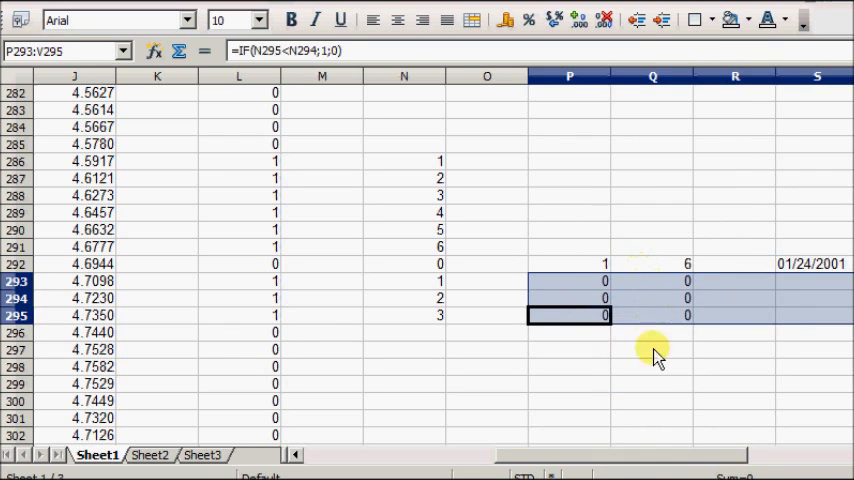
{"action": "scroll", "scroll_direction": "right", "scroll_amount": 3}
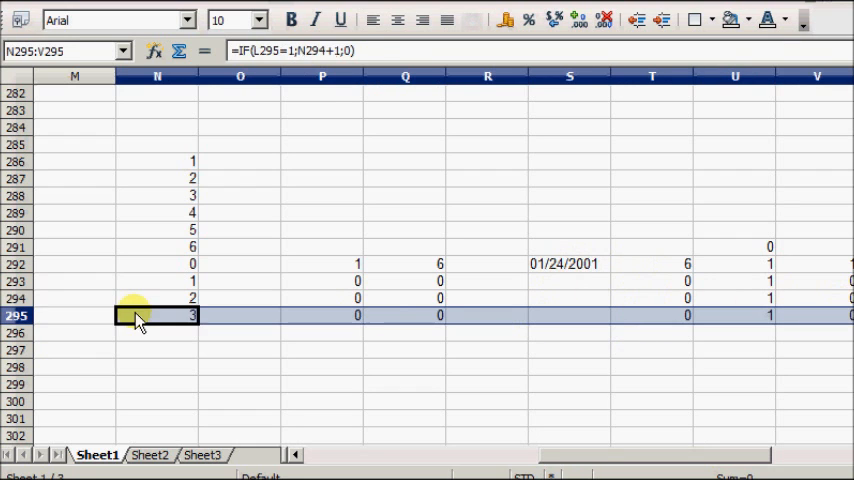
{"action": "right_click", "coordinate": [135, 315]}
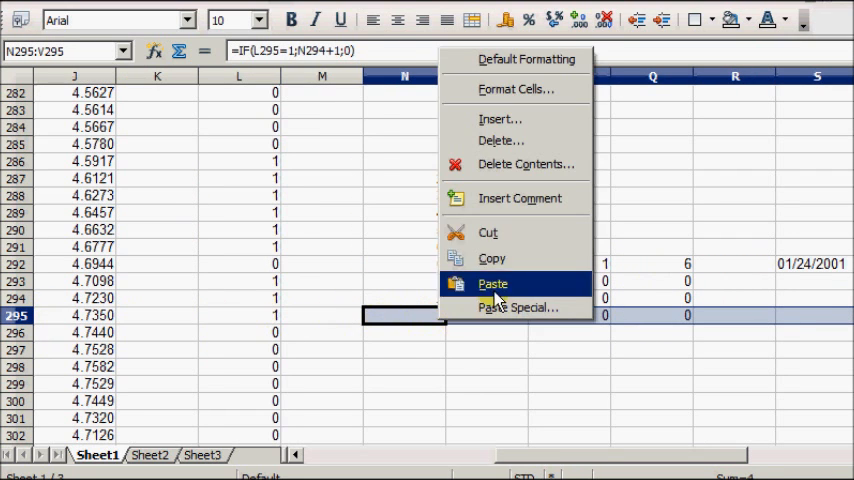
{"action": "left_click", "coordinate": [492, 283]}
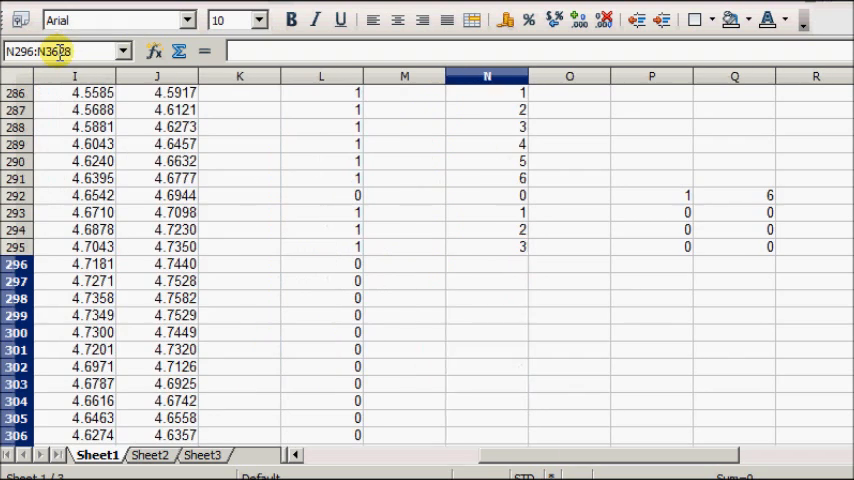
{"action": "right_click", "coordinate": [486, 264]}
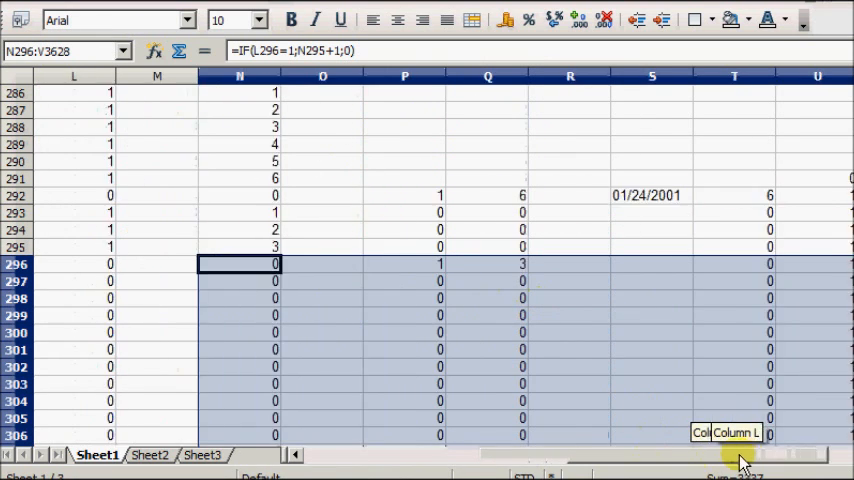
{"action": "scroll", "scroll_direction": "down", "scroll_amount": 3}
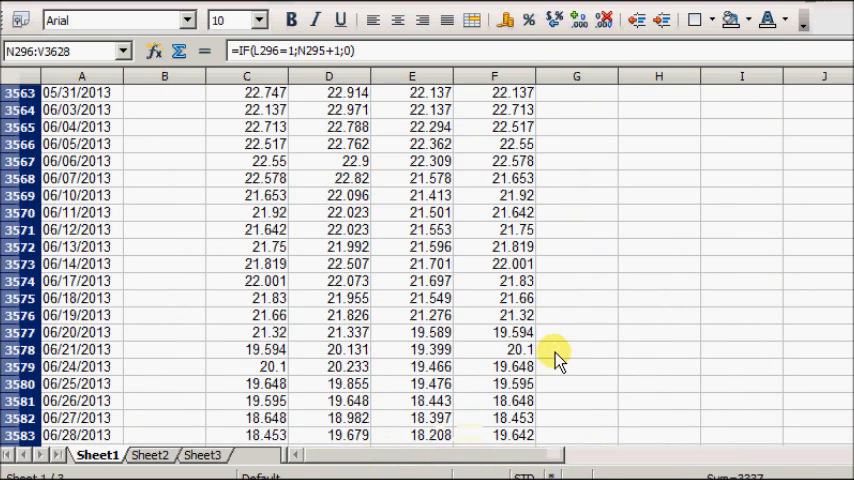
- Fill the H365:L365 formulas down to row 3628
{"action": "key", "text": "ctrl+Home"}
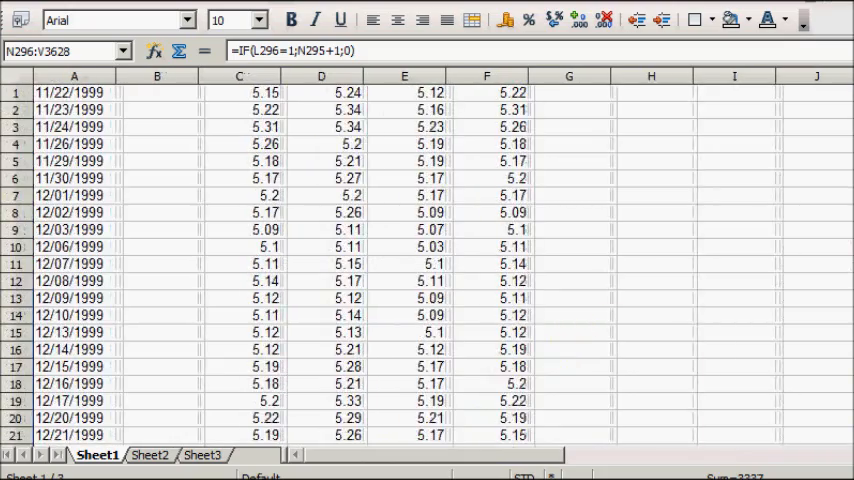
{"action": "scroll", "scroll_direction": "down", "scroll_amount": 3}
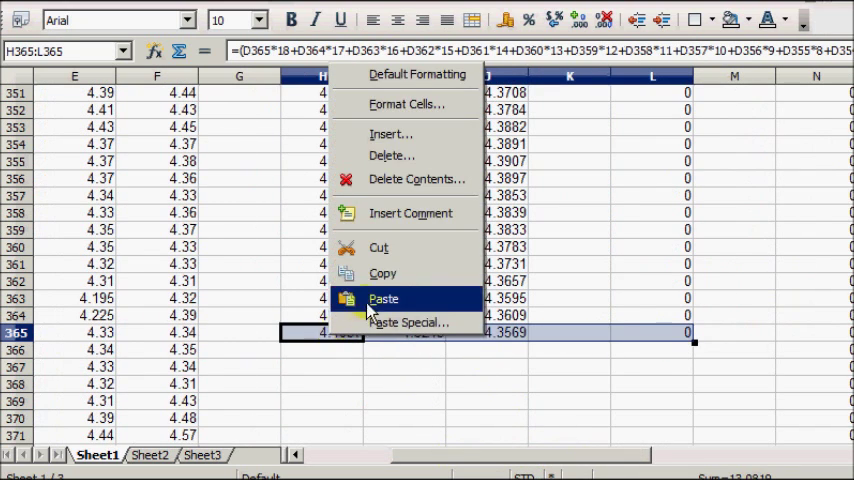
{"action": "left_click", "coordinate": [383, 298]}
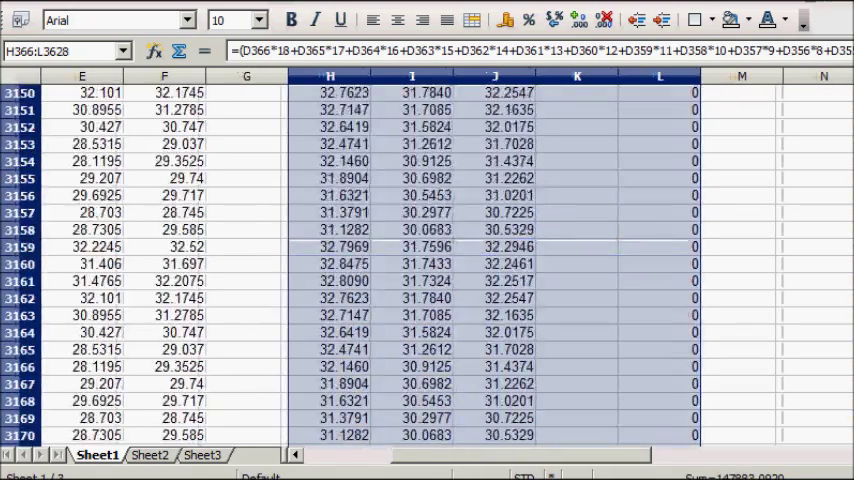
- Verify row 3628 shows a 14-day run ending 08/29/2013, count 57
{"action": "scroll", "scroll_direction": "down", "scroll_amount": 3}
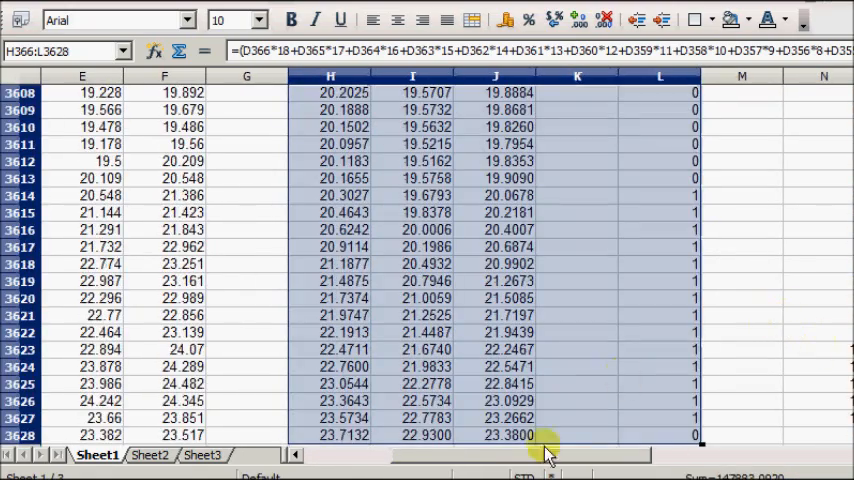
{"action": "scroll", "scroll_direction": "right", "scroll_amount": 3}
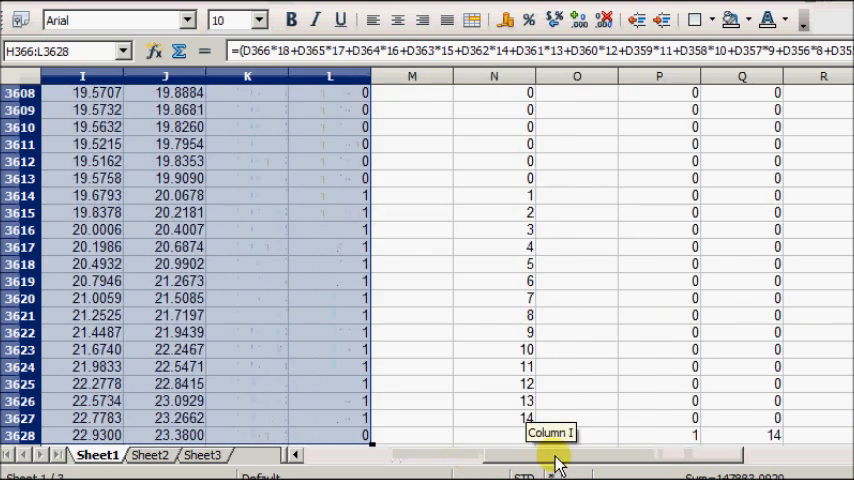
{"action": "left_click", "coordinate": [659, 332]}
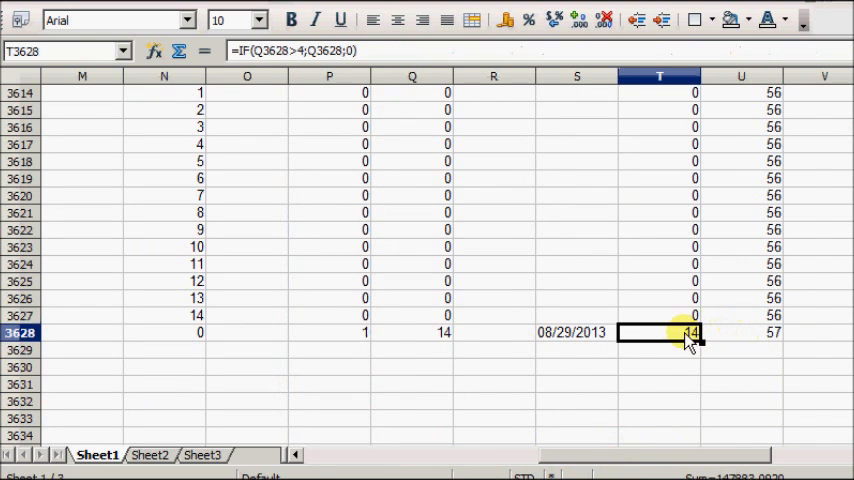
{"action": "scroll", "scroll_direction": "right", "scroll_amount": 3}
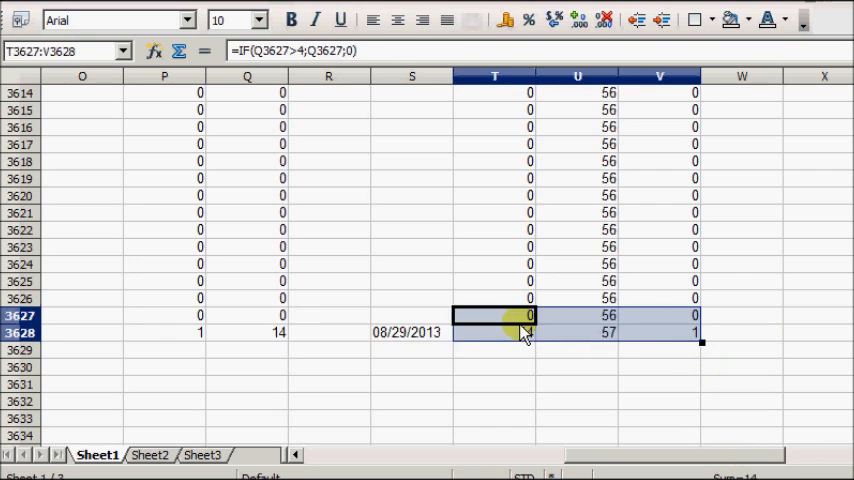
{"action": "left_click", "coordinate": [411, 332]}
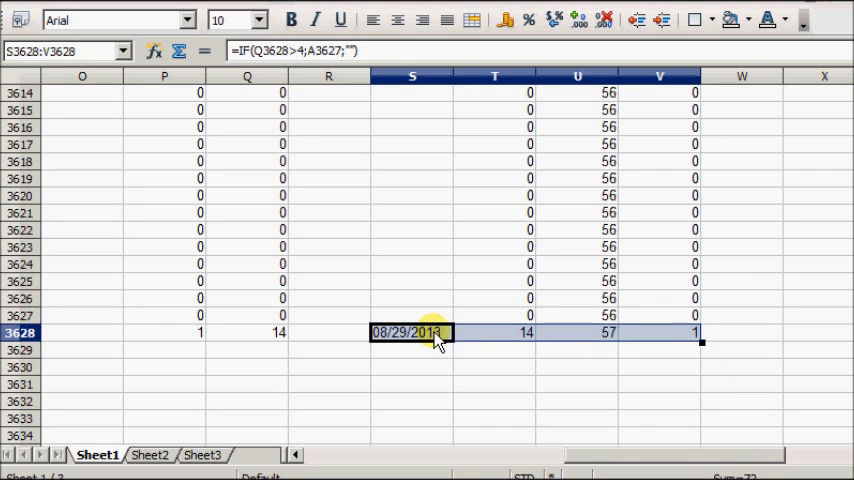
{"action": "left_click_drag", "start_coordinate": [411, 332], "coordinate": [411, 127]}
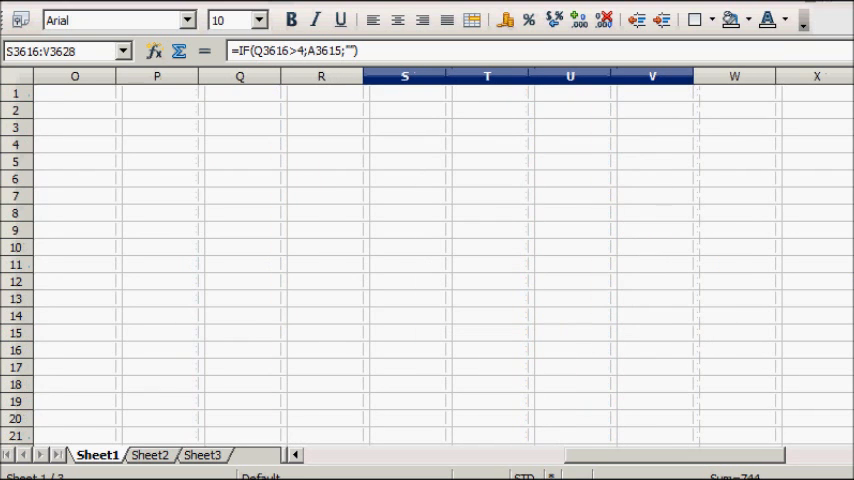
- Scroll down Sheet1 past the empty formula columns toward Sheet2
{"action": "scroll", "scroll_direction": "down", "scroll_amount": 3}
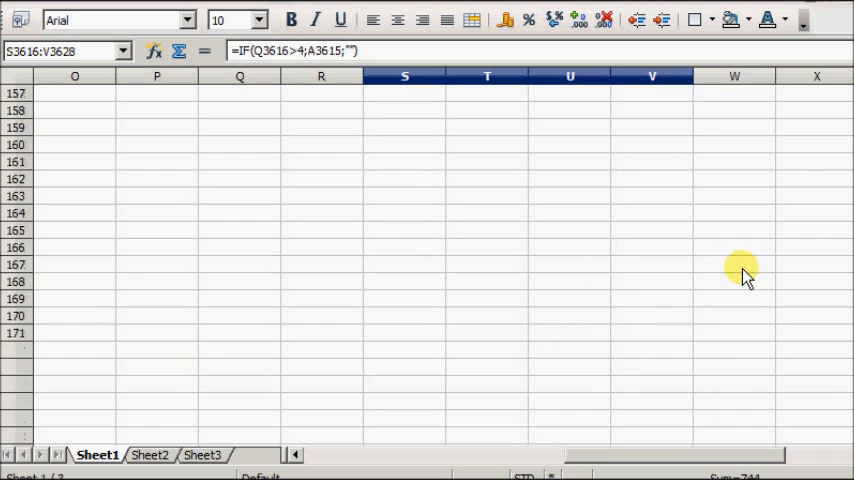
{"action": "scroll", "scroll_direction": "down", "scroll_amount": 3}
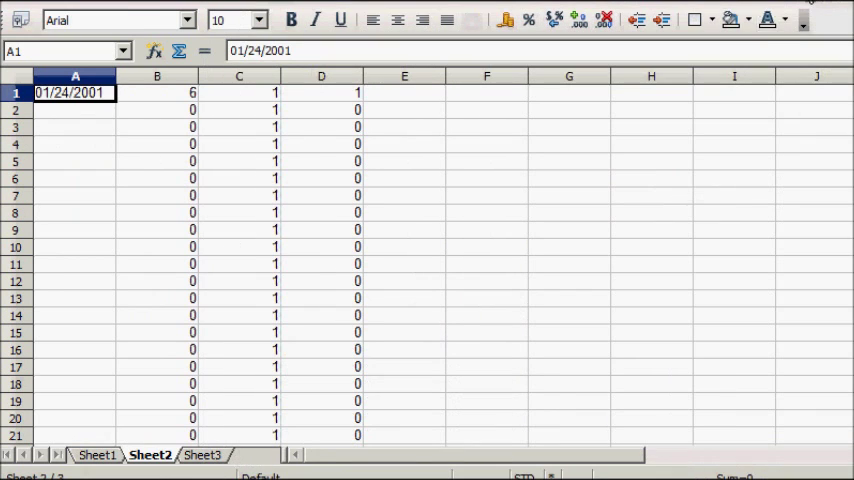
{"action": "mouse_move", "coordinate": [446, 160]}
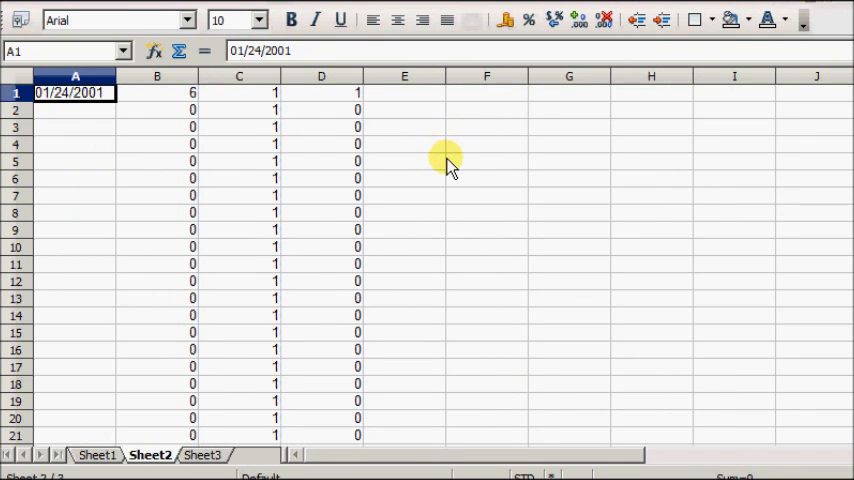
- Check the flag in D1, then select A1:D5558 through the Name Box
{"action": "scroll", "scroll_direction": "down", "scroll_amount": 3}
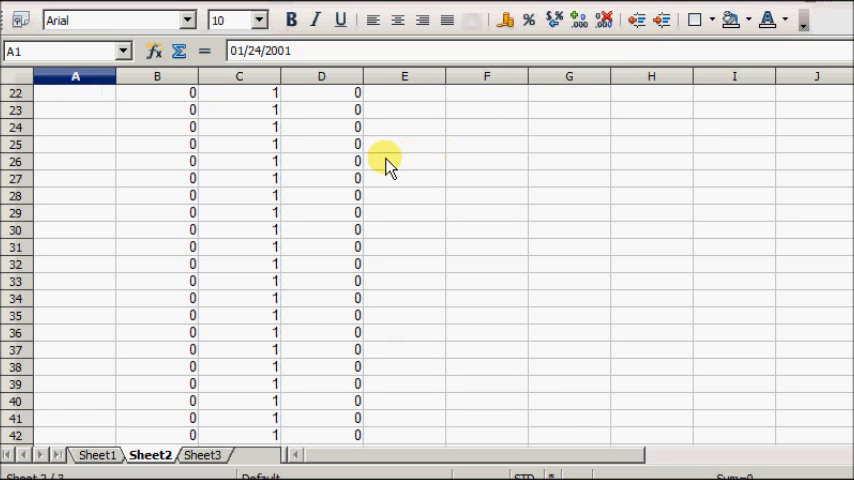
{"action": "scroll", "scroll_direction": "up", "scroll_amount": 3}
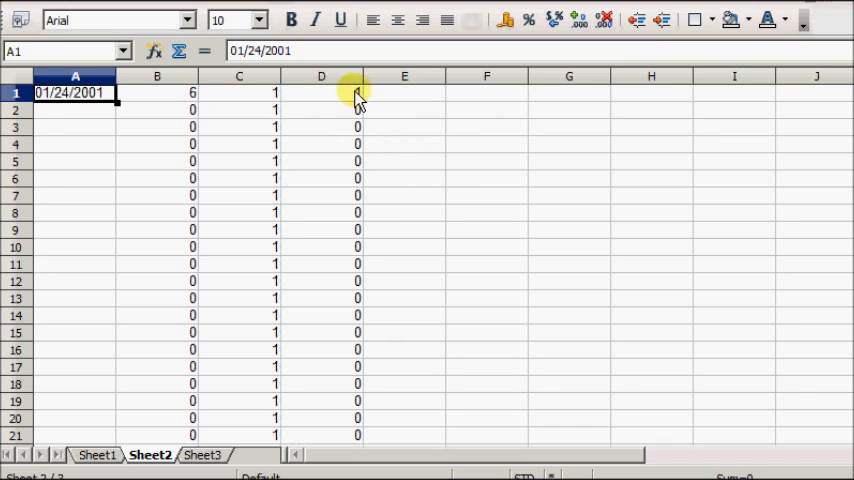
{"action": "left_click", "coordinate": [322, 92]}
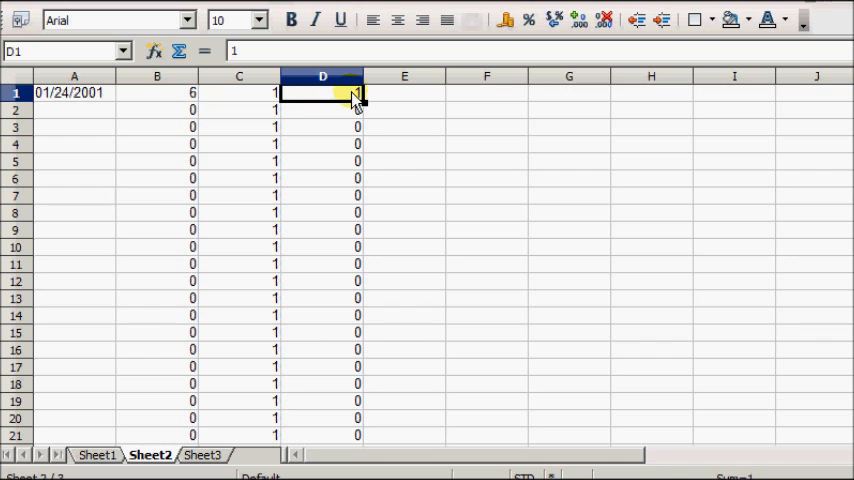
{"action": "mouse_move", "coordinate": [297, 160]}
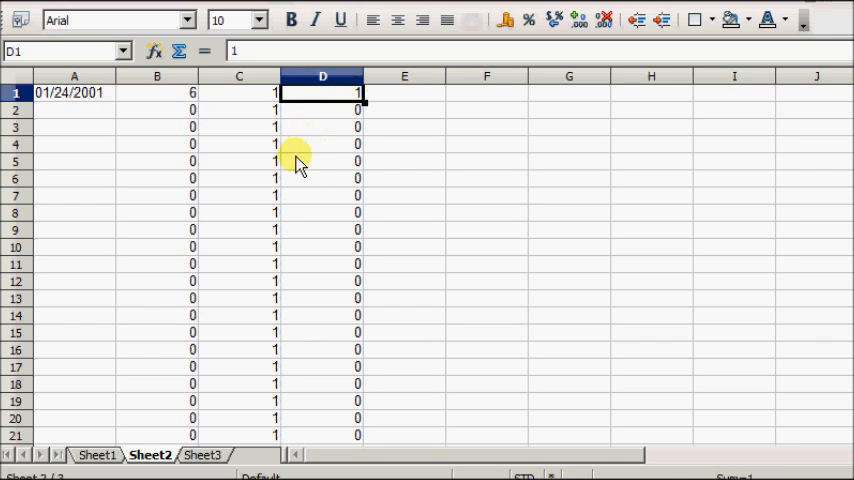
{"action": "left_click", "coordinate": [240, 92]}
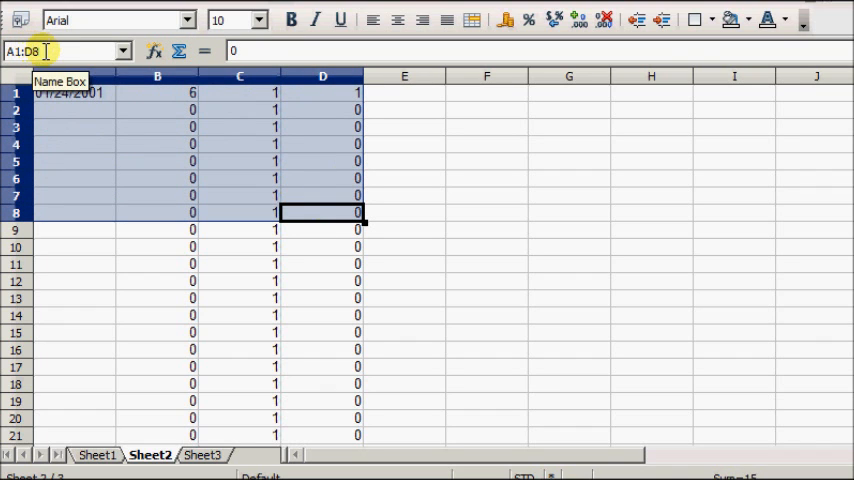
{"action": "type", "text": "A1:D5558"}
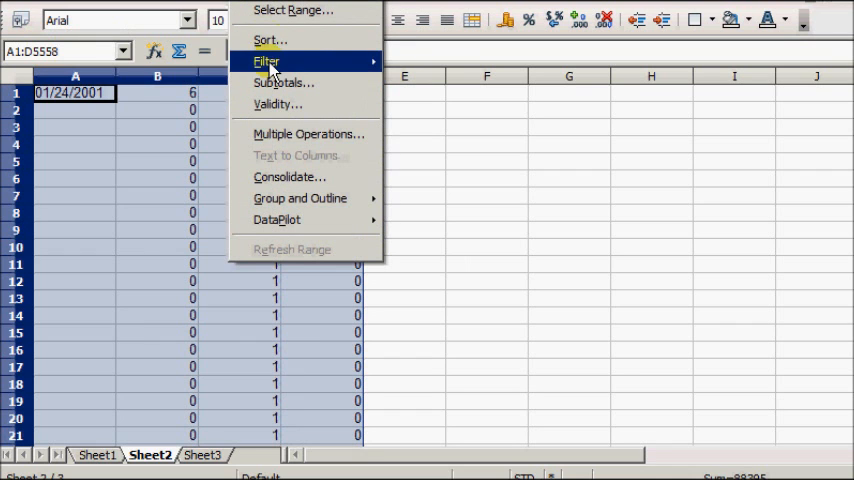
{"action": "left_click", "coordinate": [268, 40]}
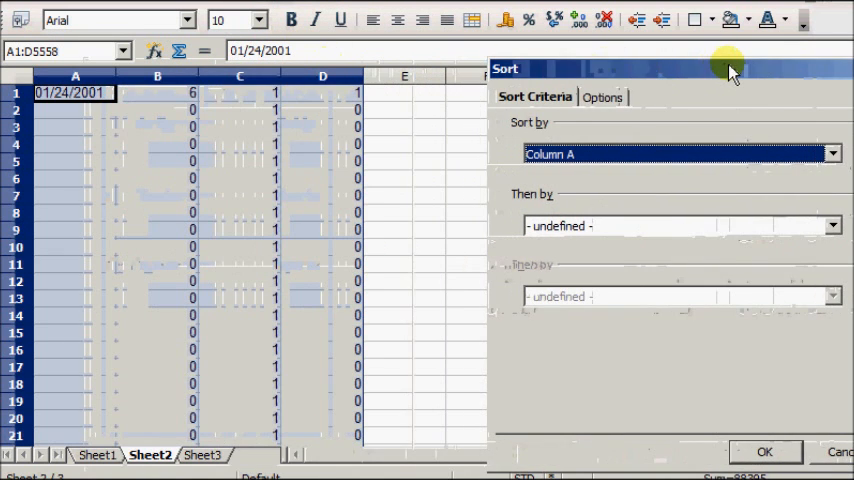
{"action": "left_click", "coordinate": [831, 153]}
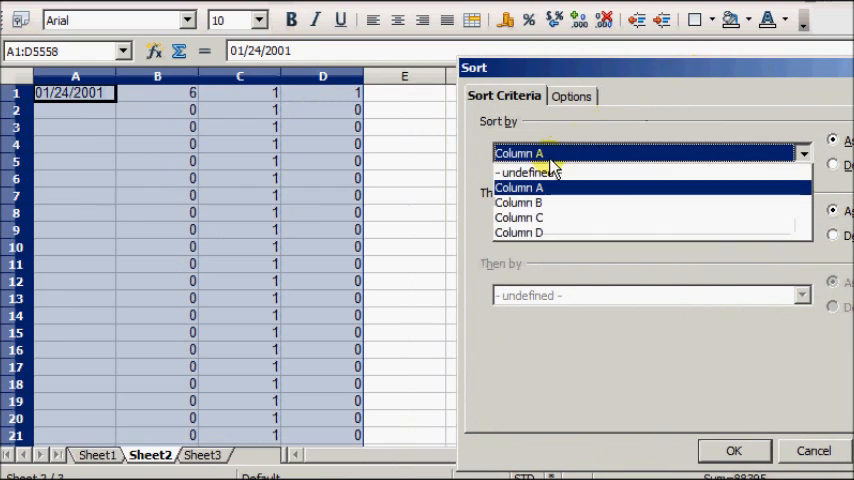
{"action": "left_click", "coordinate": [519, 232]}
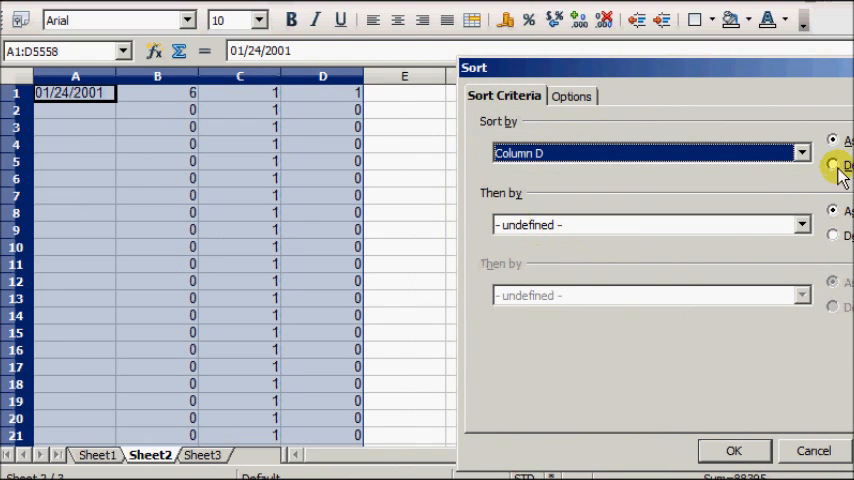
{"action": "left_click", "coordinate": [833, 164]}
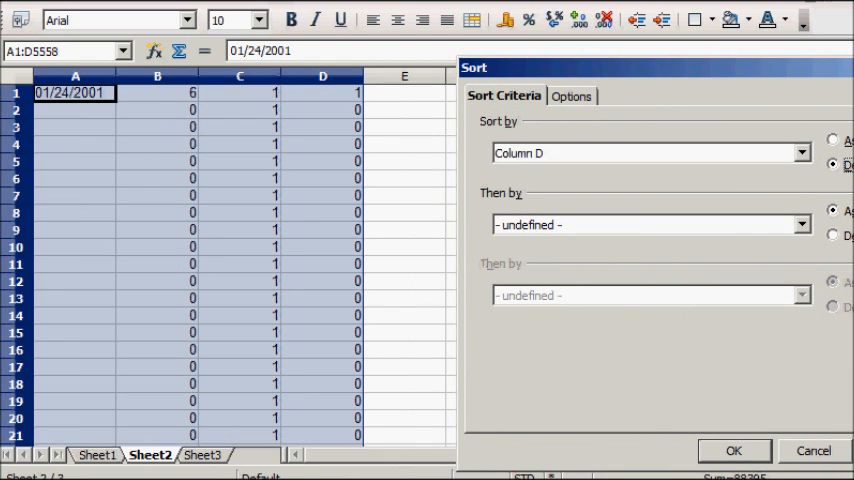
{"action": "mouse_move", "coordinate": [782, 195]}
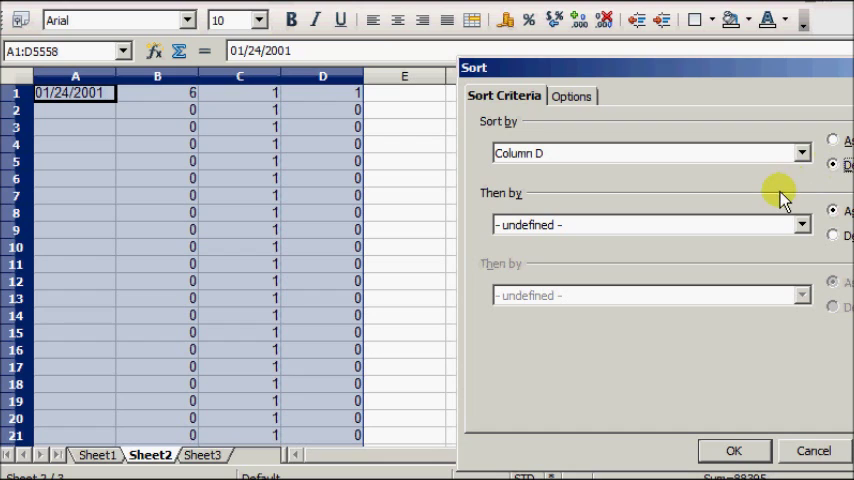
{"action": "mouse_move", "coordinate": [638, 226]}
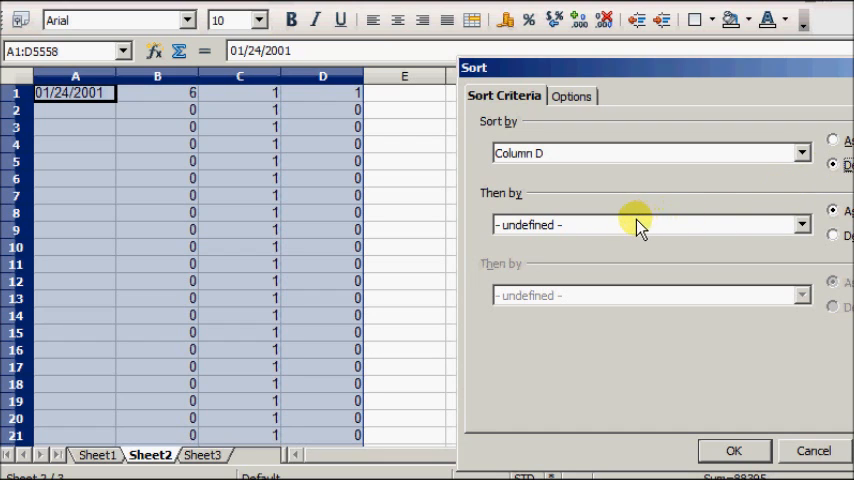
{"action": "mouse_move", "coordinate": [575, 225]}
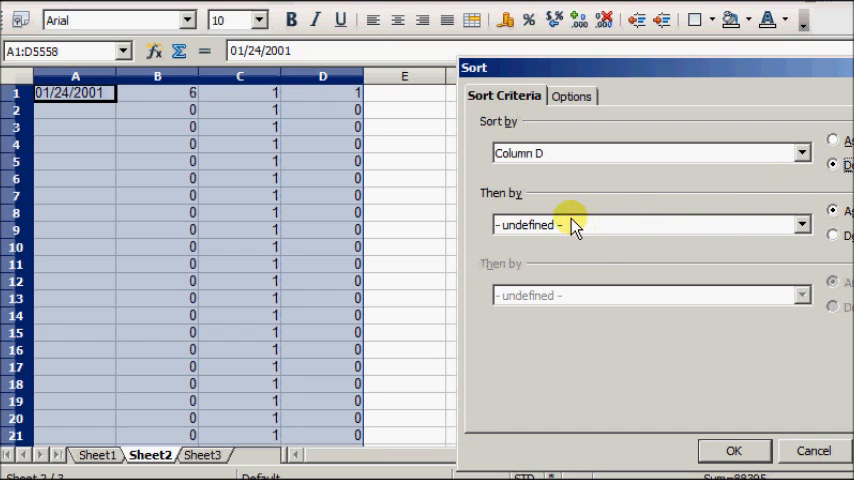
{"action": "left_click", "coordinate": [801, 224]}
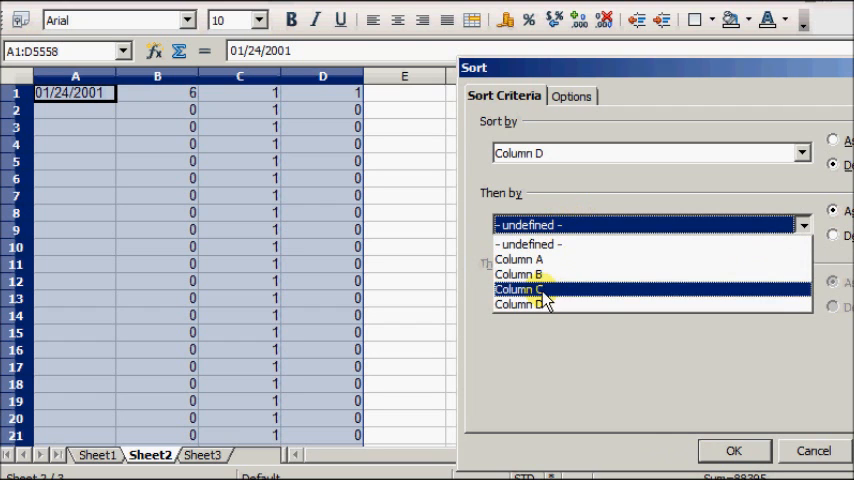
{"action": "left_click", "coordinate": [520, 289]}
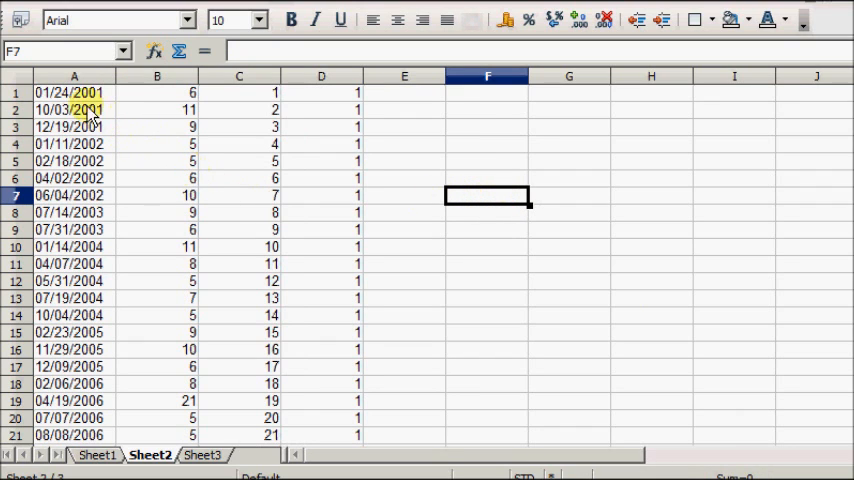
{"action": "left_click_drag", "start_coordinate": [75, 92], "coordinate": [239, 92]}
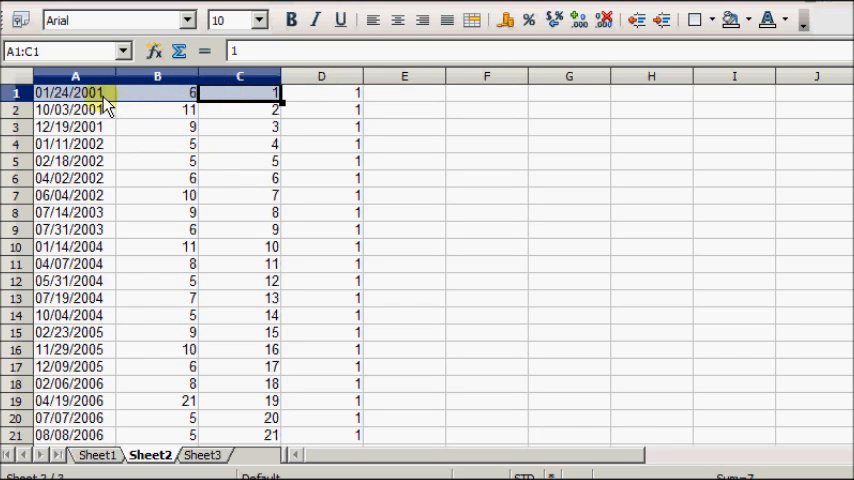
{"action": "left_click", "coordinate": [404, 92]}
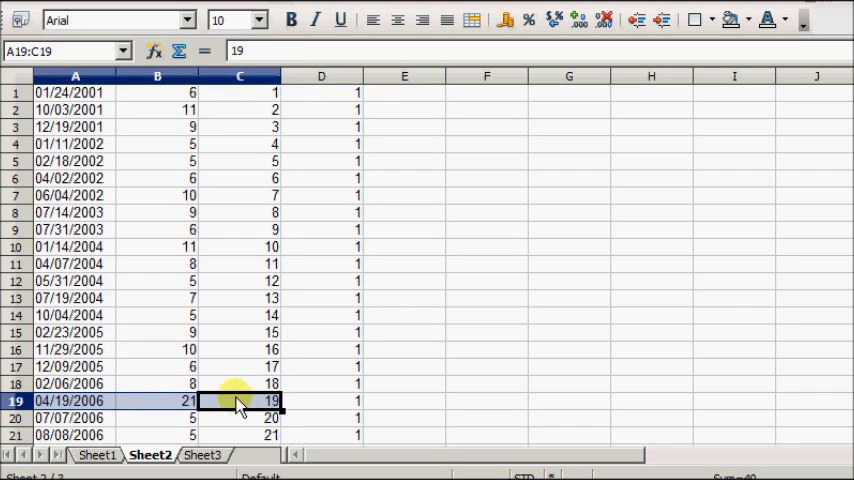
{"action": "left_click", "coordinate": [157, 401]}
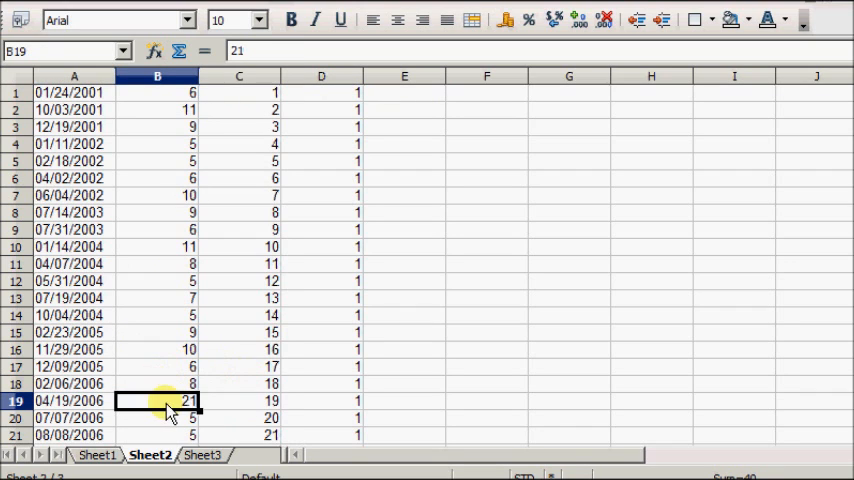
{"action": "mouse_move", "coordinate": [250, 400]}
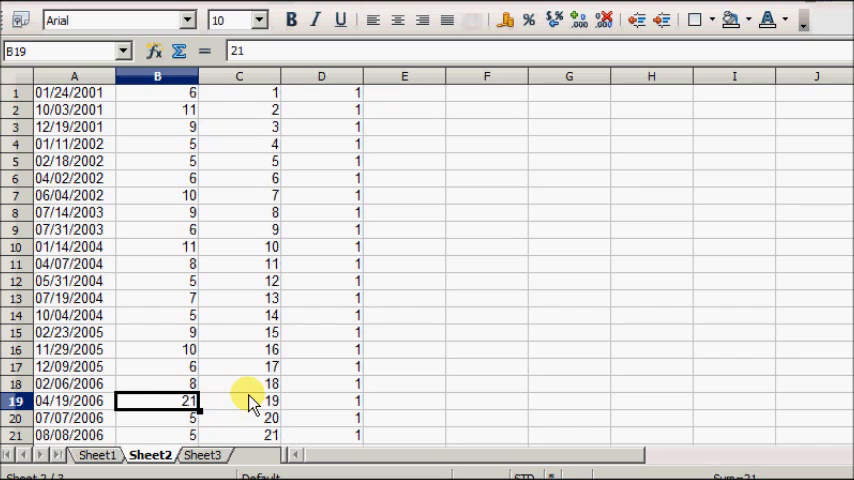
{"action": "mouse_move", "coordinate": [253, 374]}
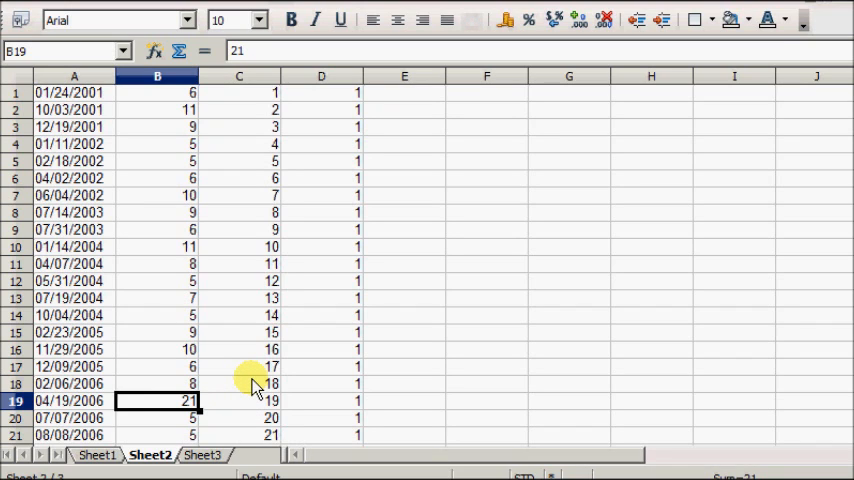
{"action": "mouse_move", "coordinate": [263, 400]}
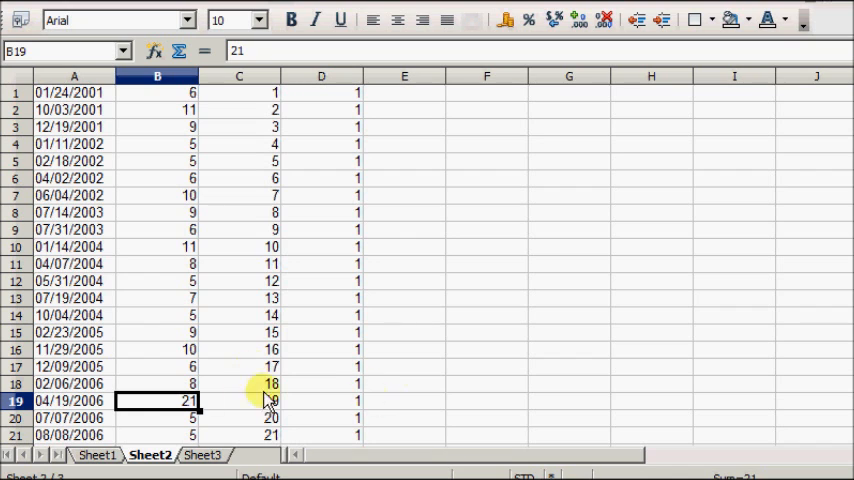
{"action": "scroll", "scroll_direction": "down", "scroll_amount": 3}
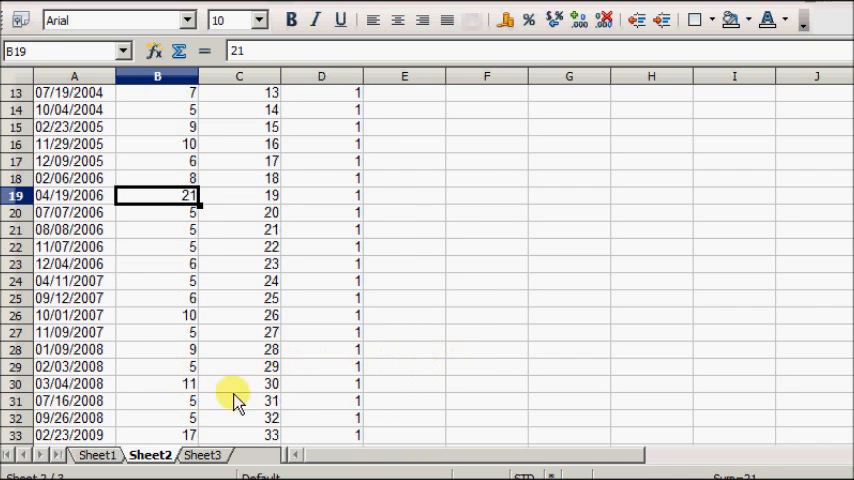
{"action": "left_click", "coordinate": [240, 434]}
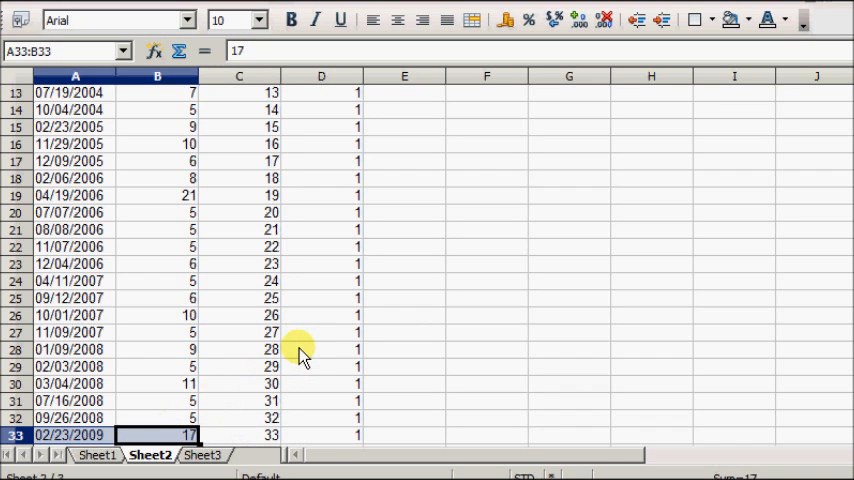
{"action": "scroll", "scroll_direction": "down", "scroll_amount": 3}
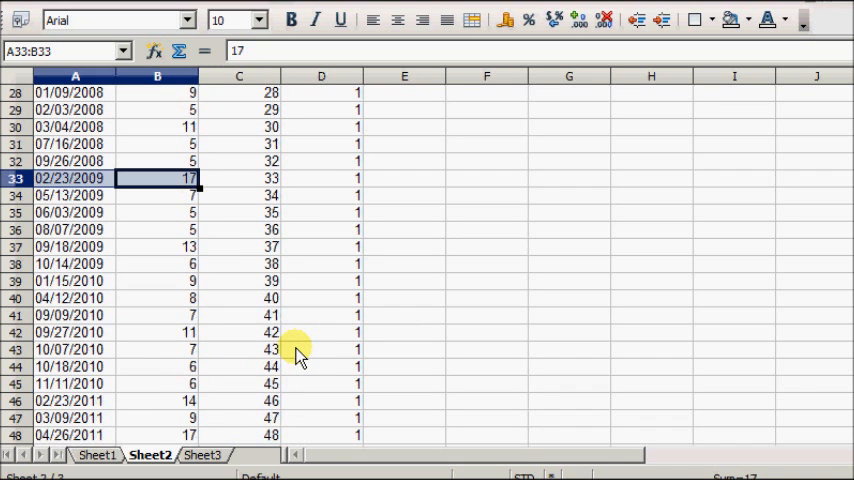
{"action": "scroll", "scroll_direction": "down", "scroll_amount": 3}
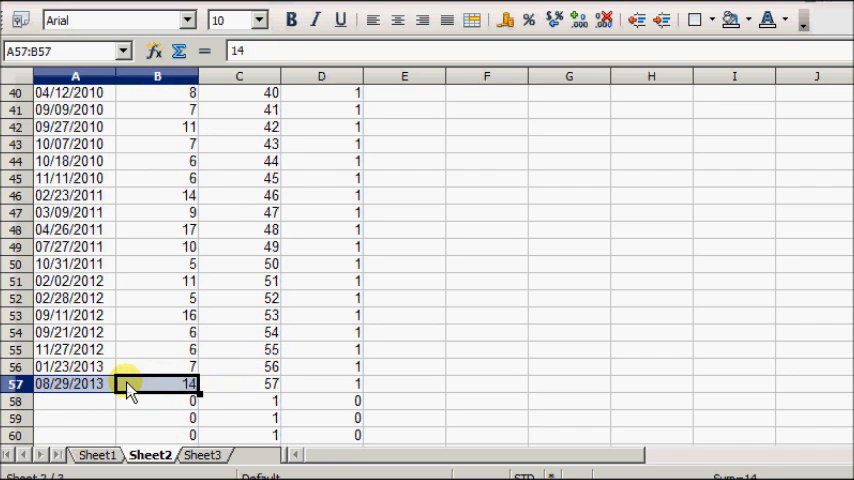
{"action": "left_click", "coordinate": [239, 383]}
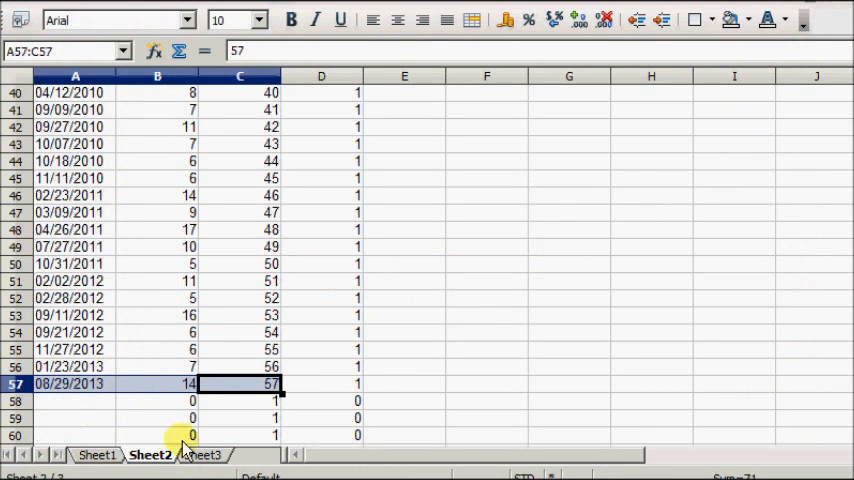
{"action": "left_click", "coordinate": [157, 315]}
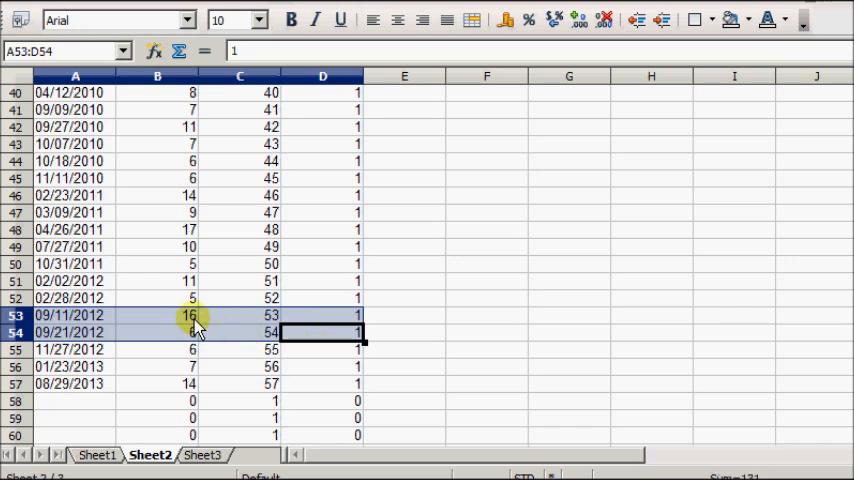
{"action": "left_click", "coordinate": [157, 315]}
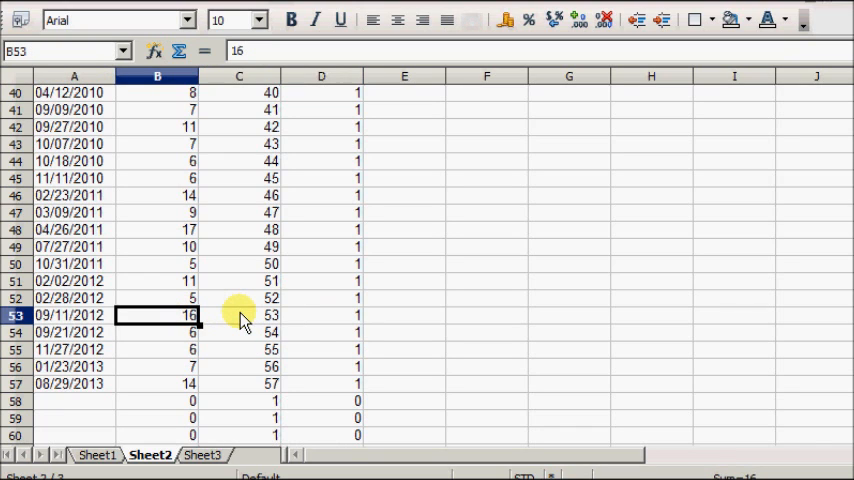
{"action": "mouse_move", "coordinate": [190, 340]}
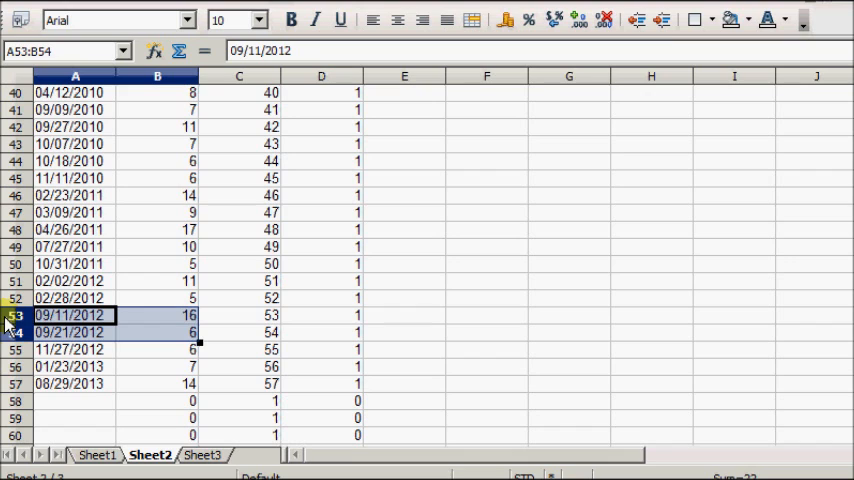
{"action": "mouse_move", "coordinate": [390, 322]}
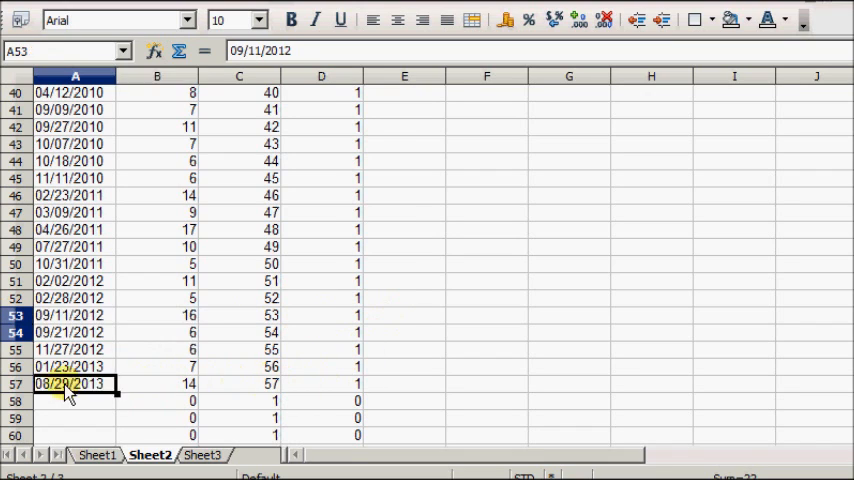
{"action": "left_click", "coordinate": [322, 383]}
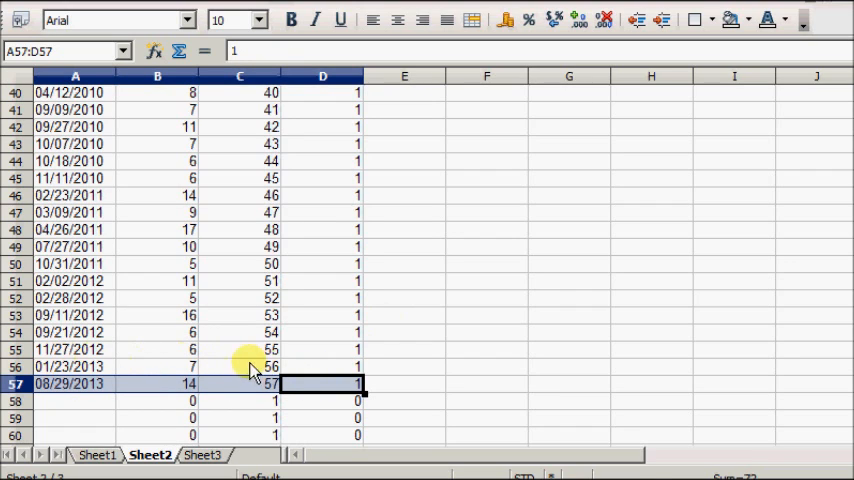
{"action": "mouse_move", "coordinate": [460, 335]}
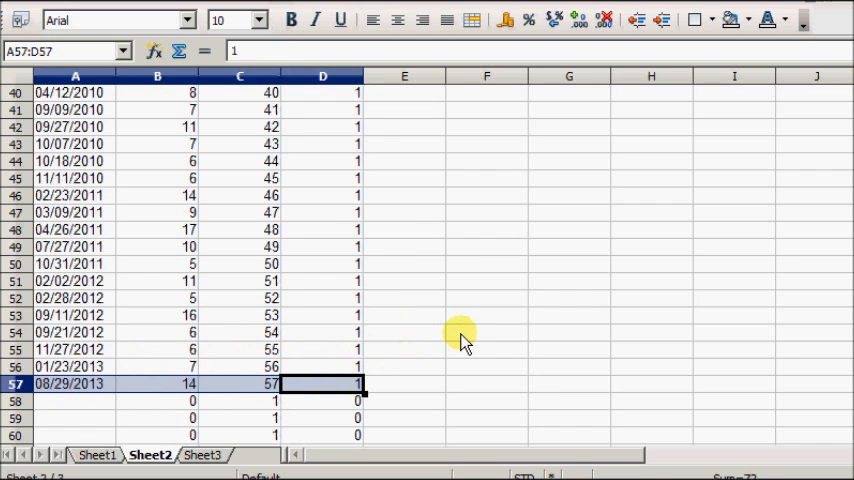
{"action": "mouse_move", "coordinate": [402, 340]}
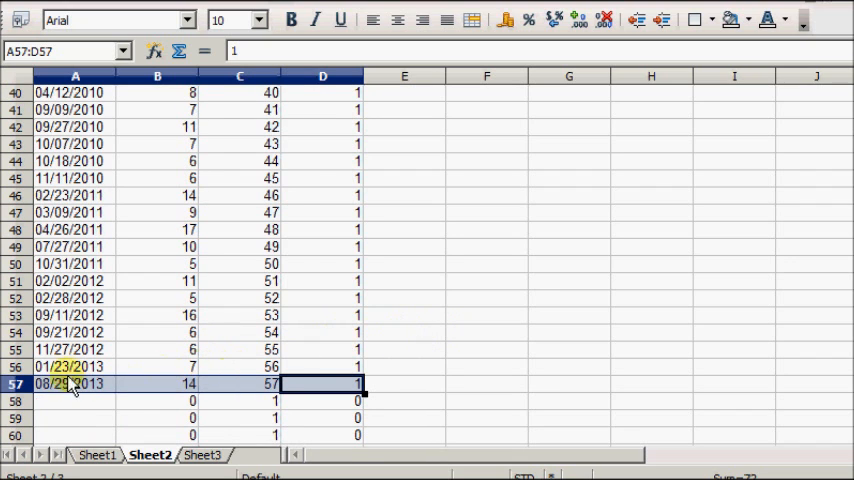
{"action": "left_click", "coordinate": [75, 366]}
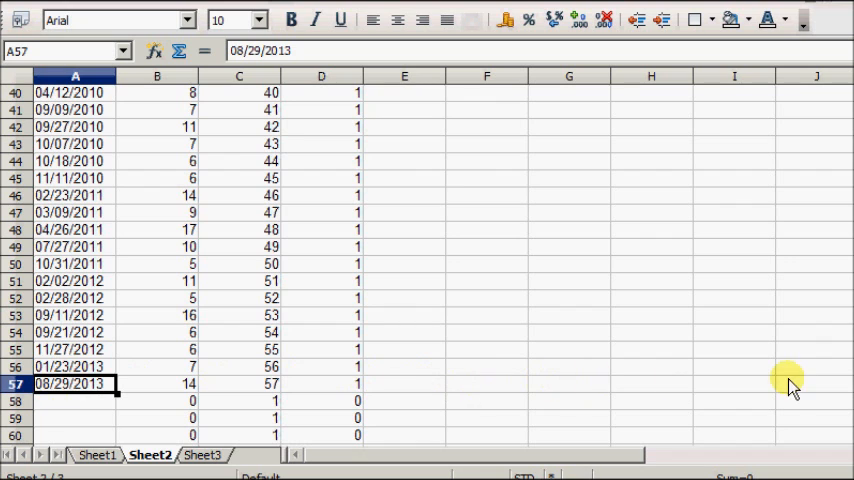
{"action": "scroll", "scroll_direction": "up", "scroll_amount": 3}
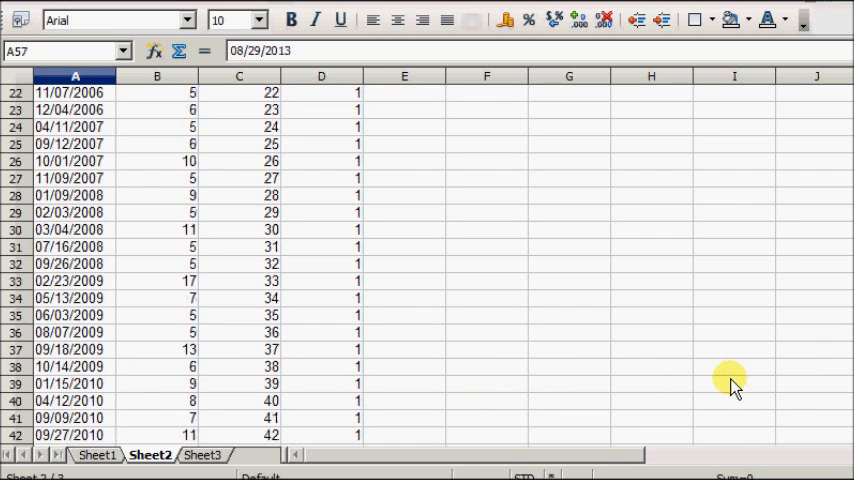
{"action": "scroll", "scroll_direction": "up", "scroll_amount": 3}
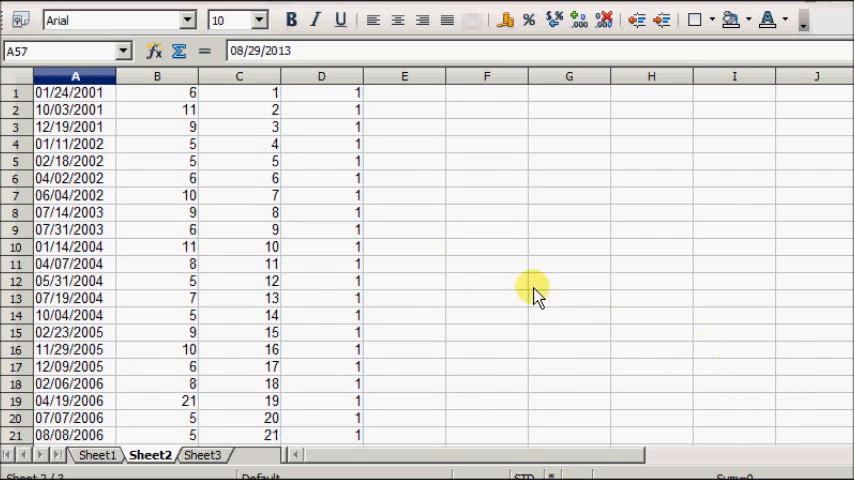
{"action": "scroll", "scroll_direction": "down", "scroll_amount": 3}
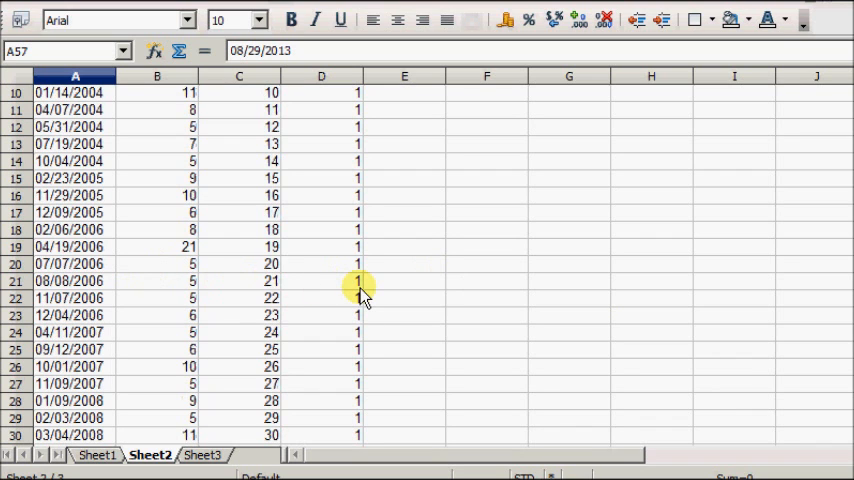
{"action": "scroll", "scroll_direction": "up", "scroll_amount": 3}
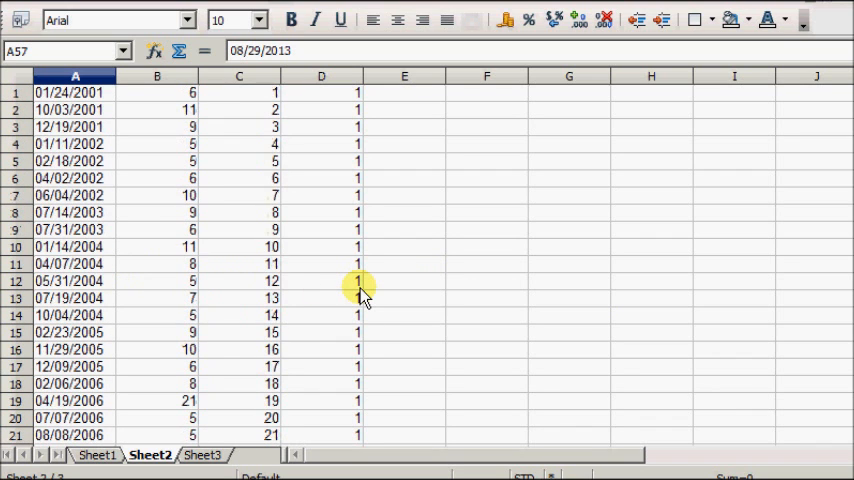
{"action": "scroll", "scroll_direction": "down", "scroll_amount": 3}
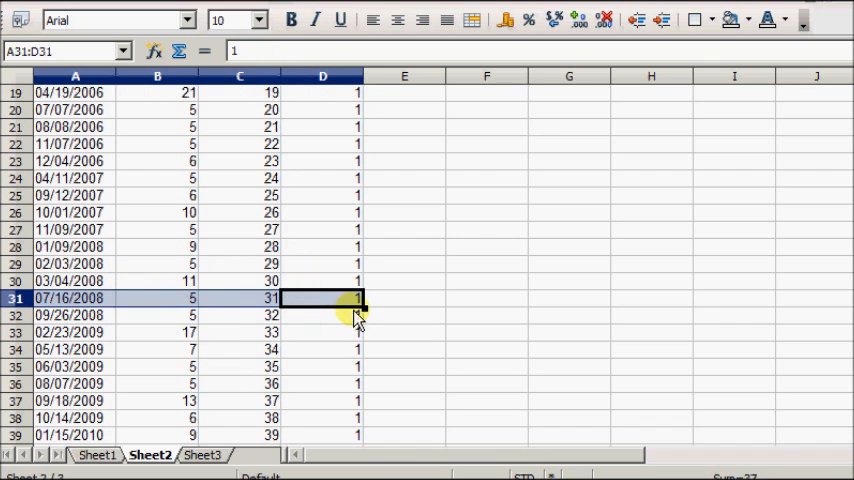
{"action": "left_click", "coordinate": [75, 315]}
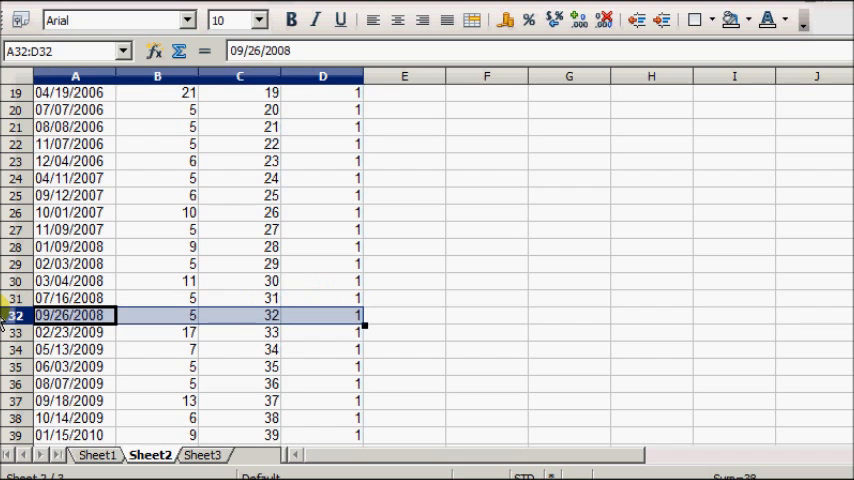
{"action": "scroll", "scroll_direction": "down", "scroll_amount": 3}
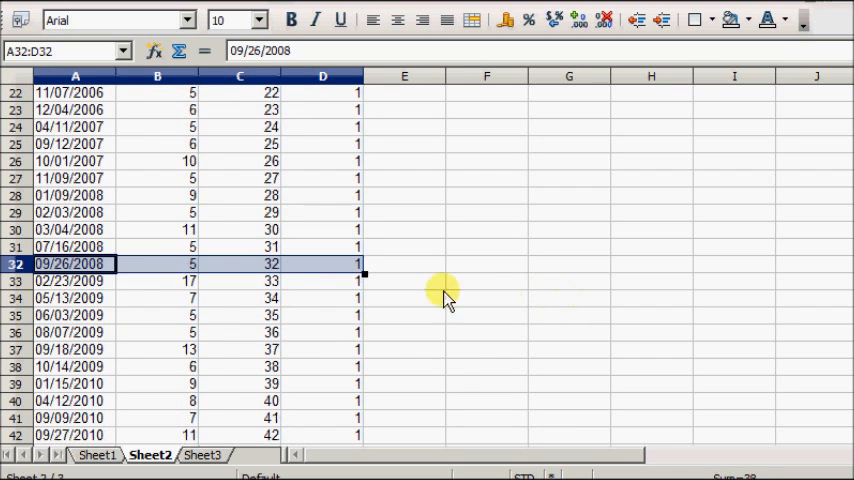
{"action": "left_click", "coordinate": [156, 281]}
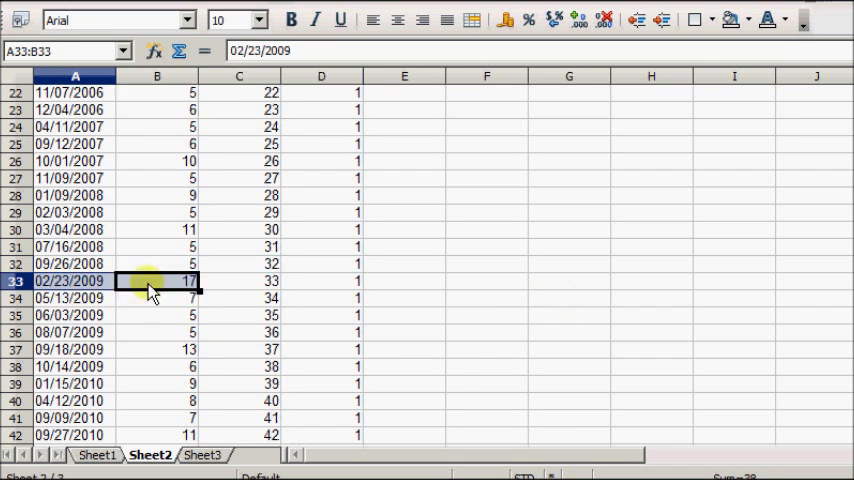
{"action": "left_click", "coordinate": [322, 281]}
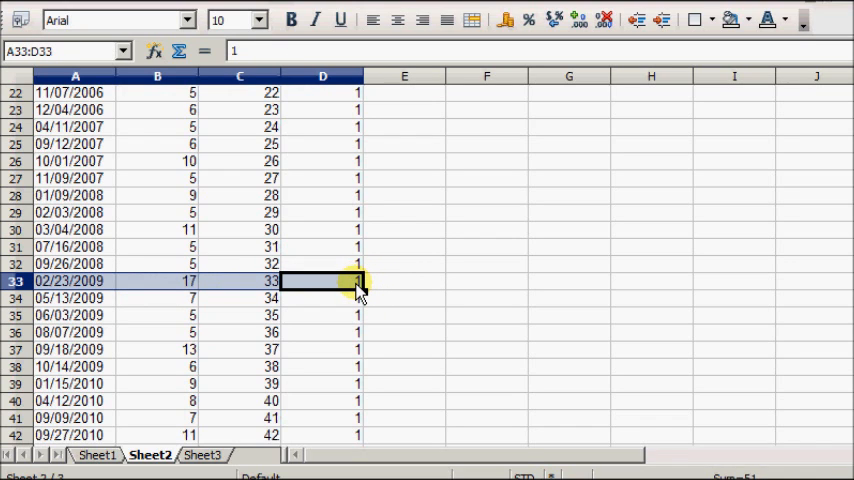
{"action": "left_click", "coordinate": [322, 349]}
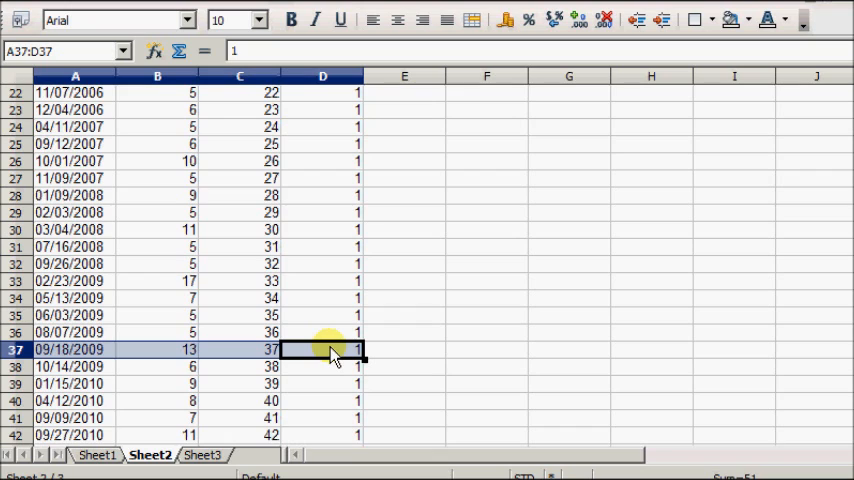
{"action": "mouse_move", "coordinate": [438, 345]}
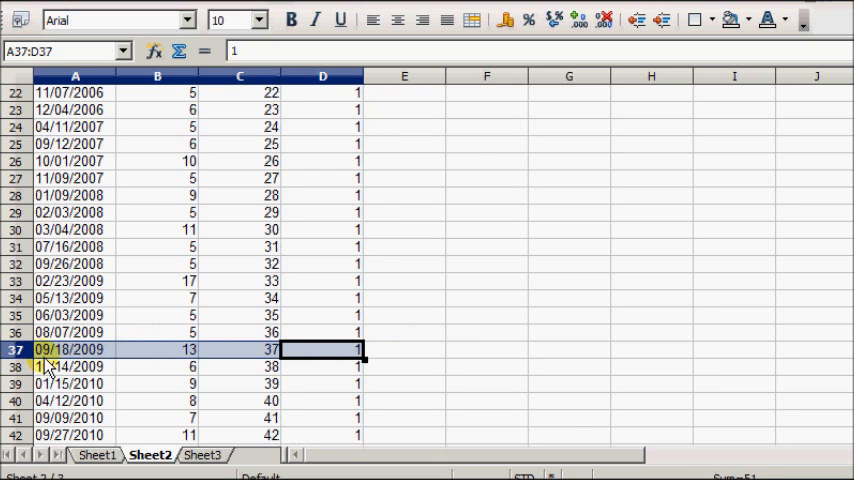
{"action": "mouse_move", "coordinate": [328, 358]}
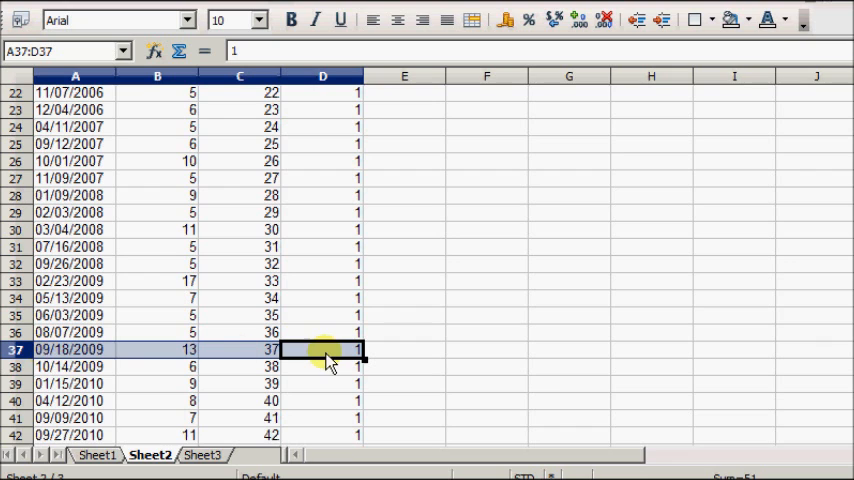
{"action": "scroll", "scroll_direction": "down", "scroll_amount": 3}
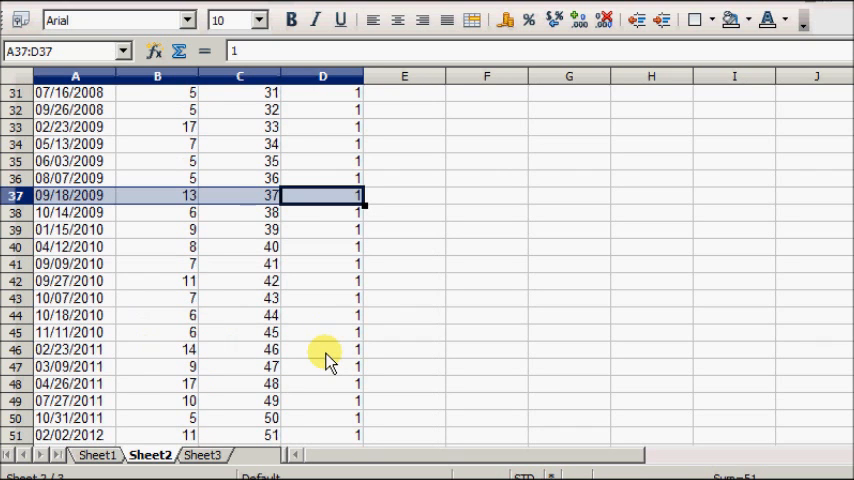
{"action": "mouse_move", "coordinate": [45, 295]}
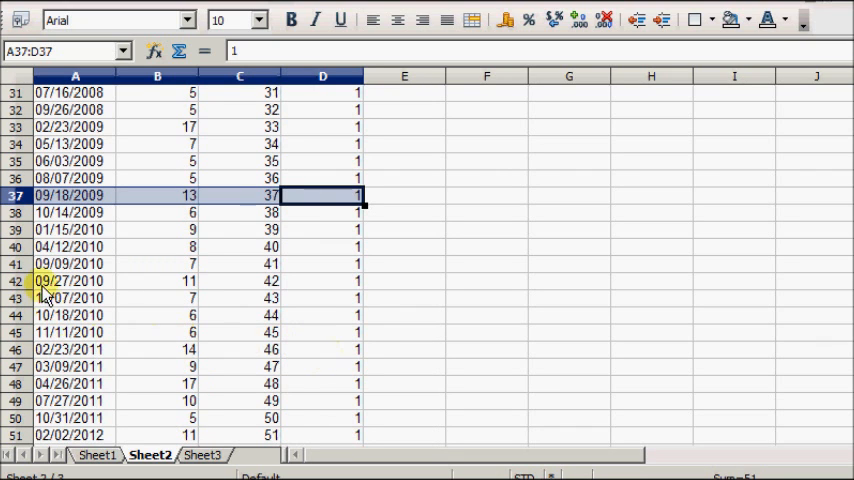
{"action": "left_click", "coordinate": [322, 281]}
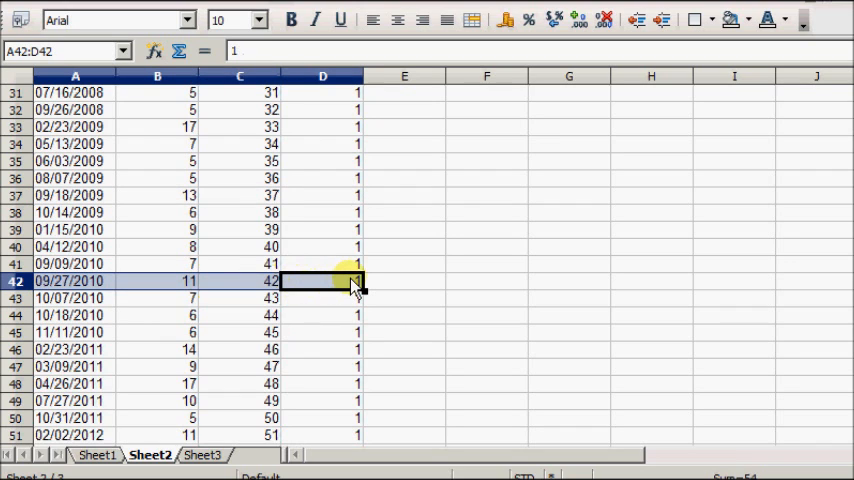
{"action": "mouse_move", "coordinate": [350, 264]}
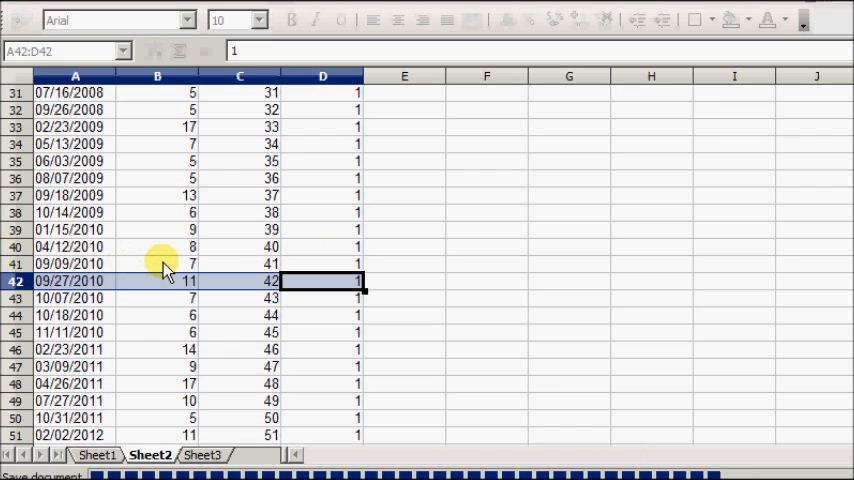
- Save the workbook and scroll to the end of the run-date list
{"action": "scroll", "scroll_direction": "down", "scroll_amount": 3}
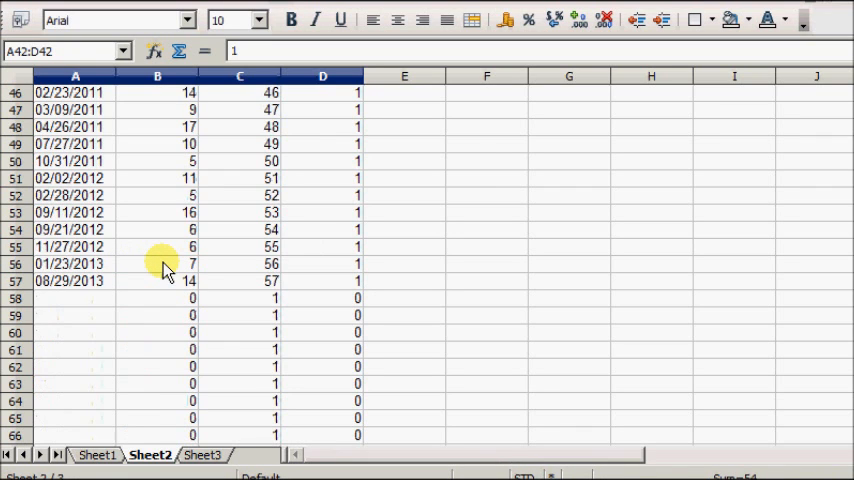
{"action": "left_click", "coordinate": [70, 332]}
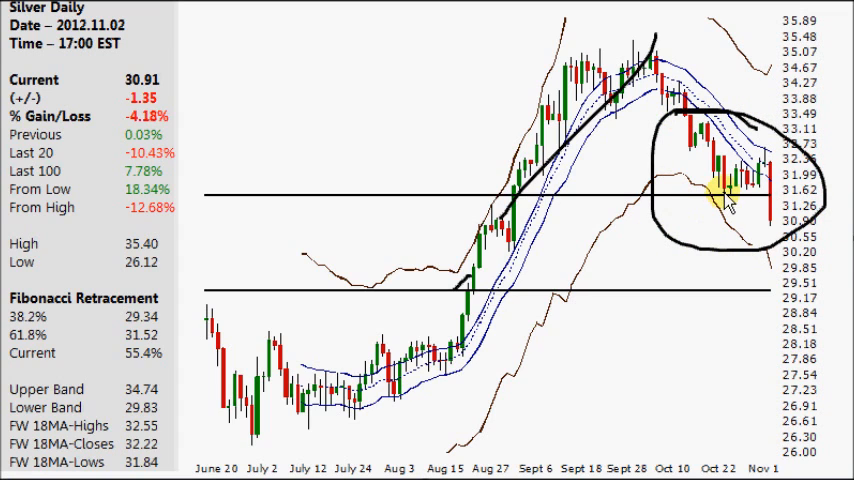
{"action": "mouse_move", "coordinate": [530, 345]}
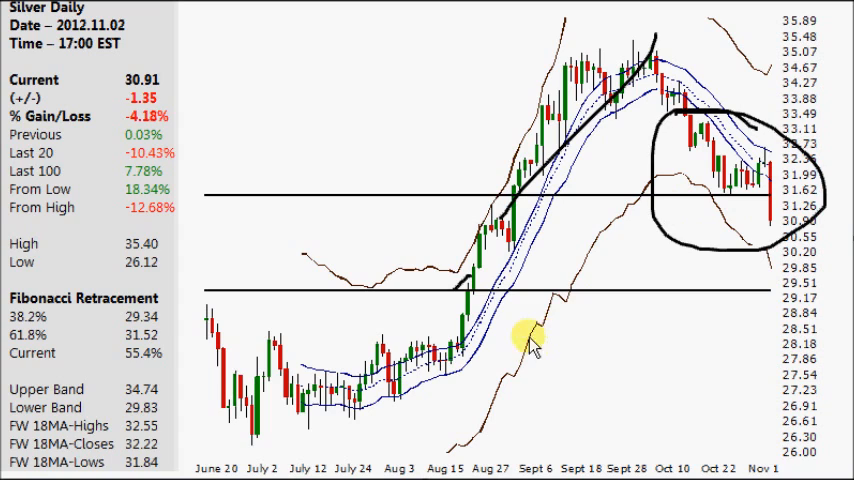
{"action": "mouse_move", "coordinate": [570, 278]}
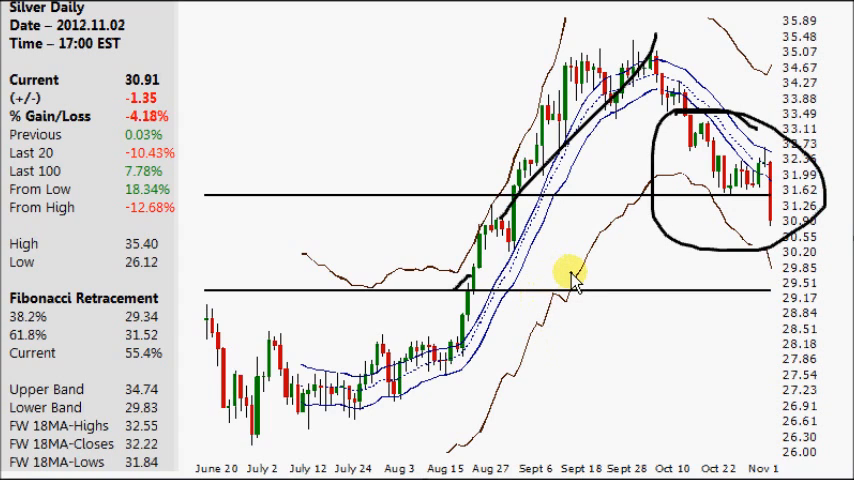
{"action": "mouse_move", "coordinate": [614, 270]}
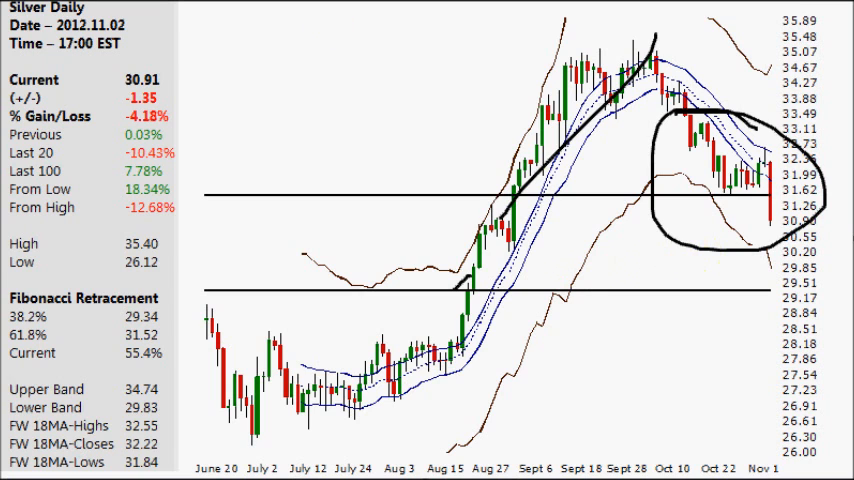
- Show Paint's recent files: silverdaily, Silveryearly, Silverquarter, Silvermonthly
{"action": "left_click", "coordinate": [20, 10]}
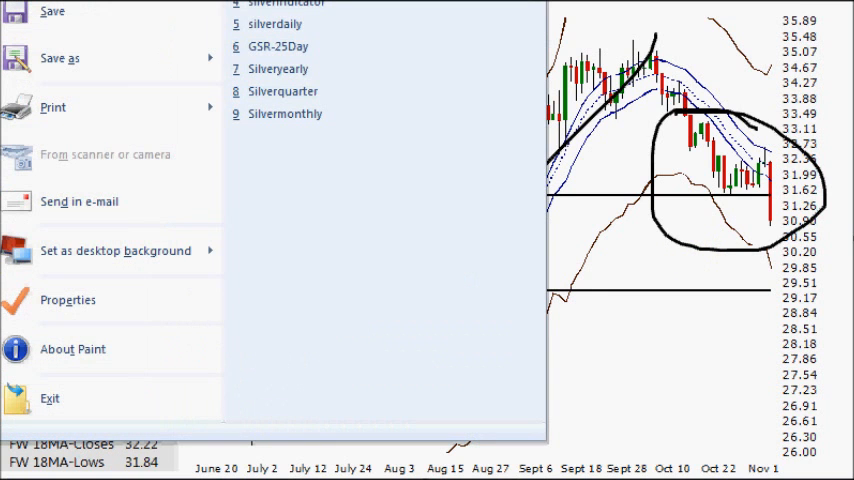